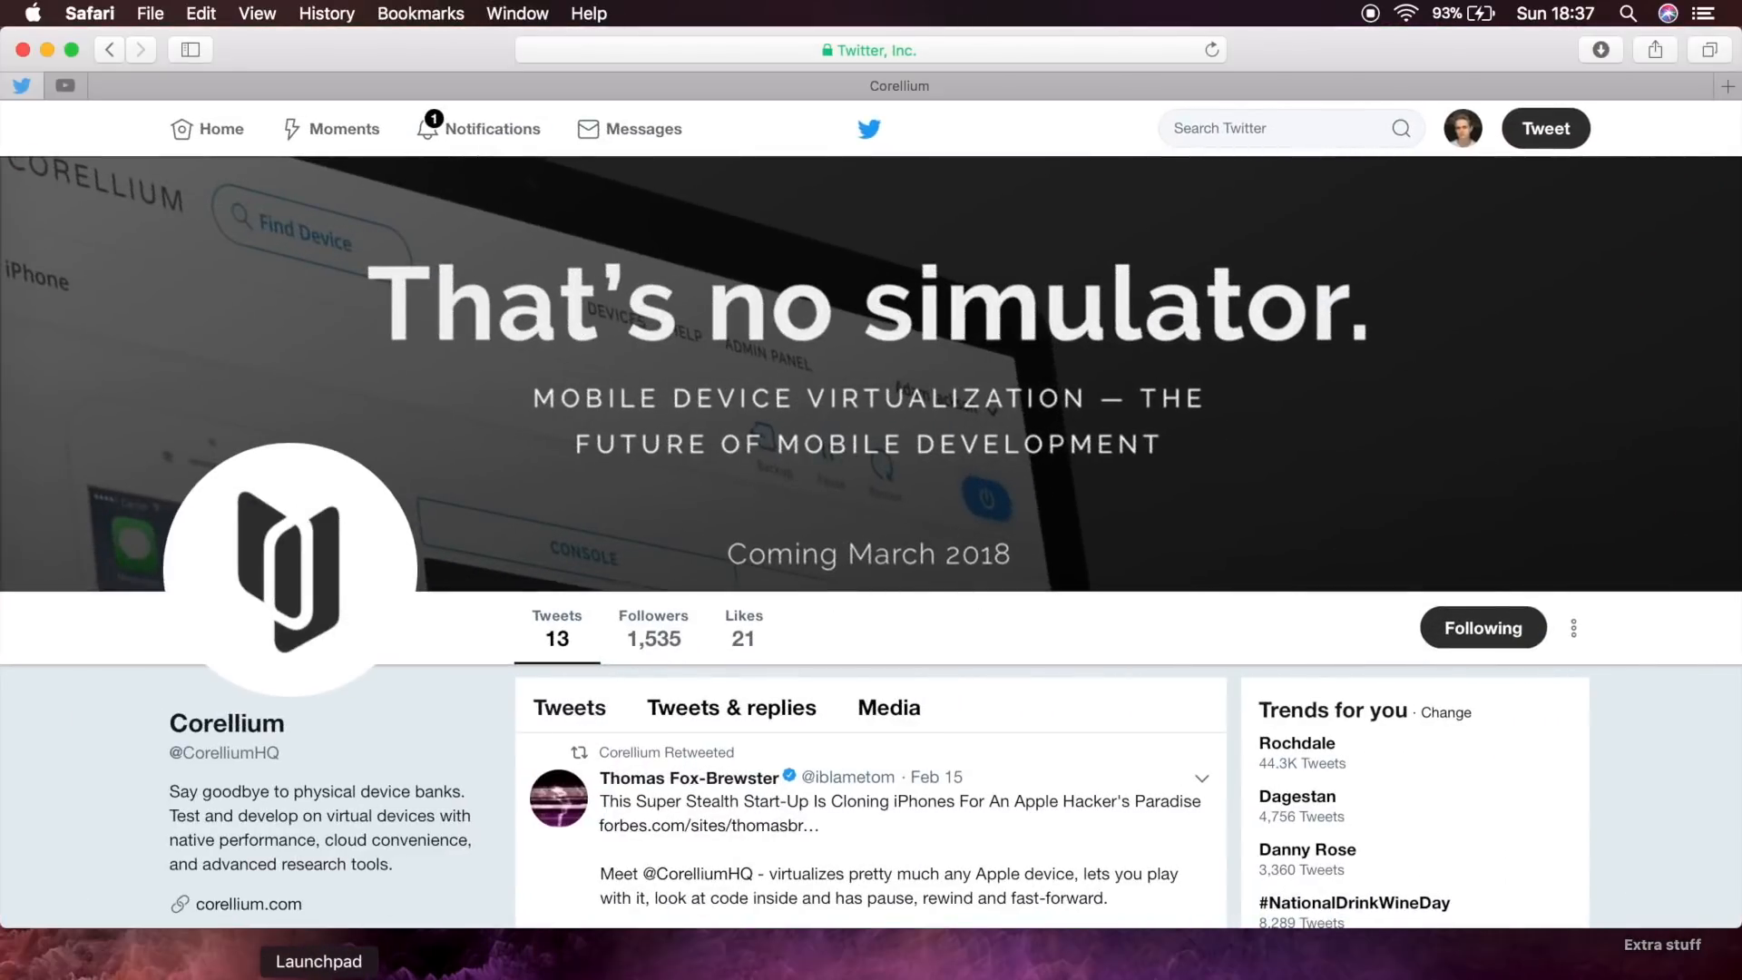
pyautogui.moveTo(855, 575)
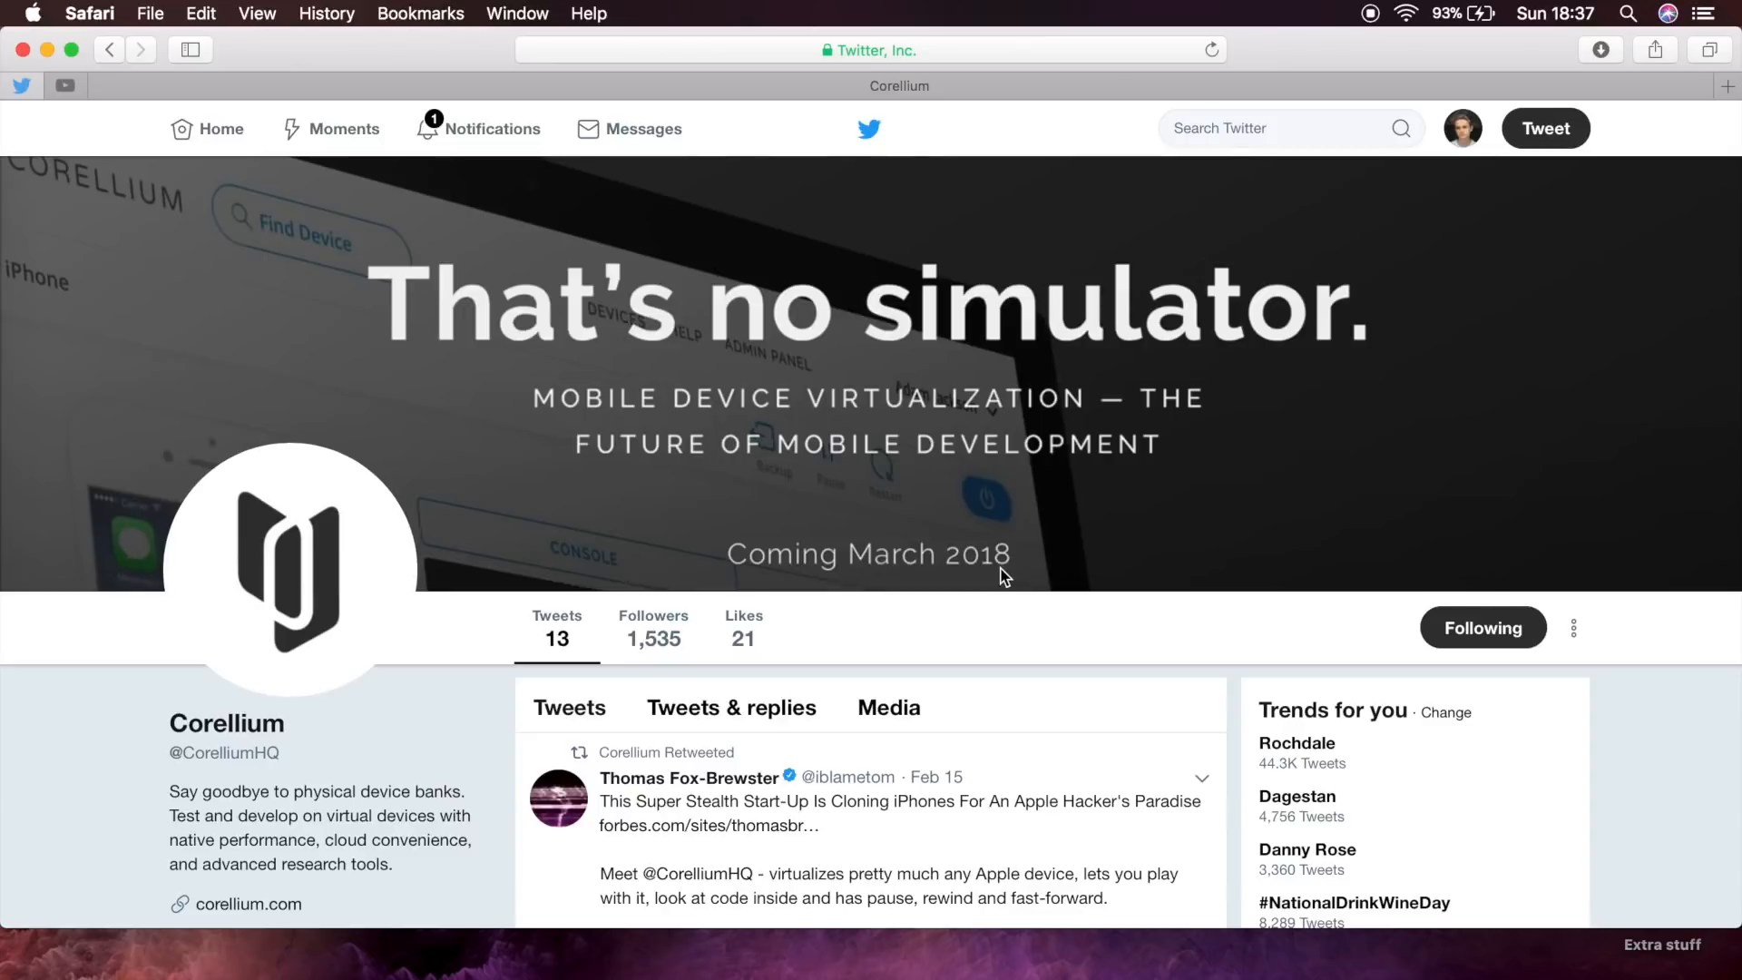
pyautogui.moveTo(1042, 552)
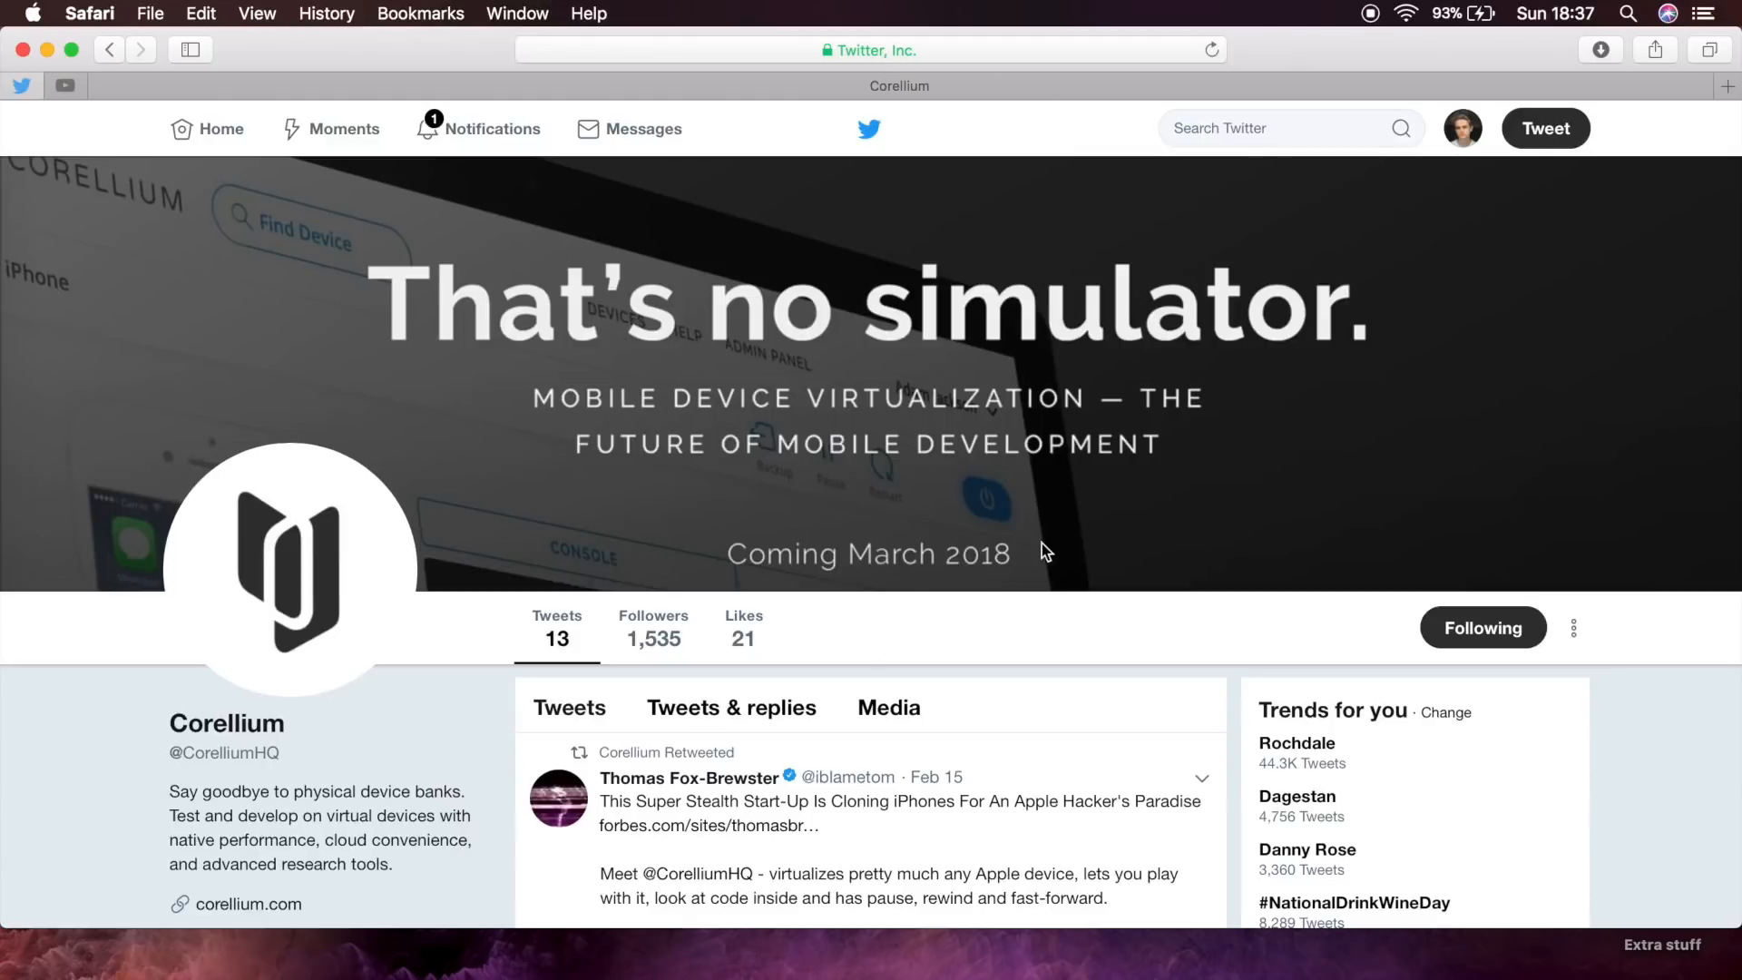
pyautogui.moveTo(1033, 552)
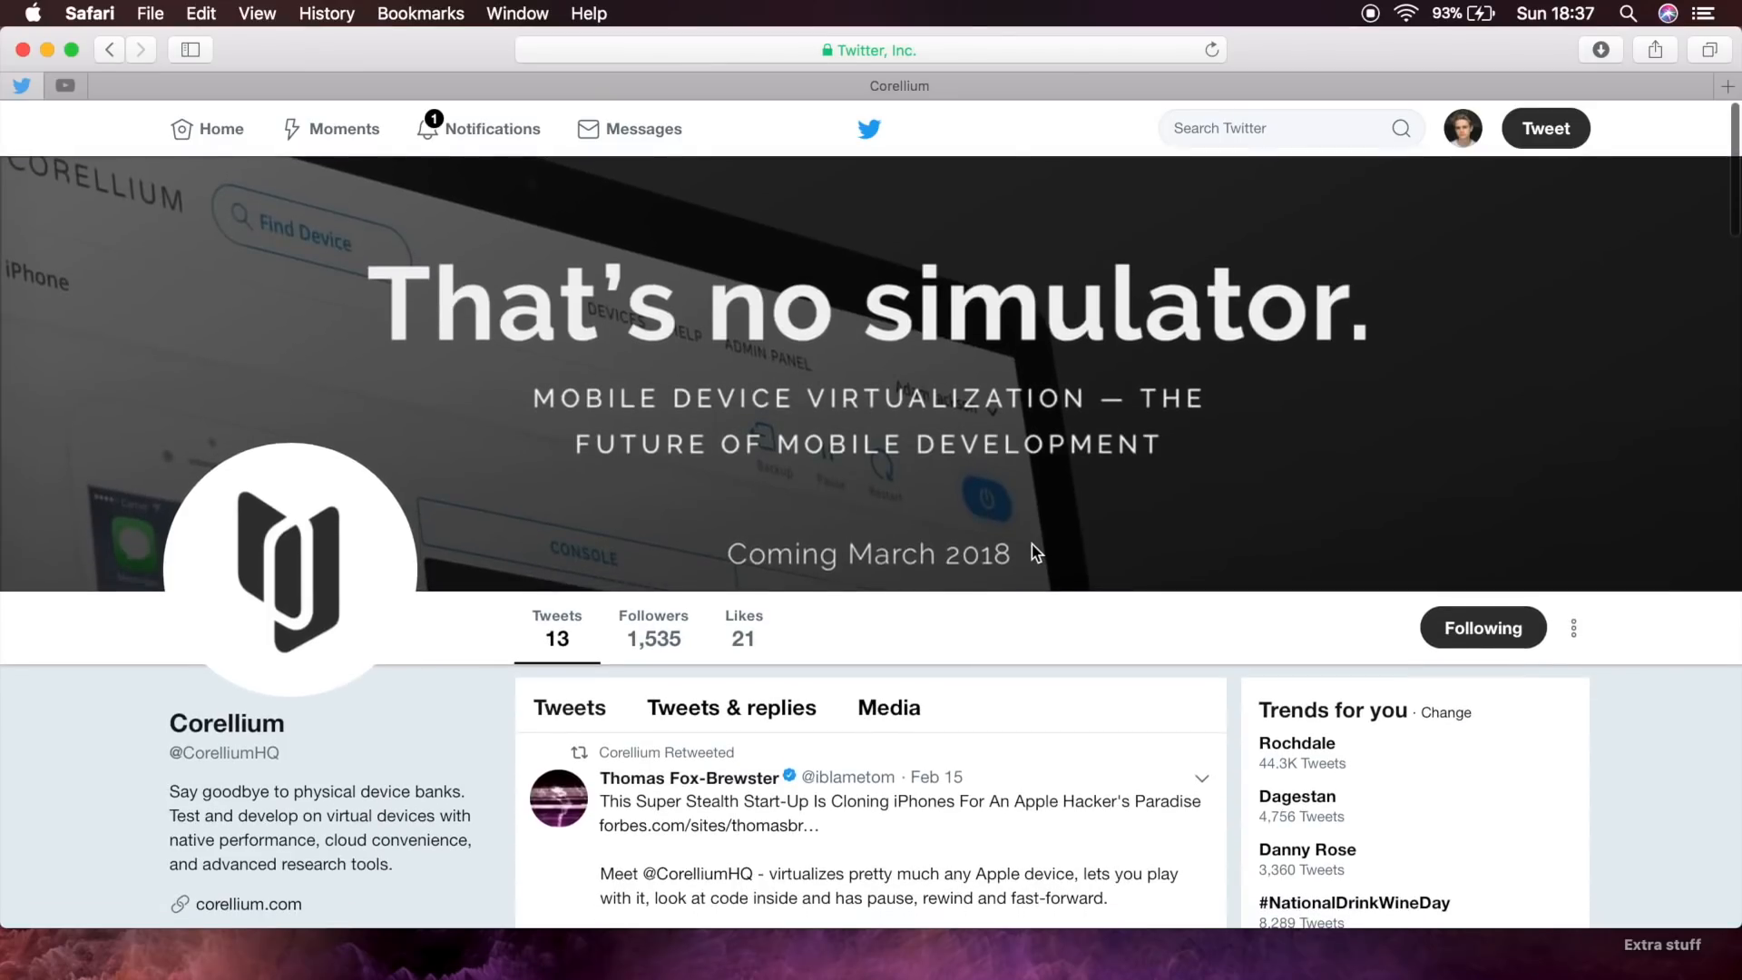
pyautogui.moveTo(1063, 611)
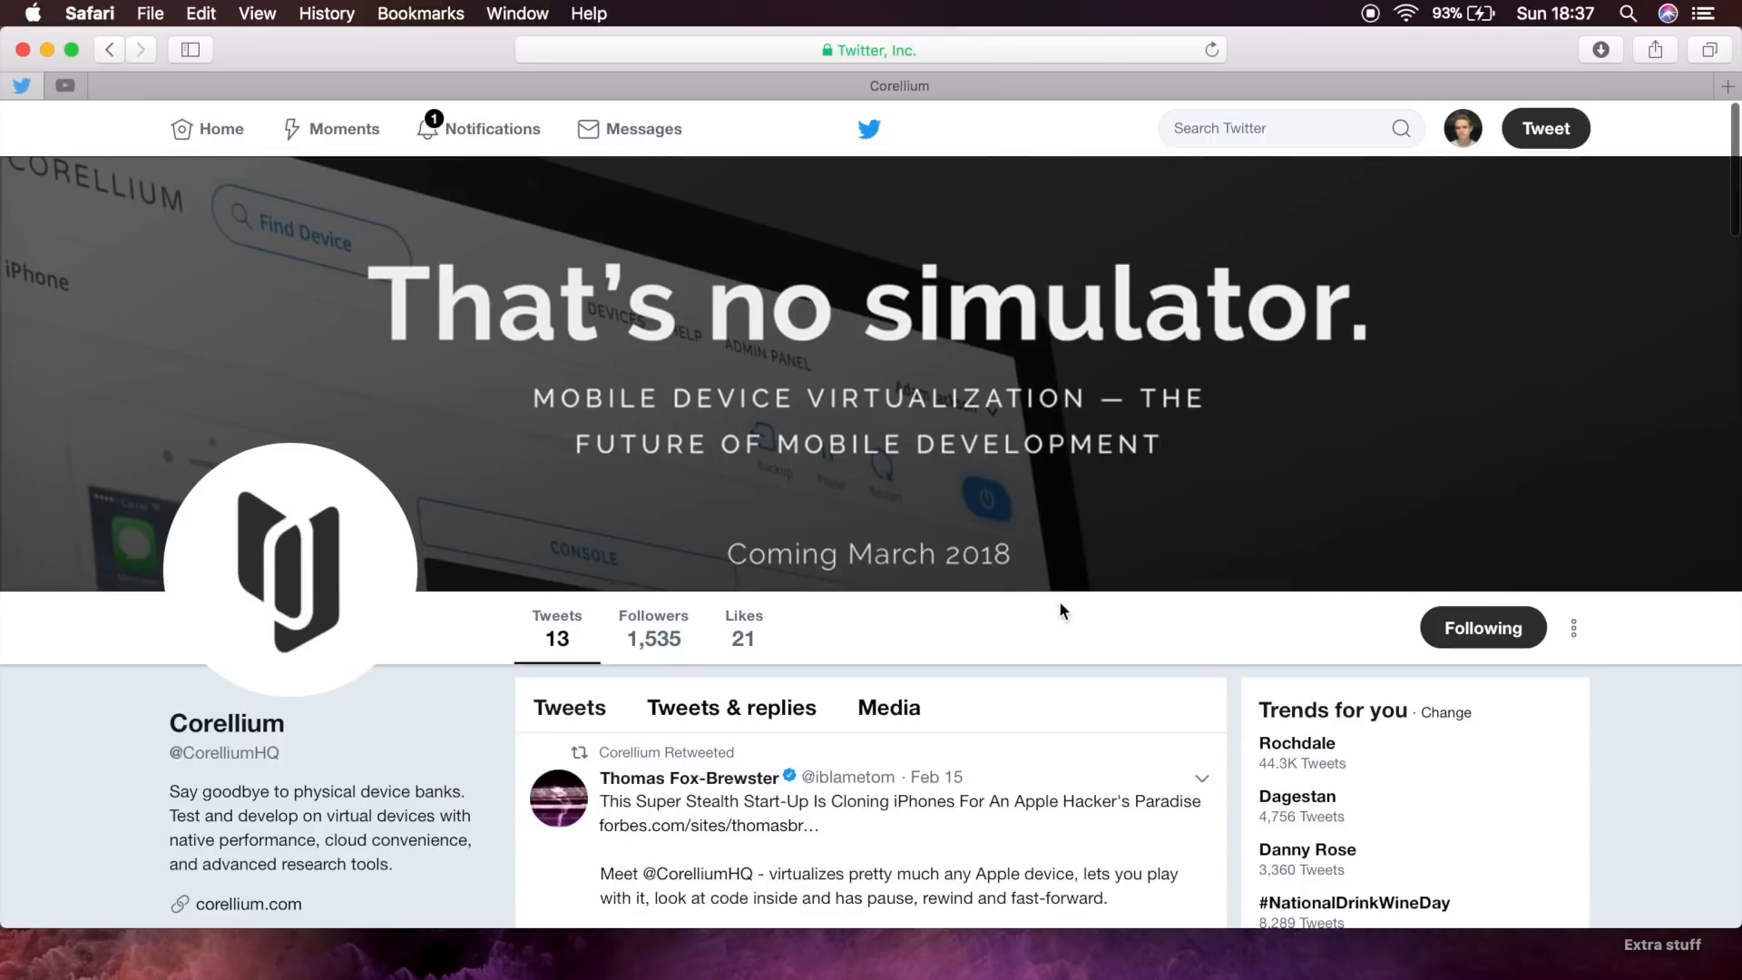
# Follow the corellium.com bio link to the Corellium landing page.
pyautogui.click(246, 905)
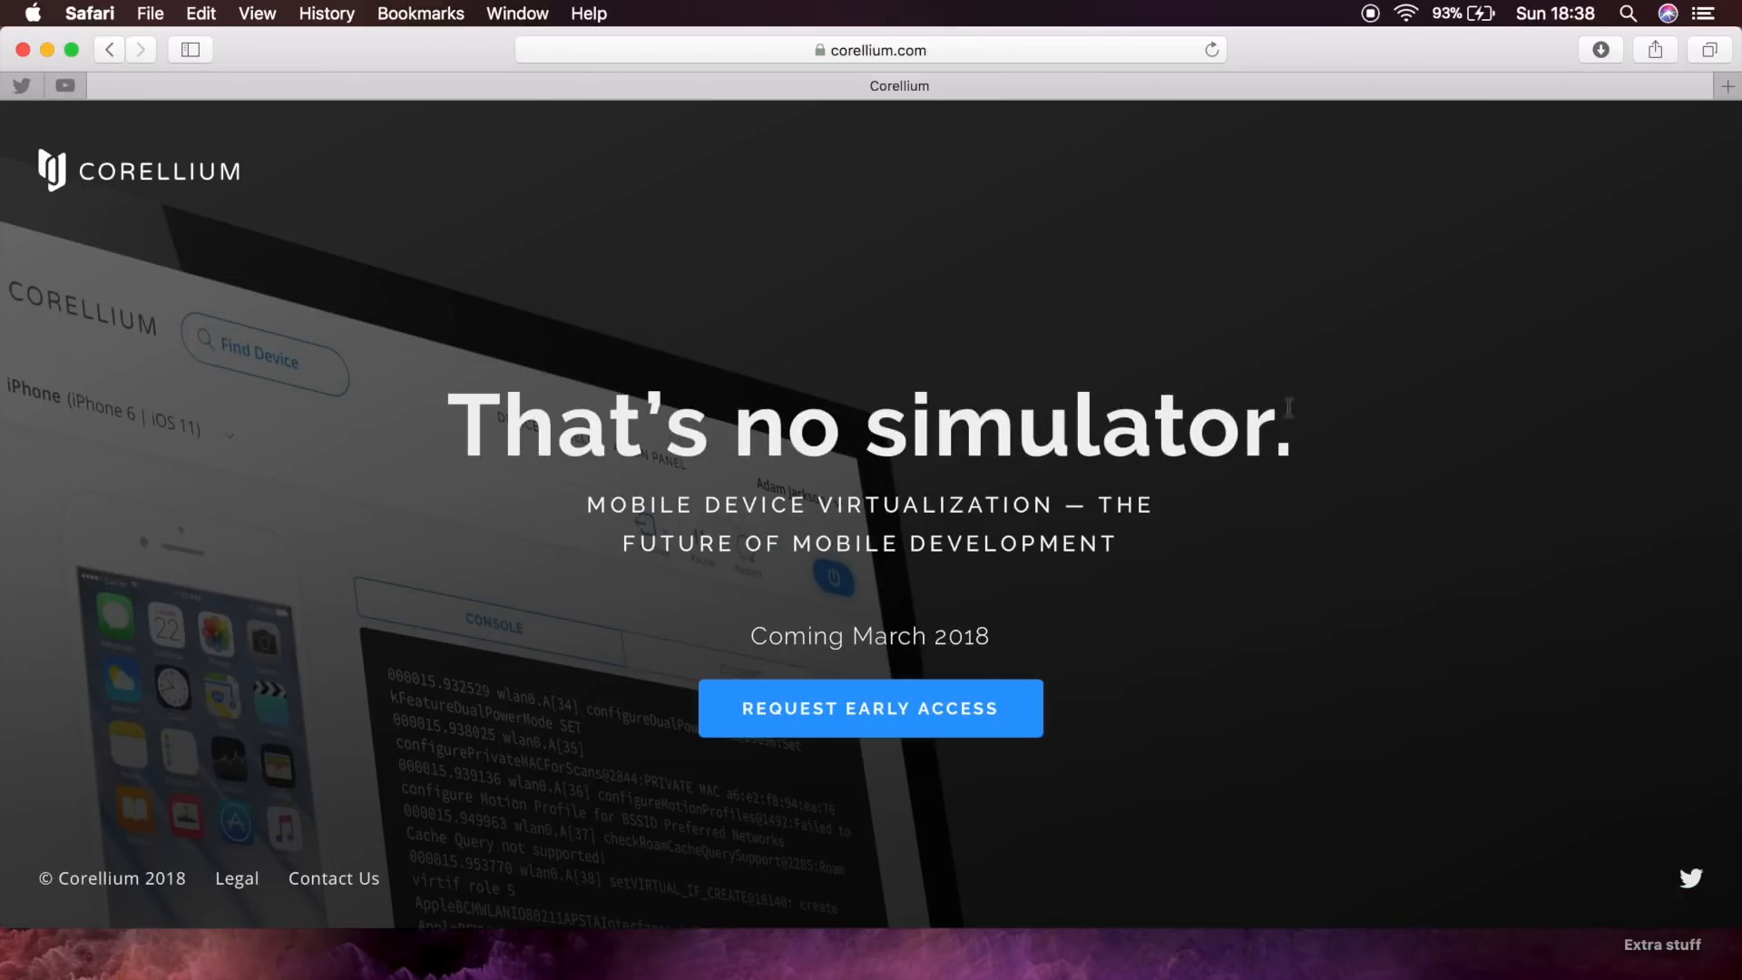
pyautogui.moveTo(759, 714)
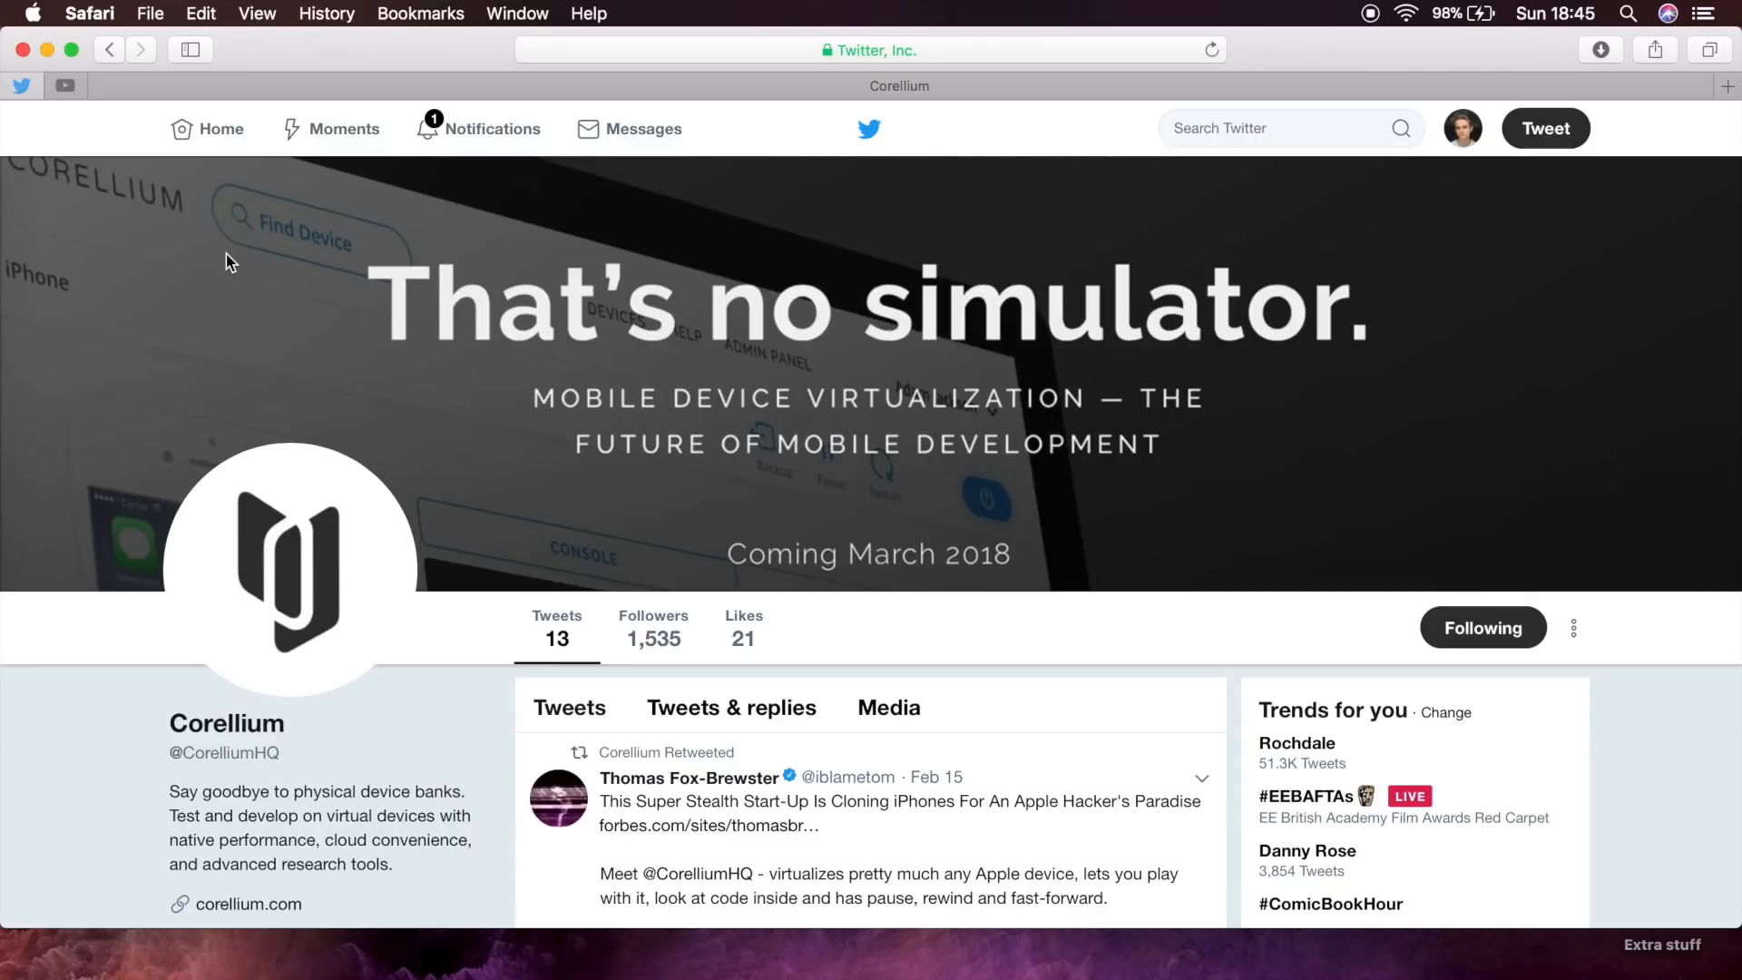
pyautogui.moveTo(487, 470)
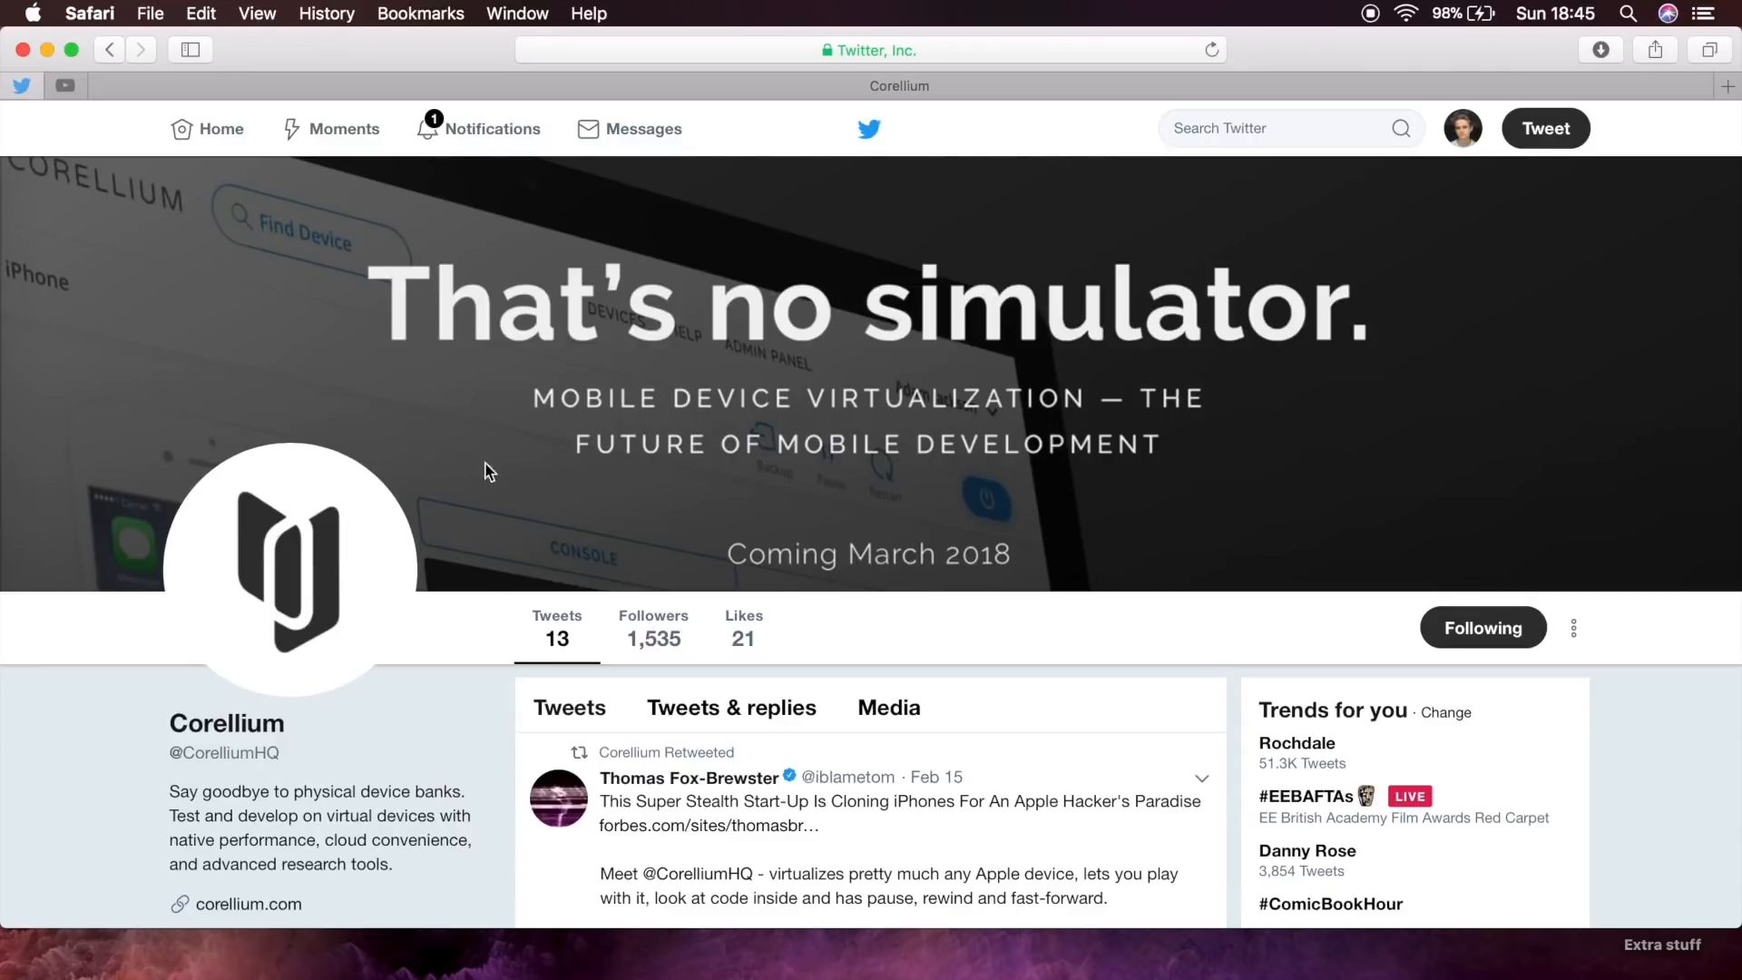
pyautogui.moveTo(525, 592)
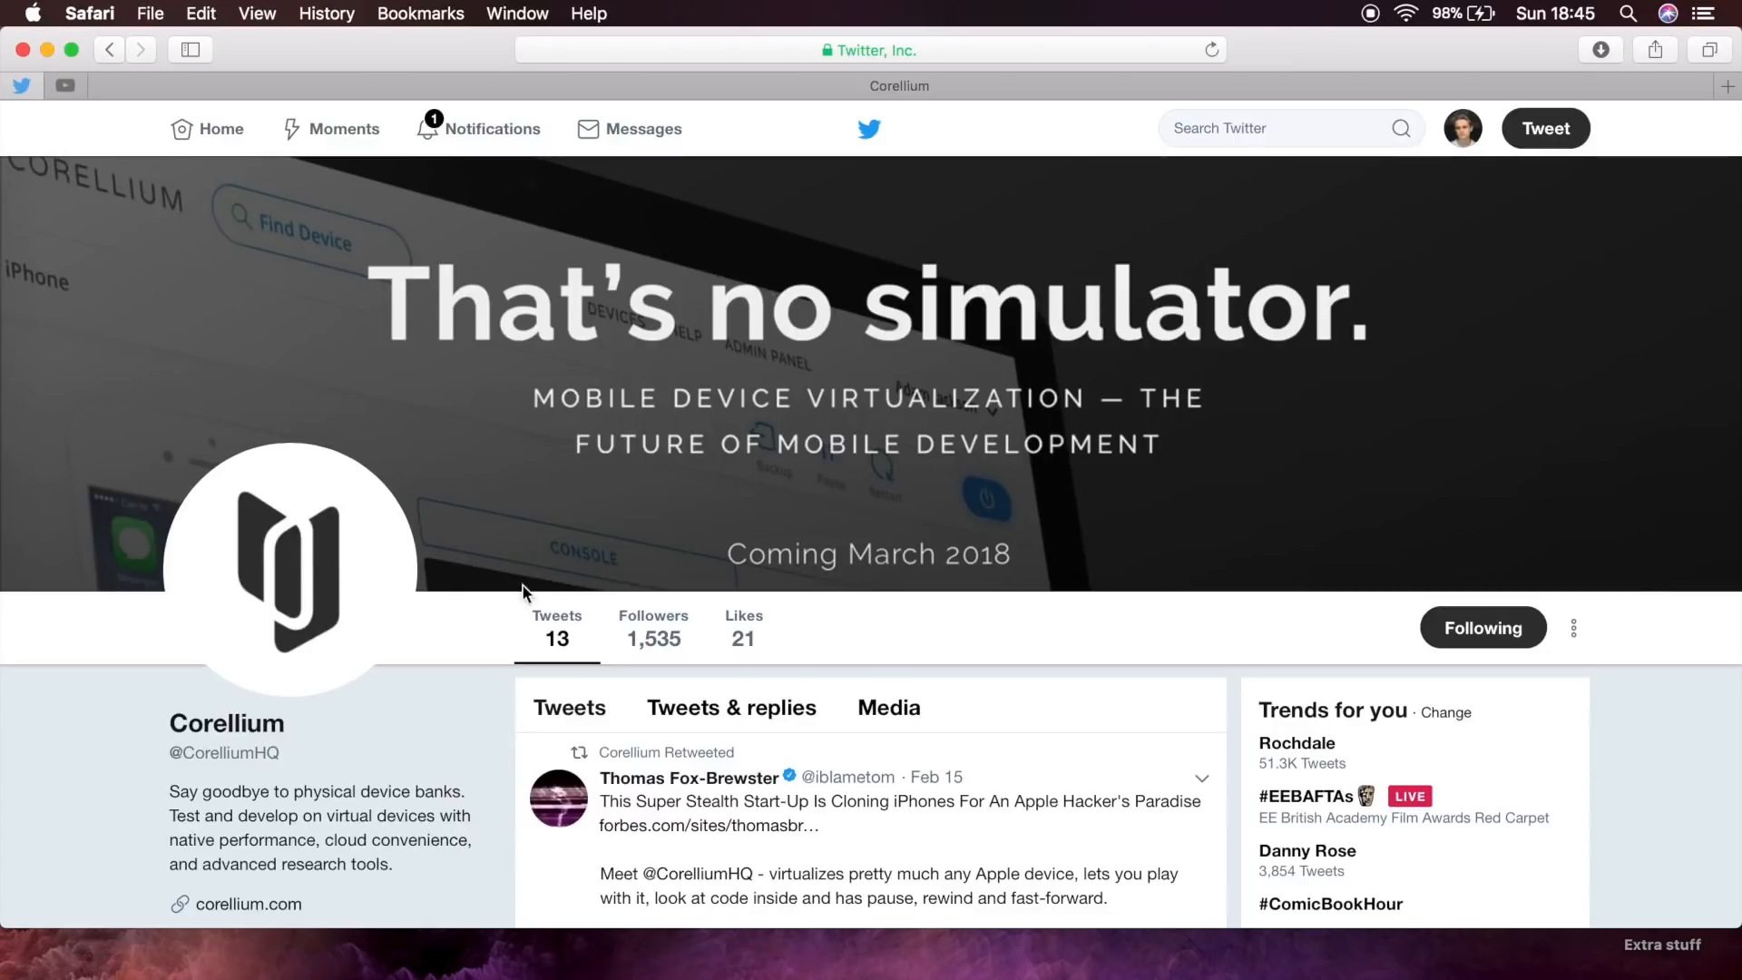
# Scroll the Corellium timeline down to Chris Wade's Xcode retweet.
pyautogui.scroll(-3)
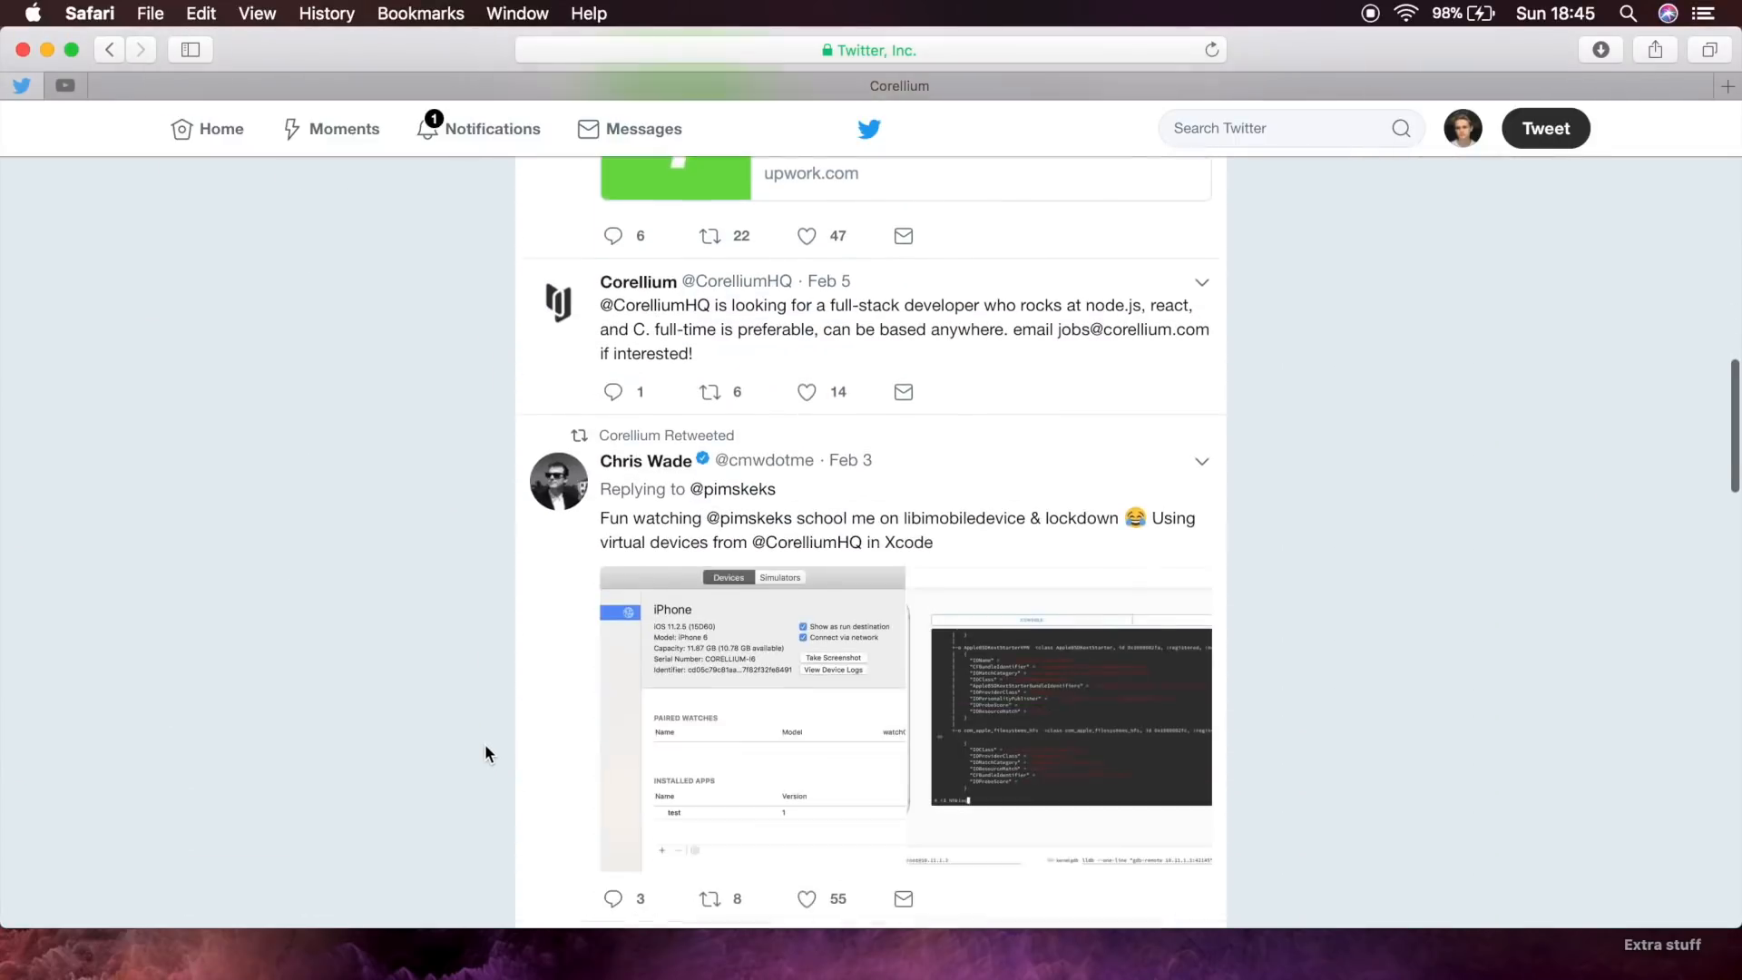
pyautogui.scroll(-3)
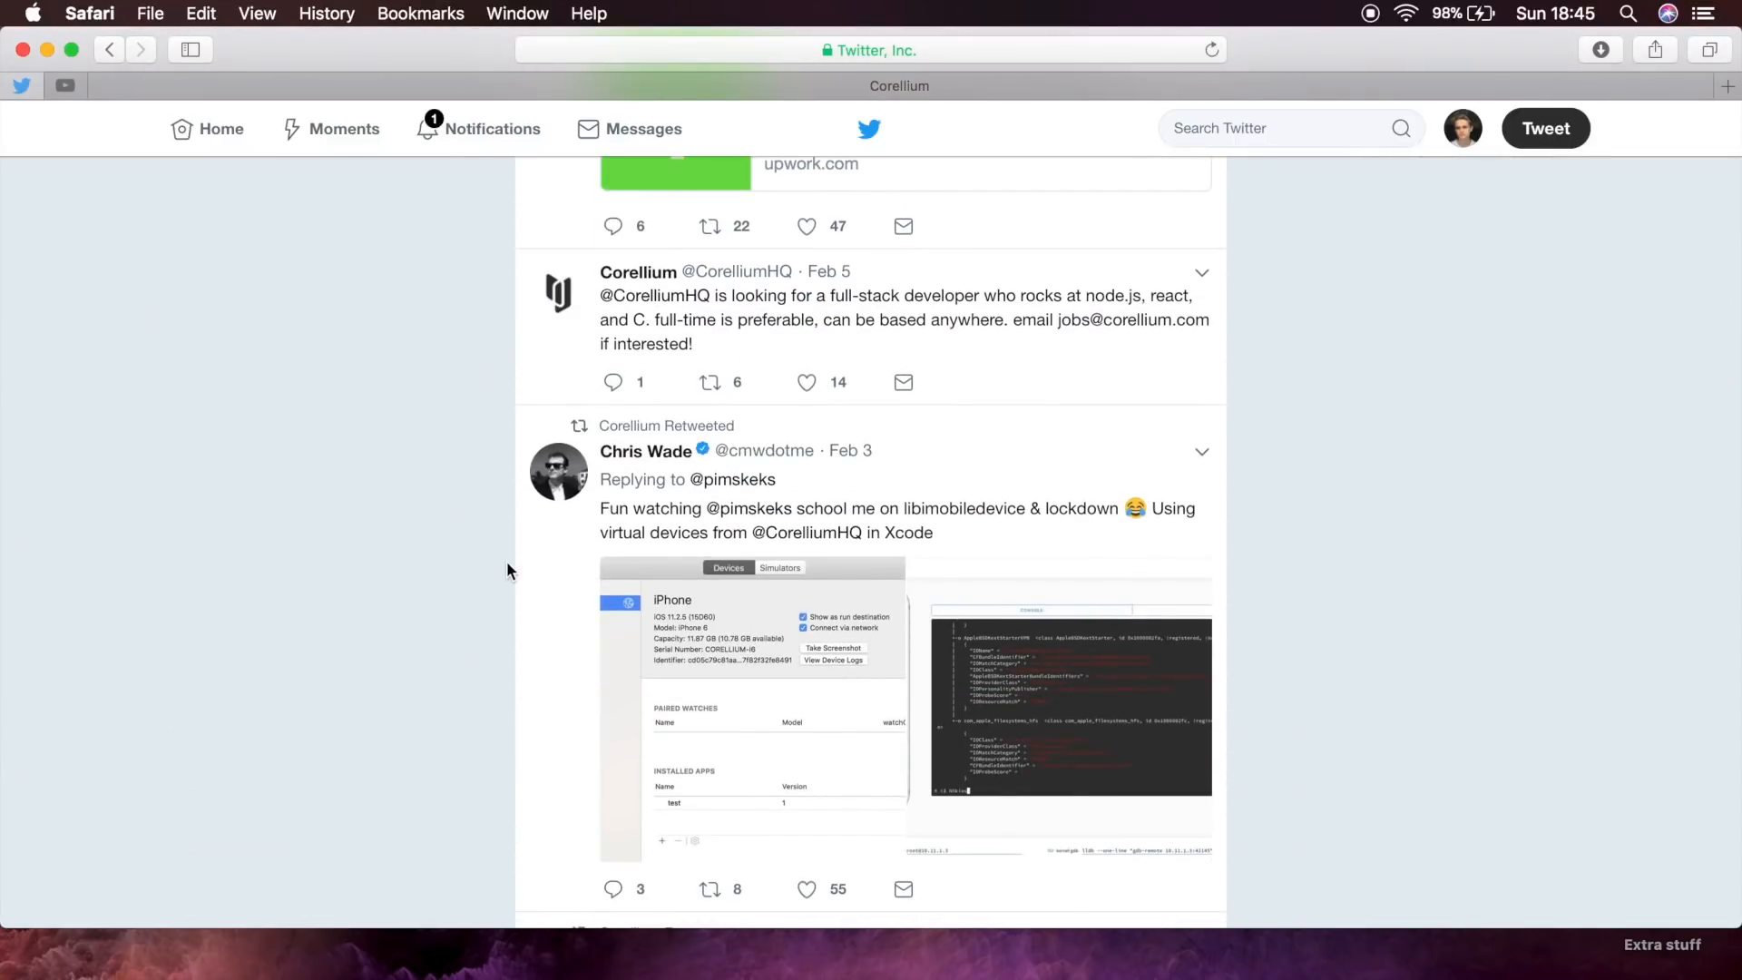
pyautogui.scroll(-3)
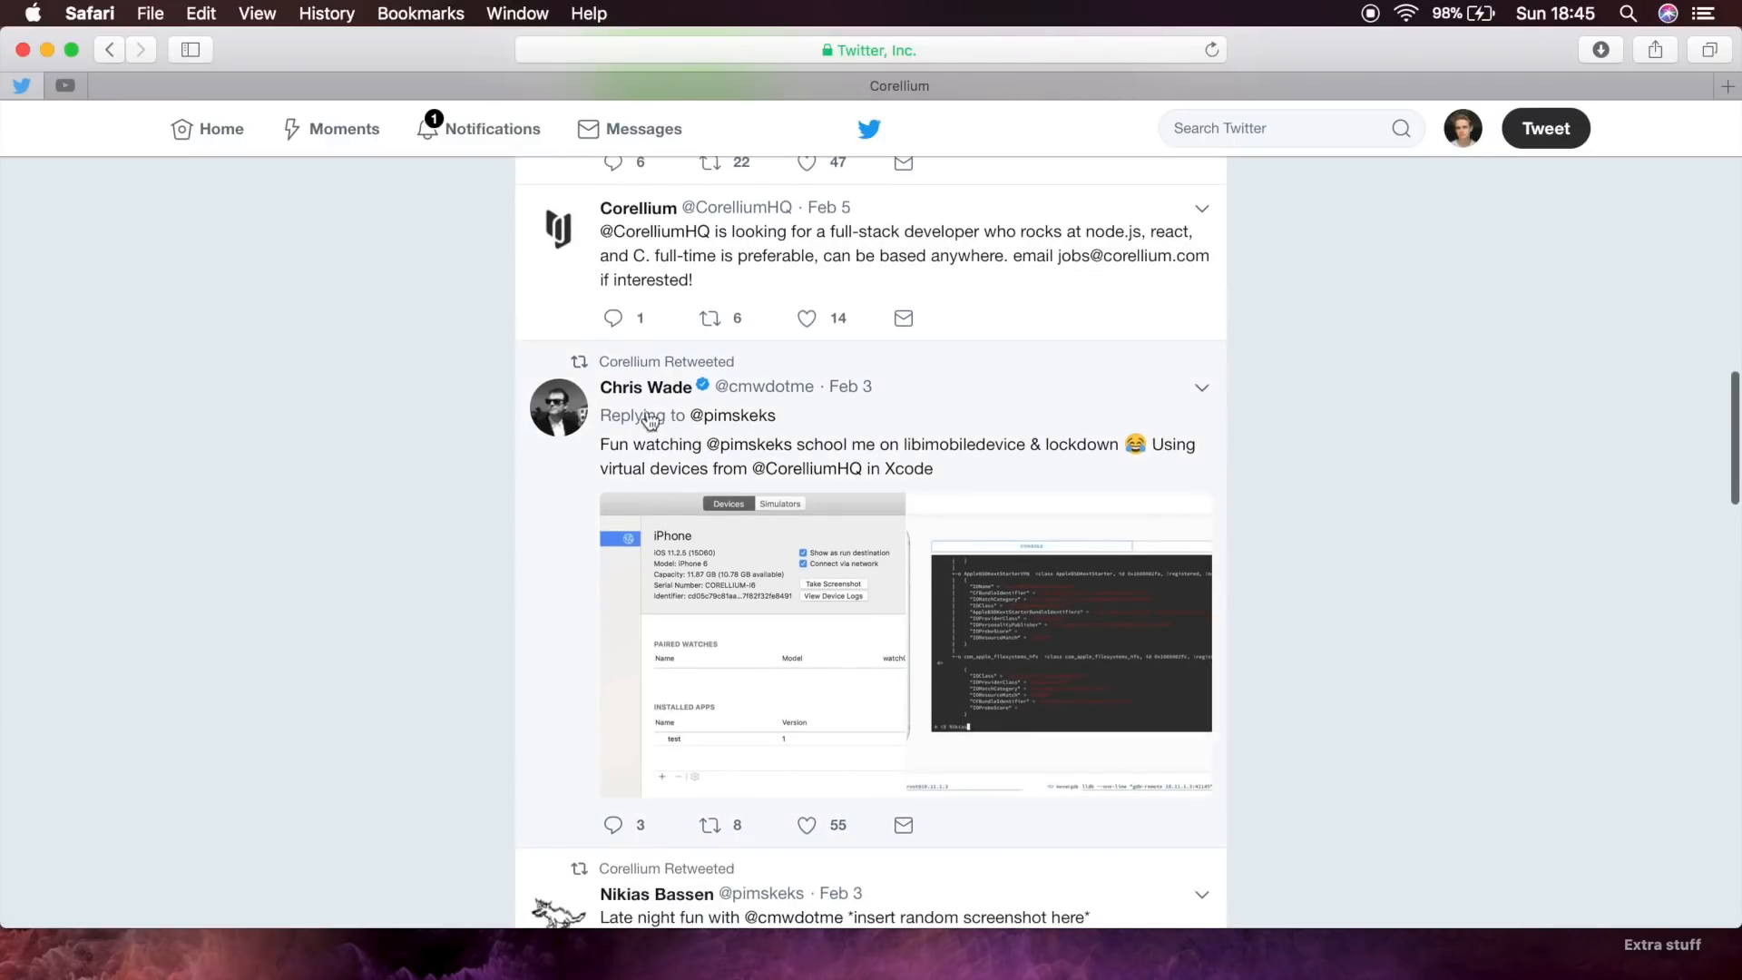
pyautogui.moveTo(785, 656)
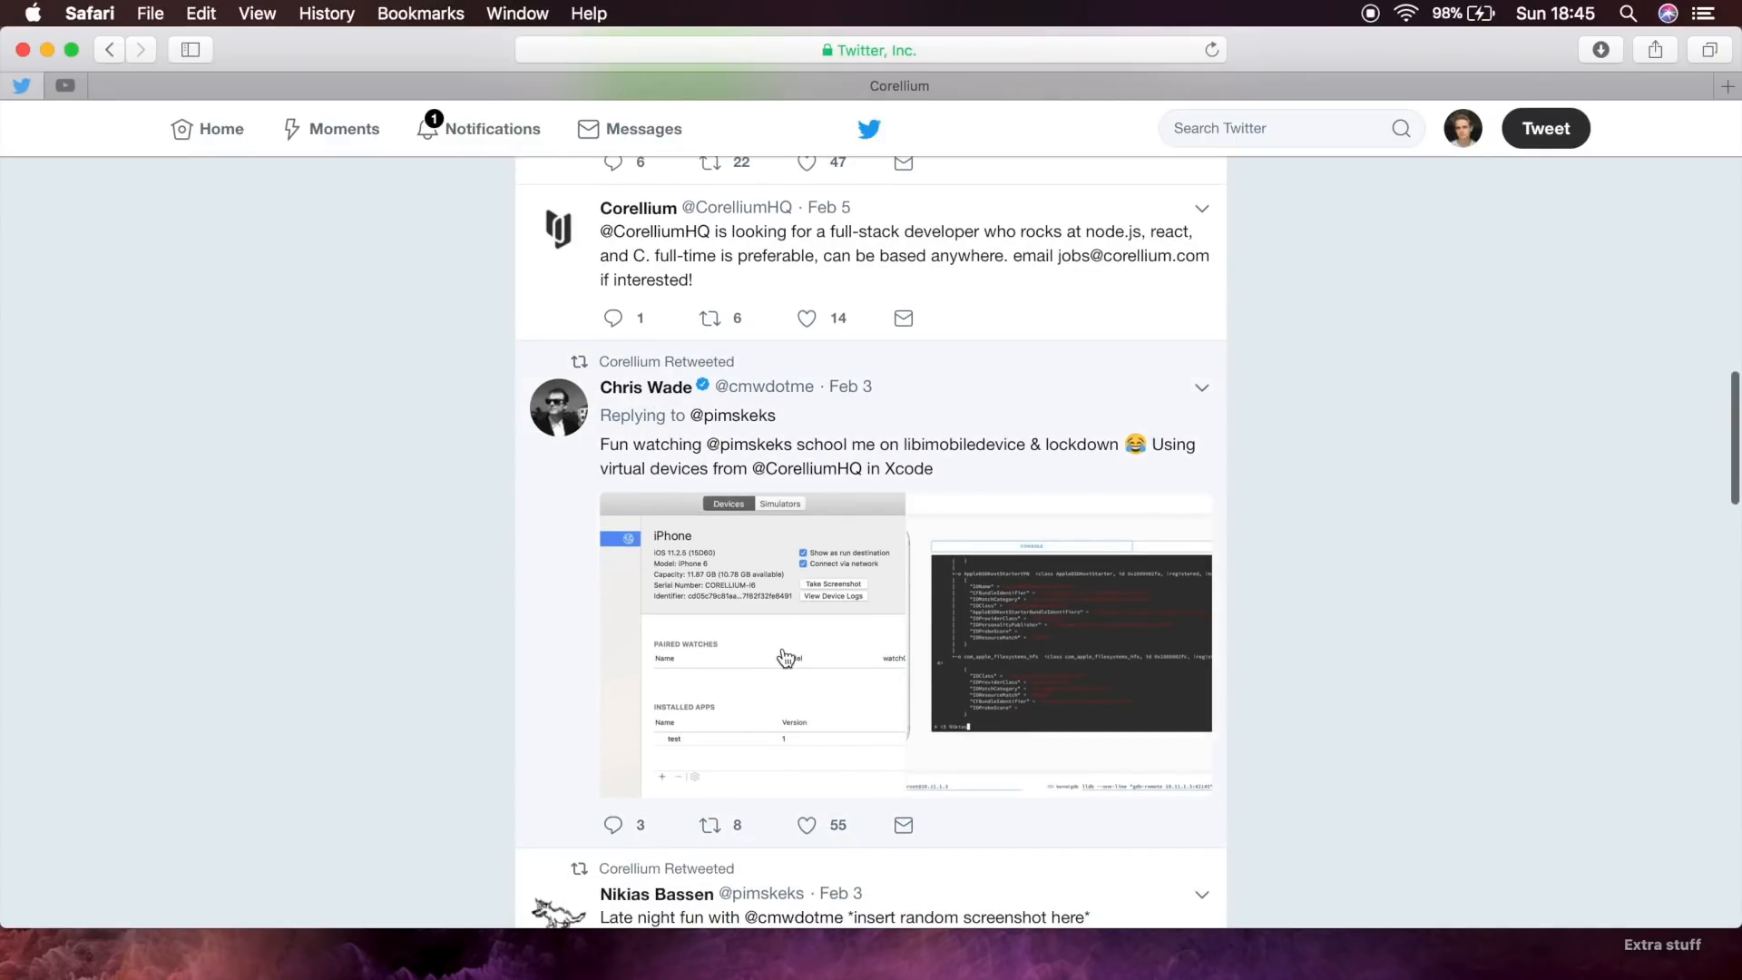
# Enlarge Chris Wade's Xcode screenshot showing a virtual iPhone 6 on iOS 11.2.5.
pyautogui.click(780, 648)
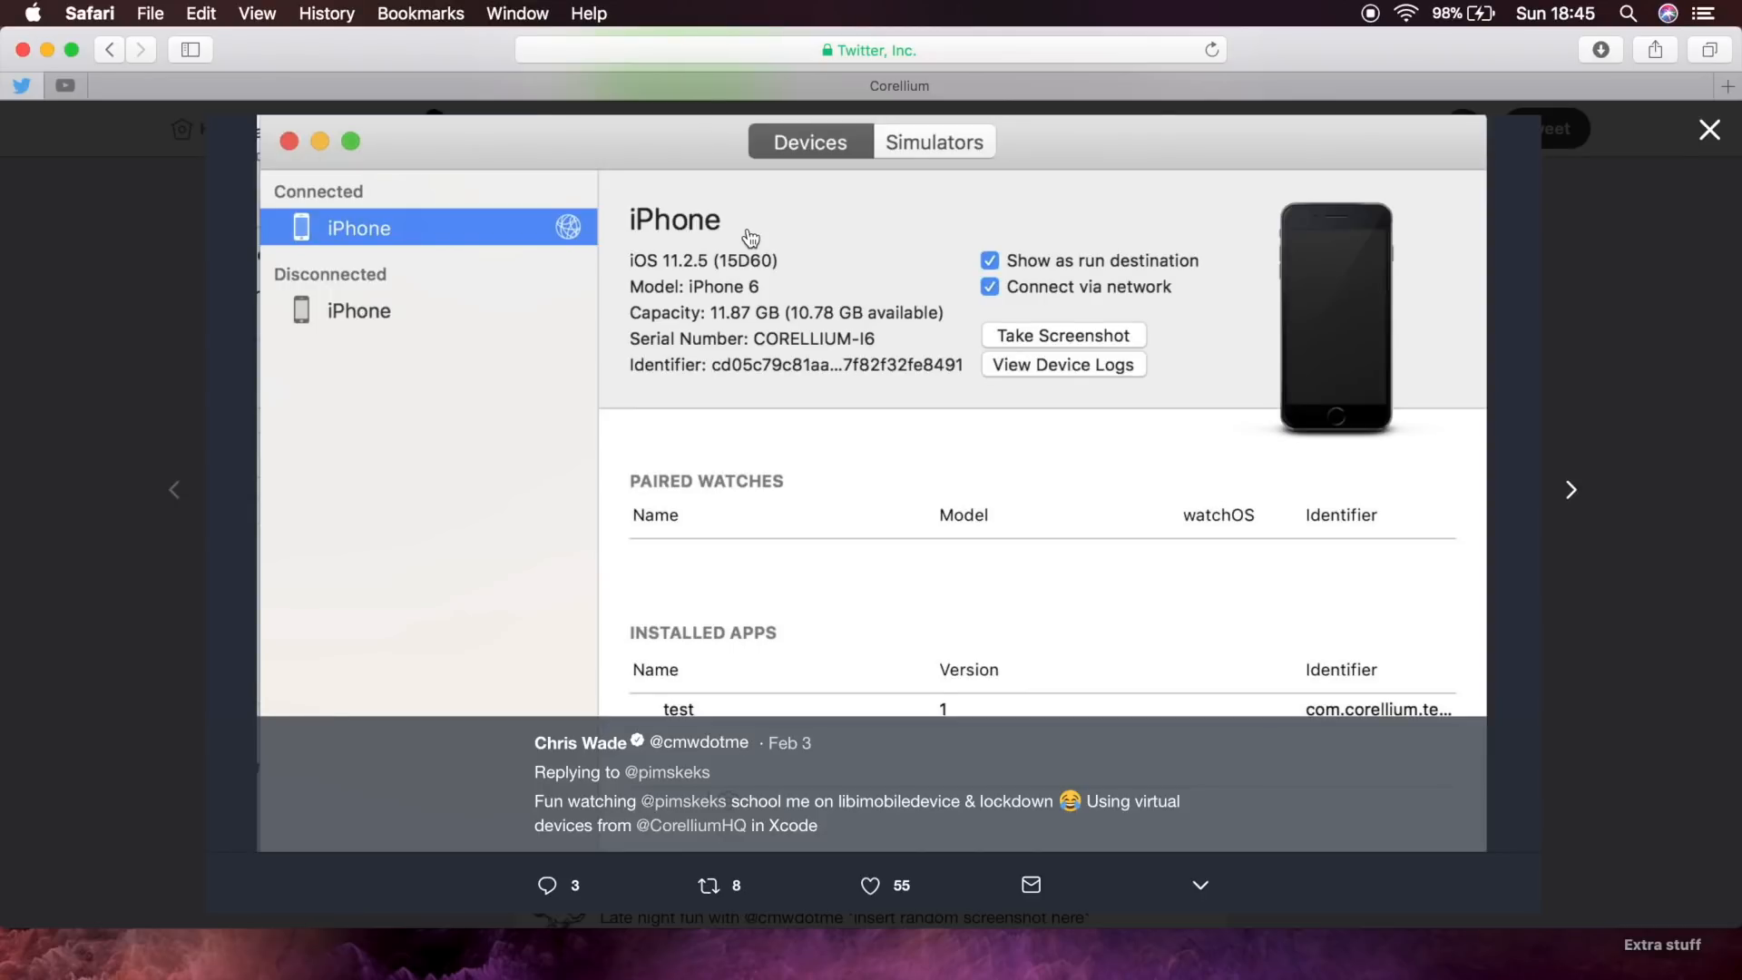
pyautogui.moveTo(335, 219)
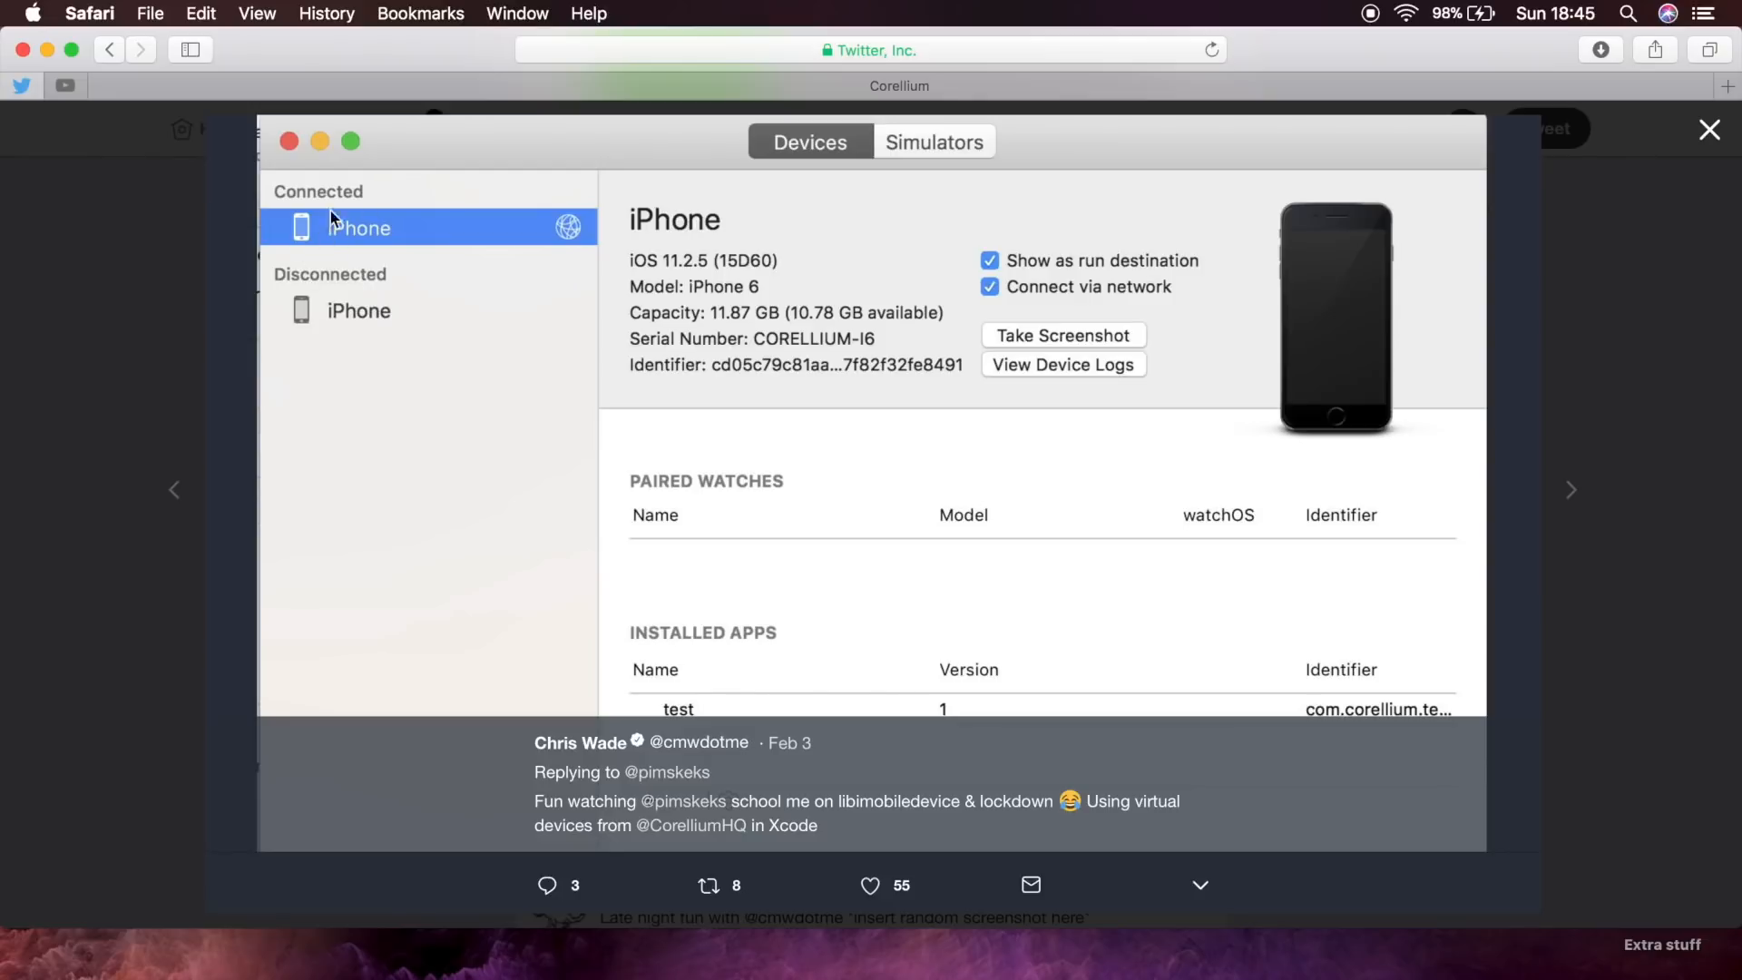
pyautogui.moveTo(761, 237)
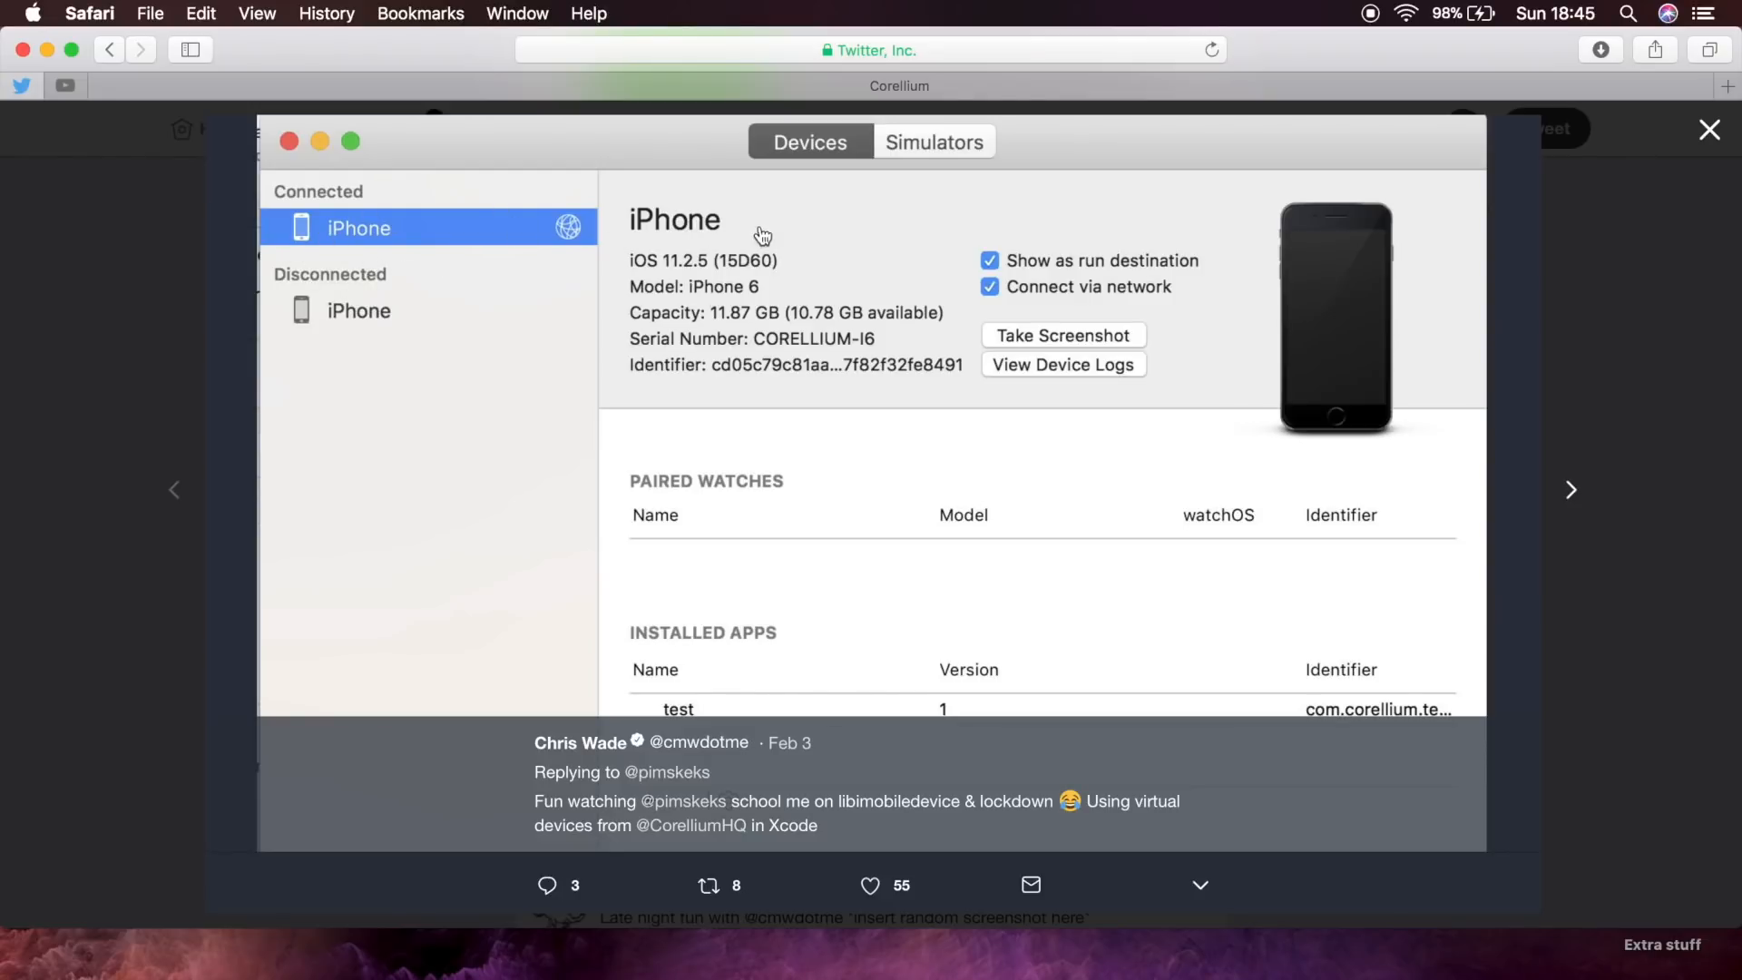
pyautogui.moveTo(666, 289)
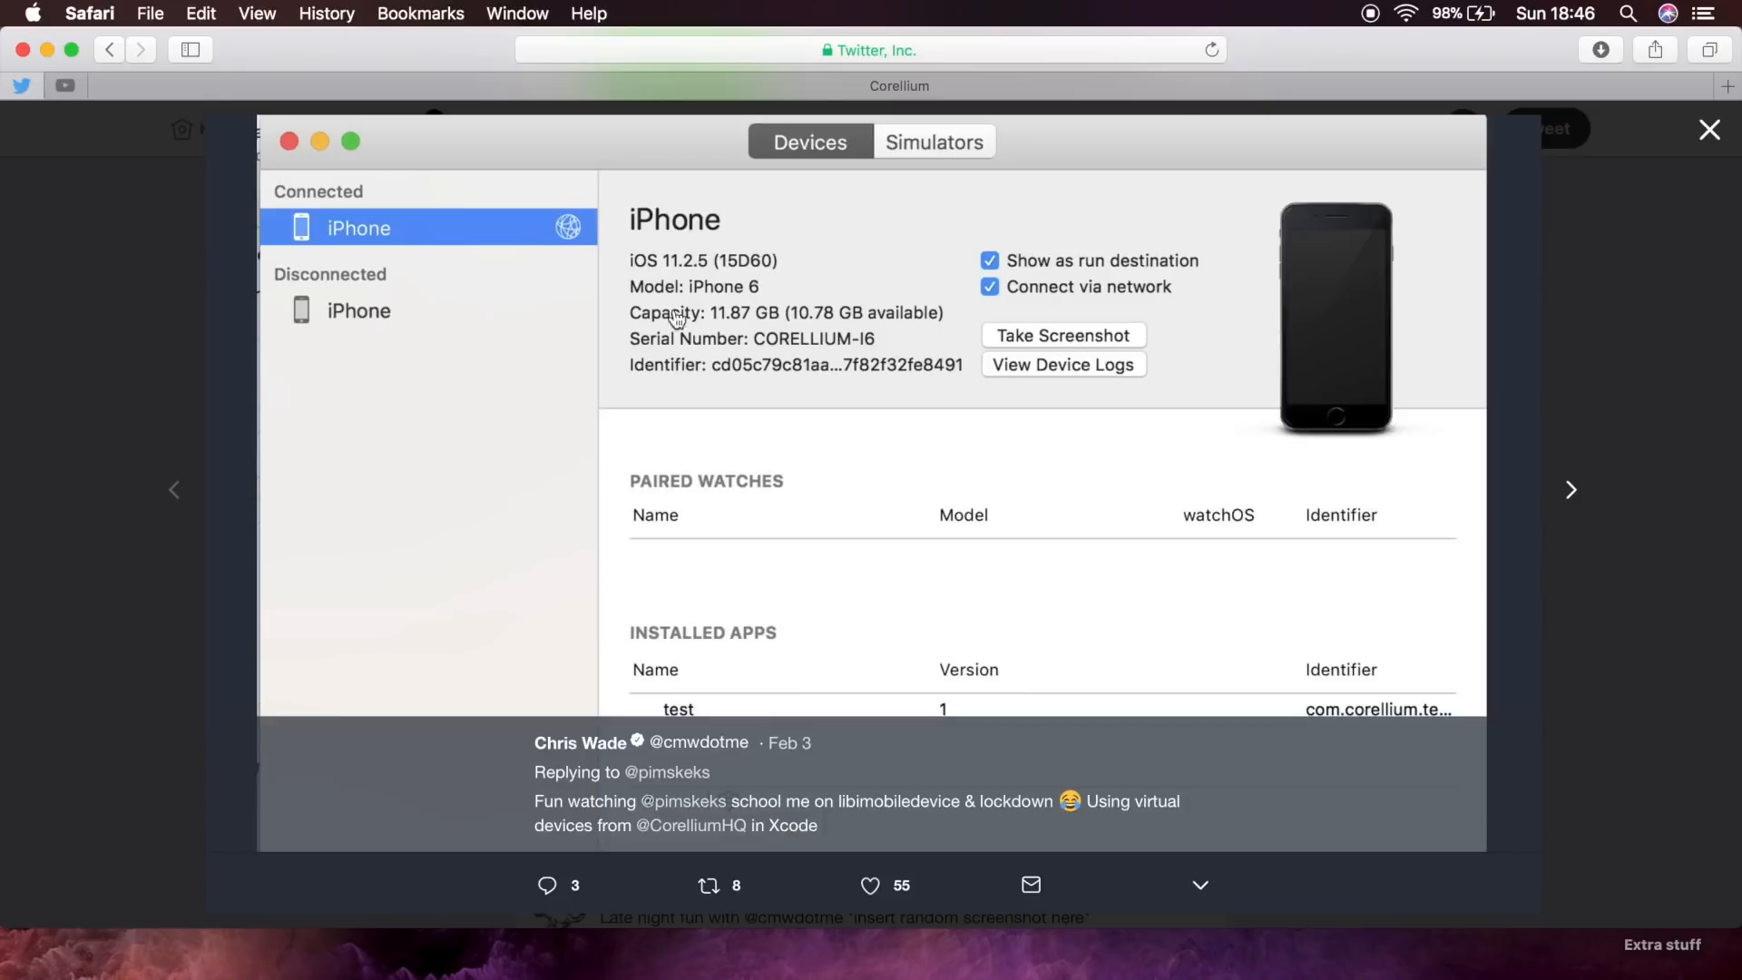
pyautogui.moveTo(648, 338)
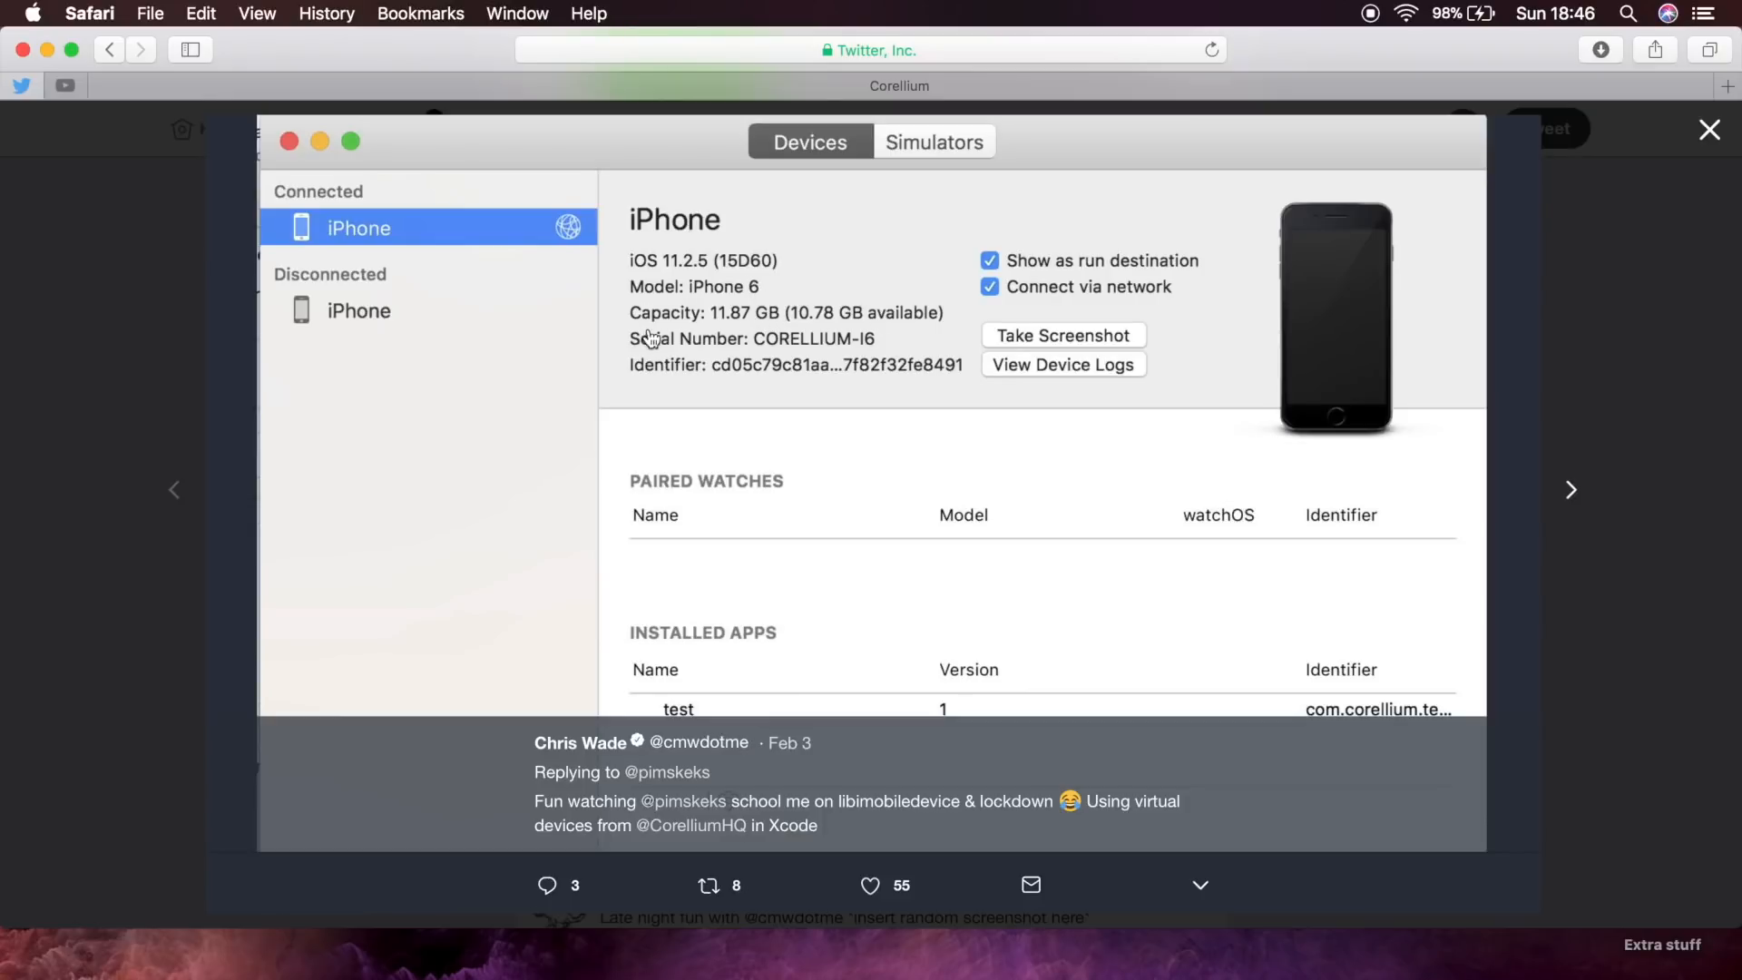
pyautogui.moveTo(843, 344)
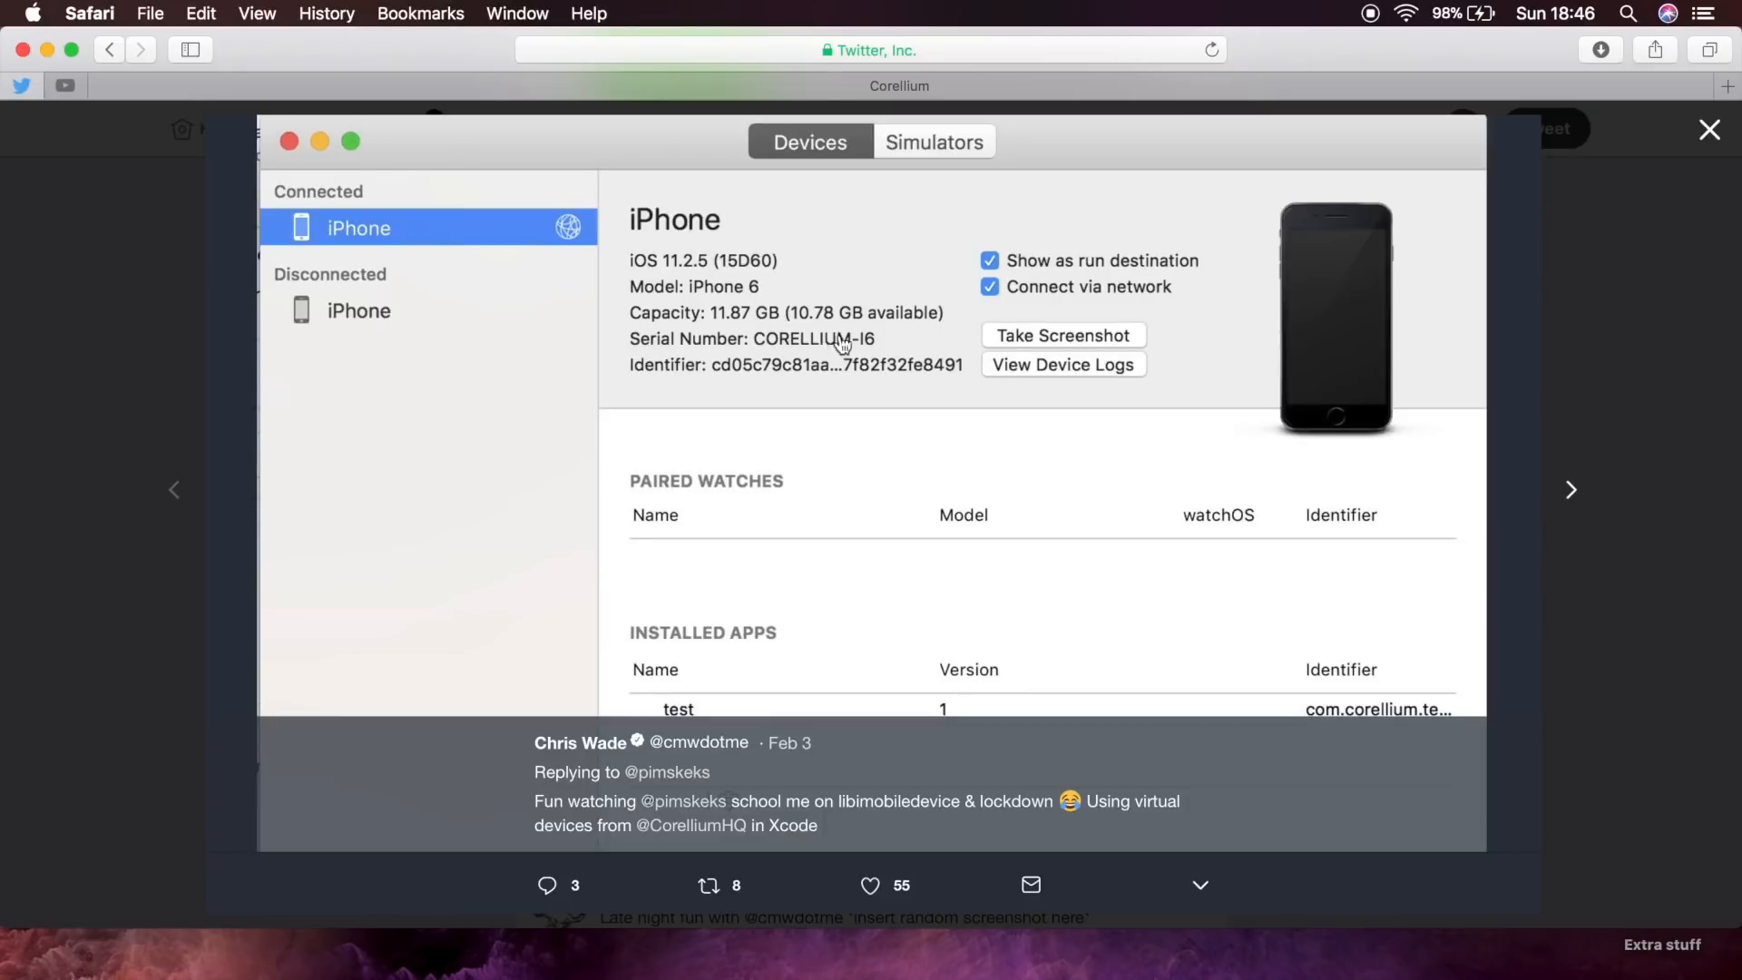
pyautogui.moveTo(812, 366)
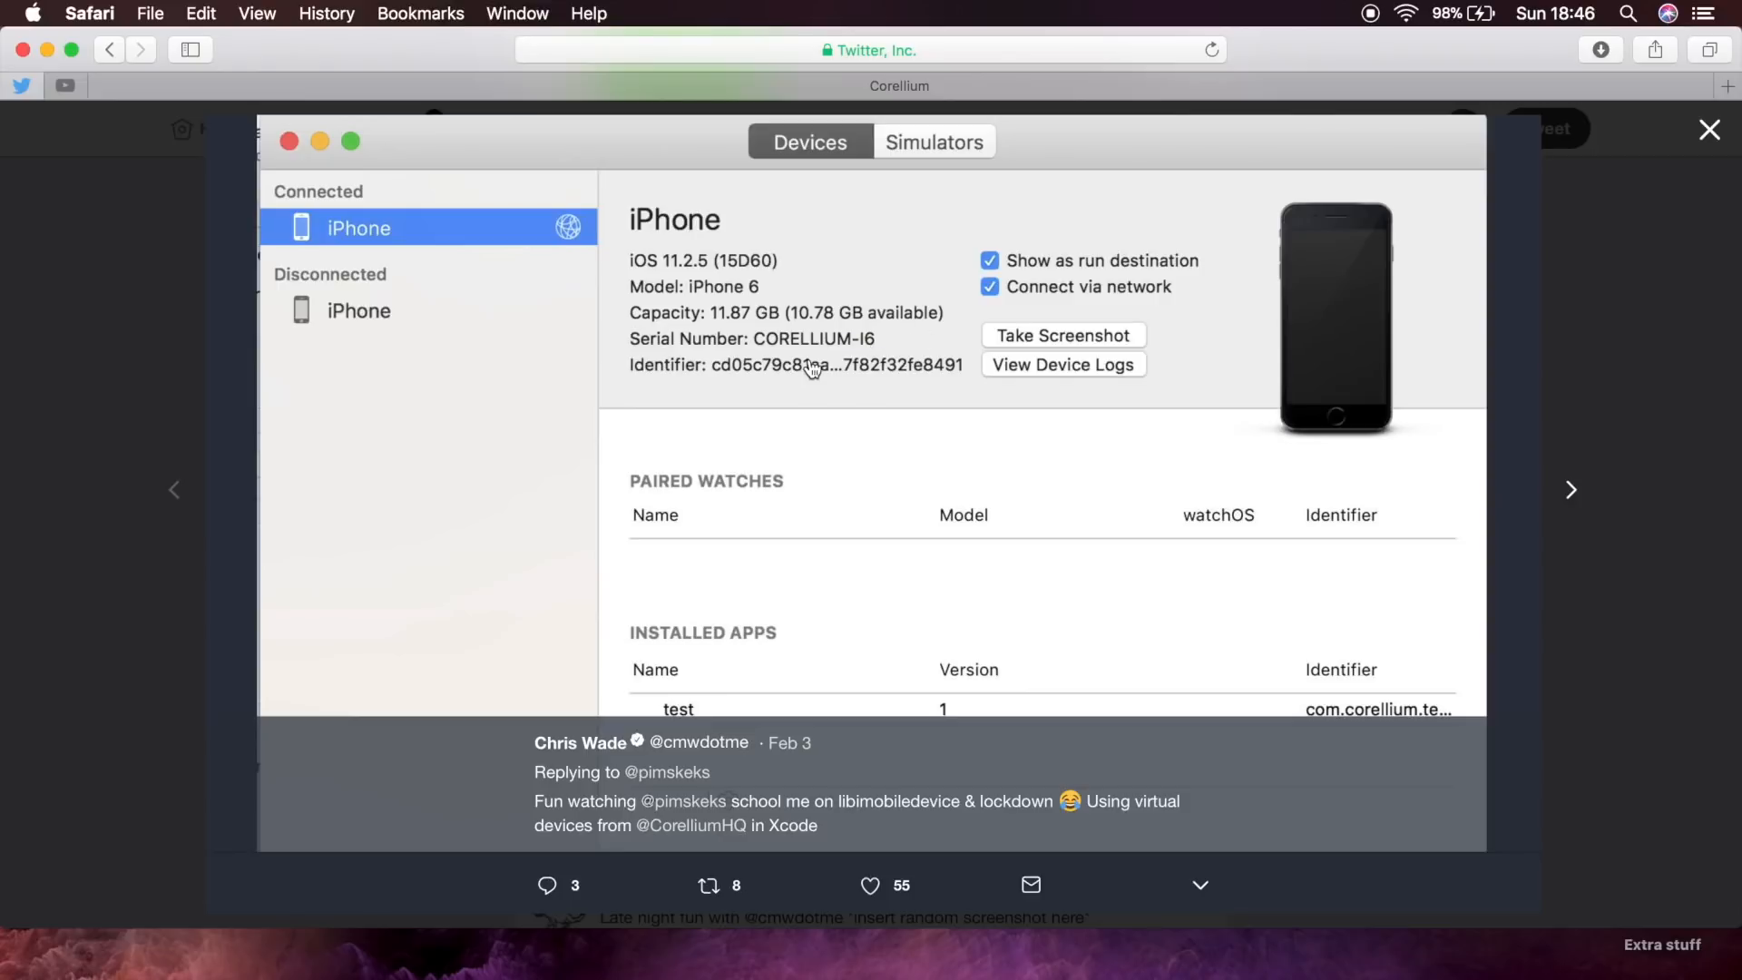
pyautogui.moveTo(746, 344)
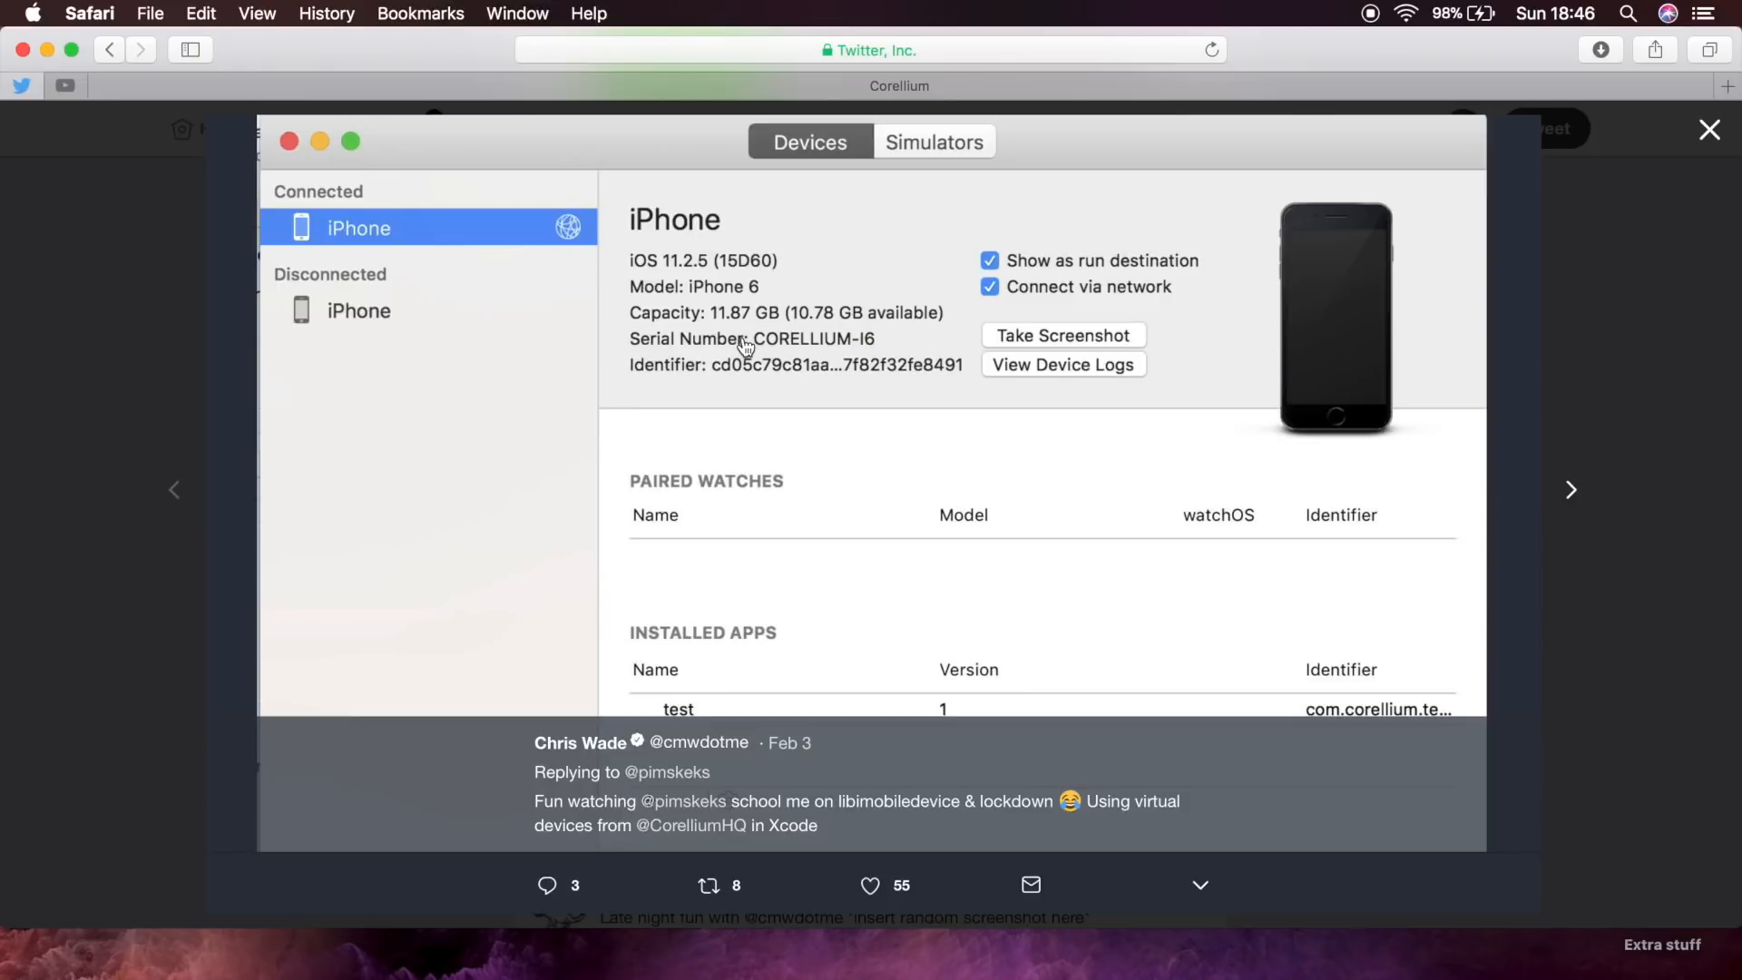
pyautogui.moveTo(544, 224)
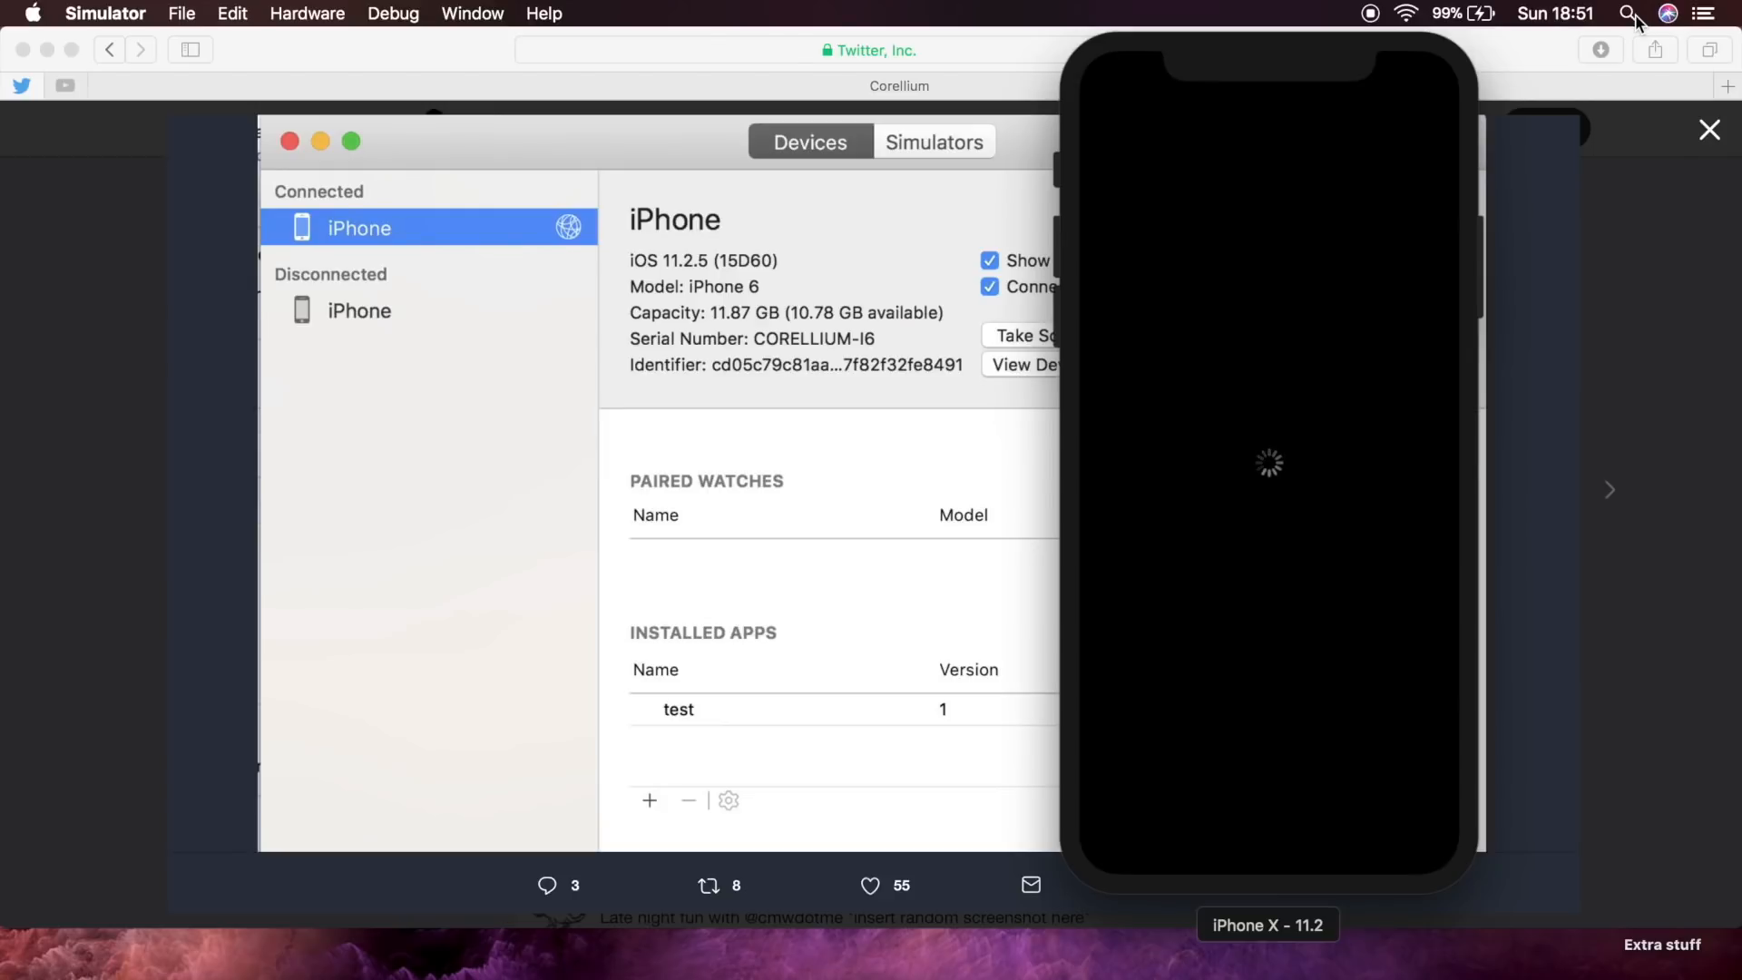
pyautogui.moveTo(1300, 81)
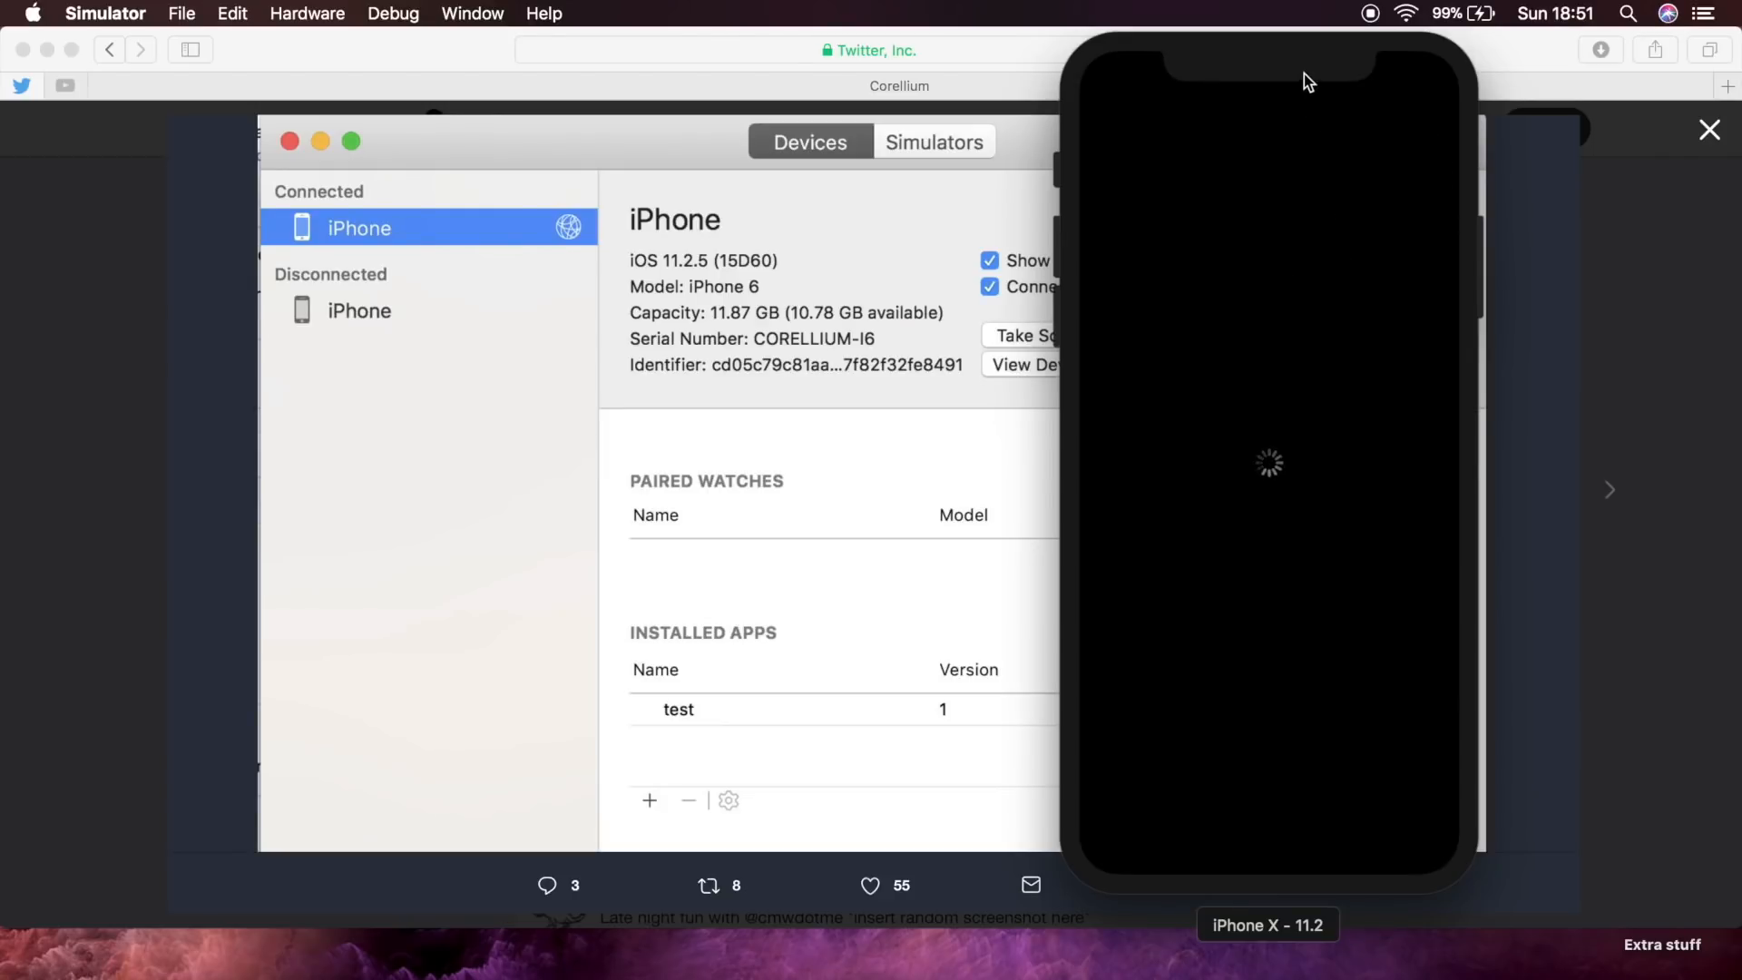
pyautogui.moveTo(1298, 65)
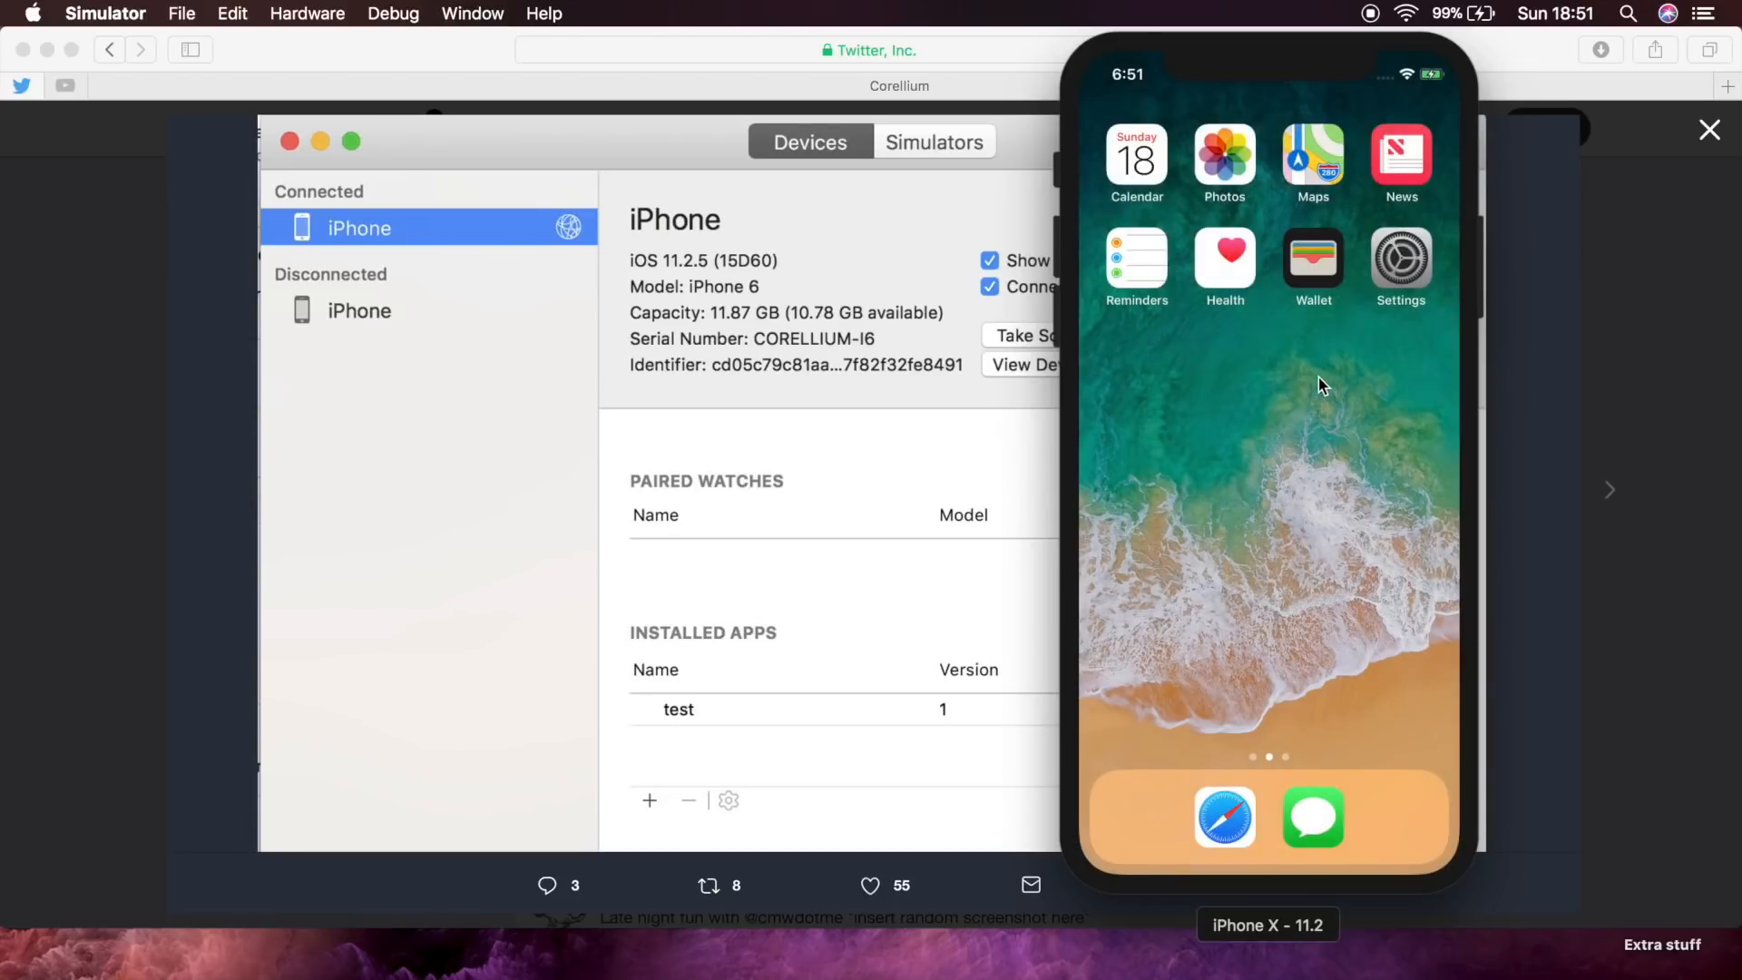
pyautogui.moveTo(1266, 419)
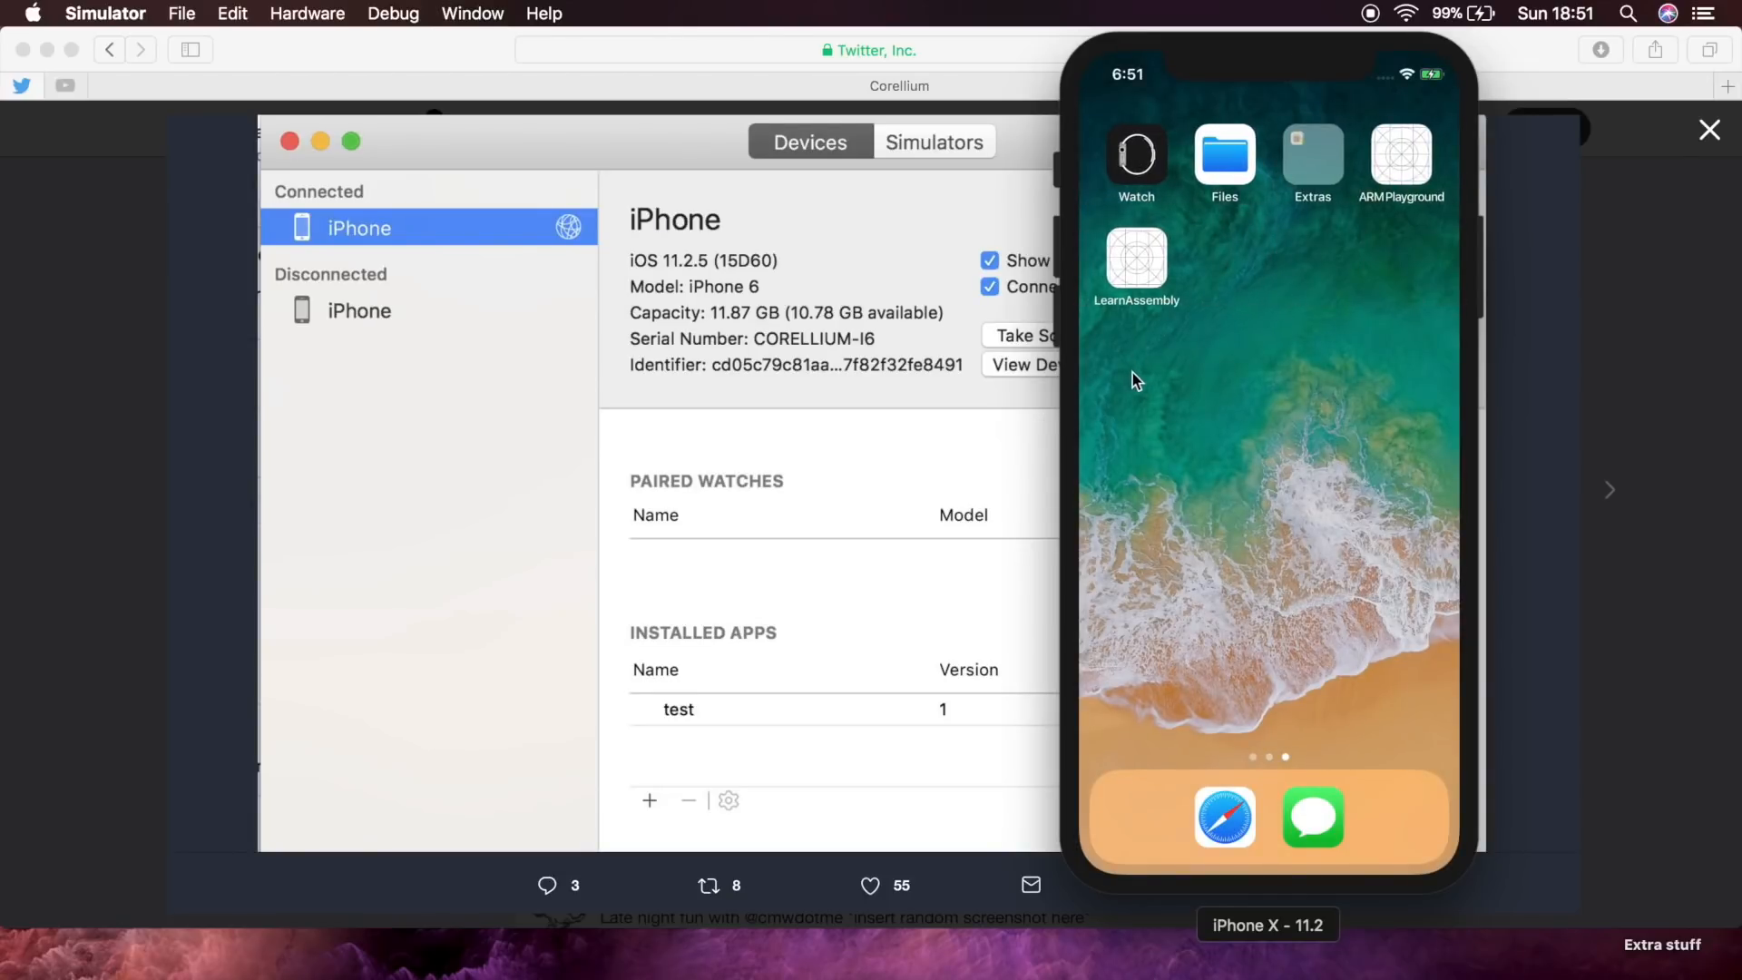
pyautogui.moveTo(1260, 56)
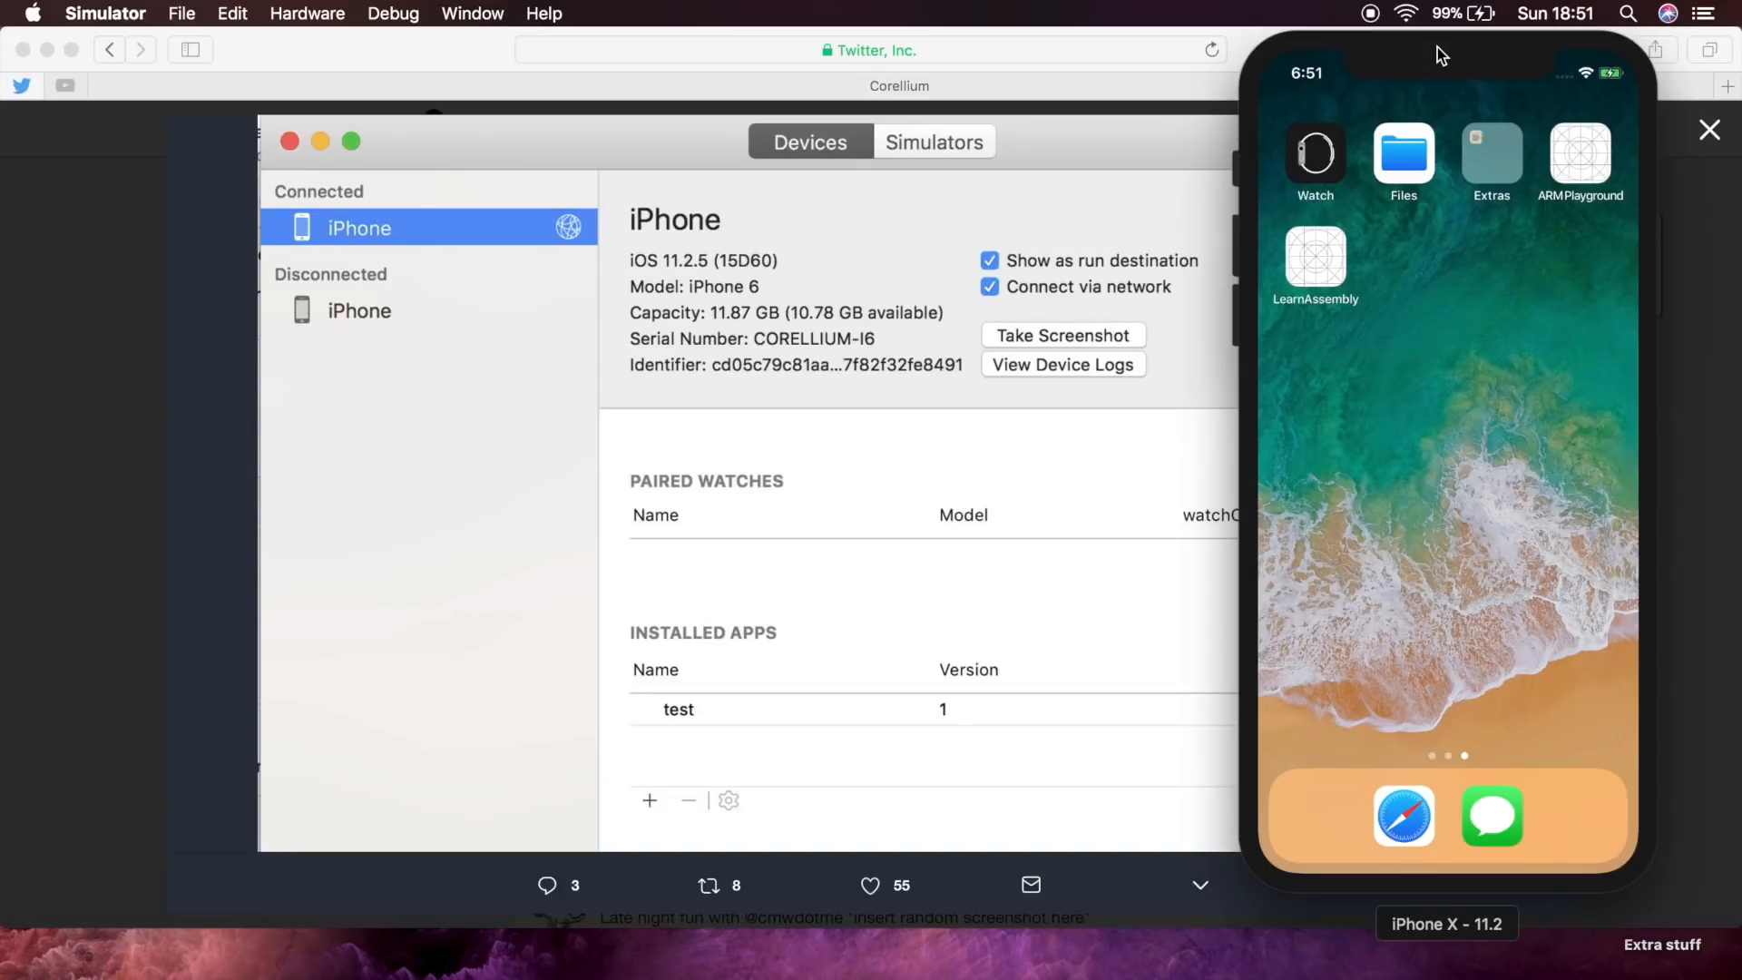
pyautogui.moveTo(1466, 202)
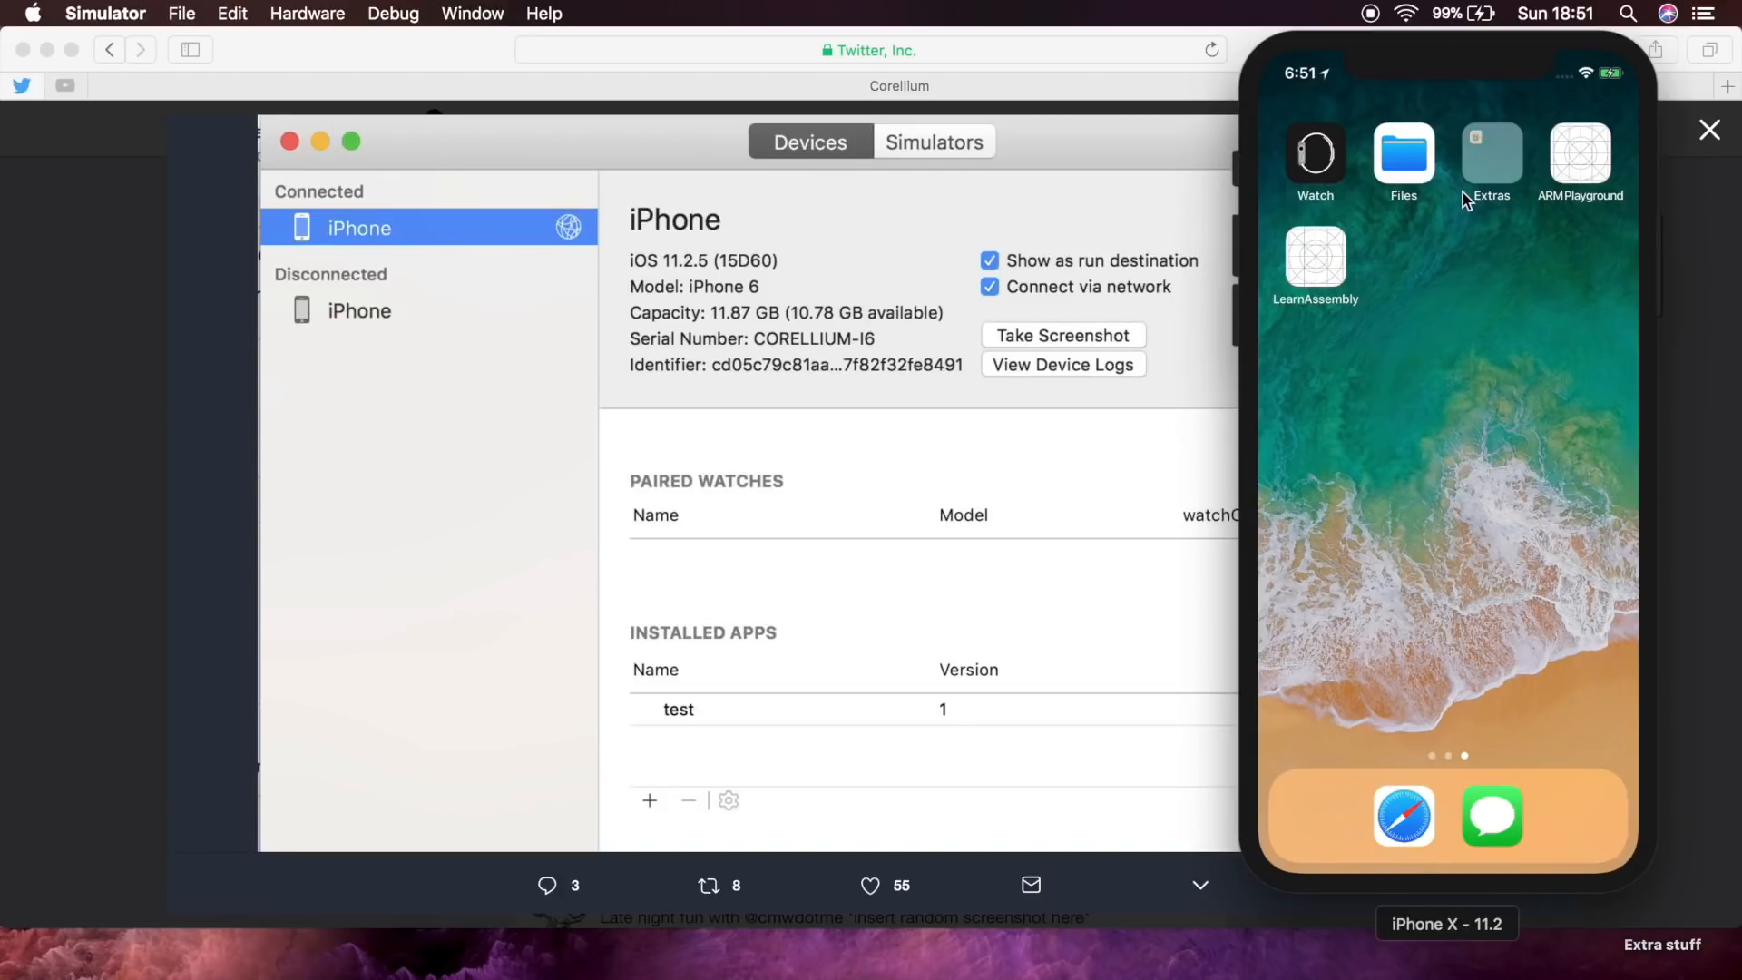
pyautogui.moveTo(1446, 91)
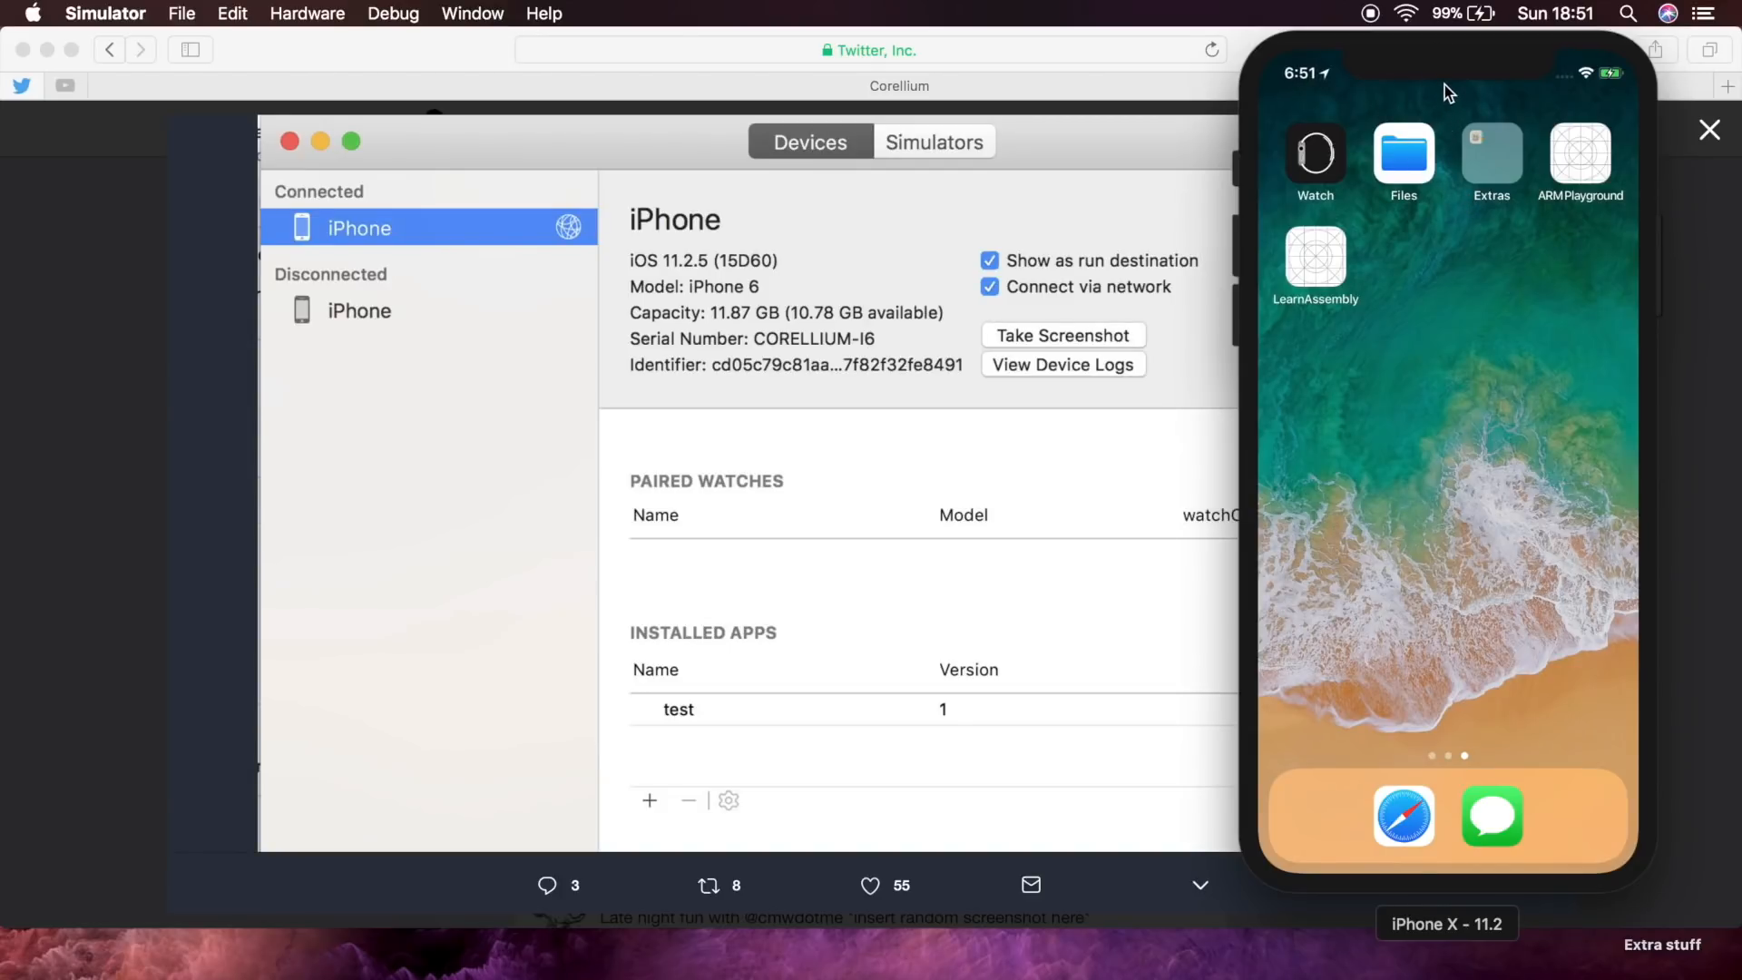
pyautogui.moveTo(1522, 317)
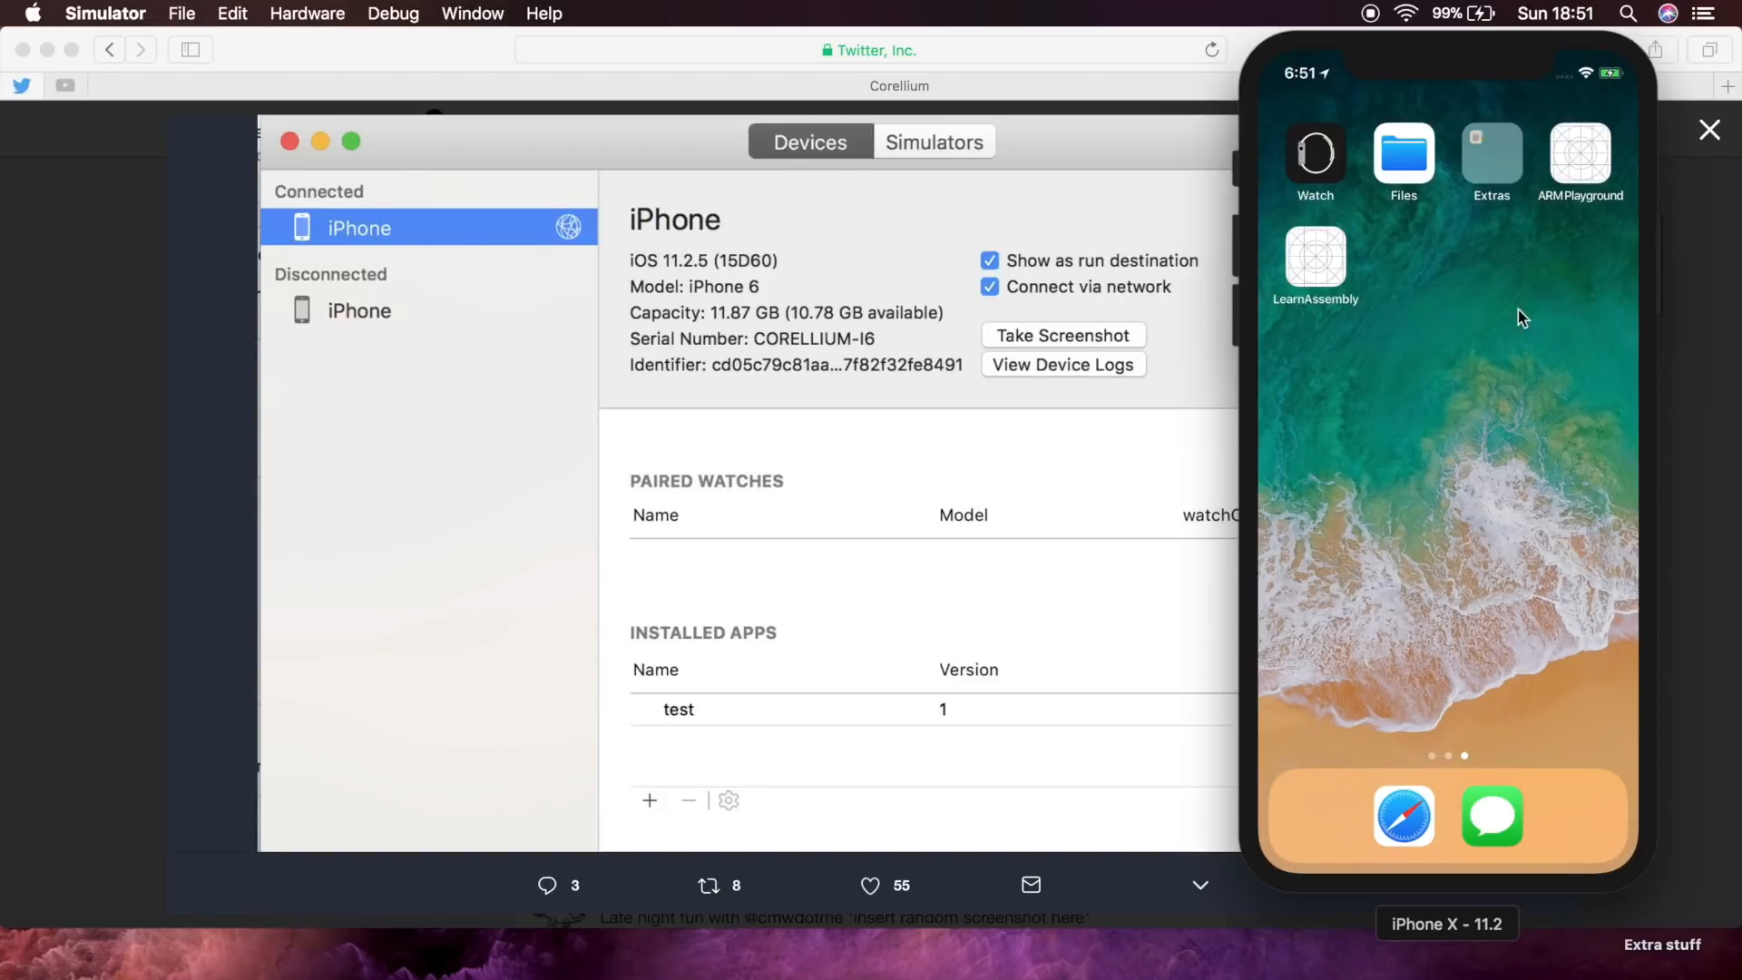
pyautogui.moveTo(1510, 372)
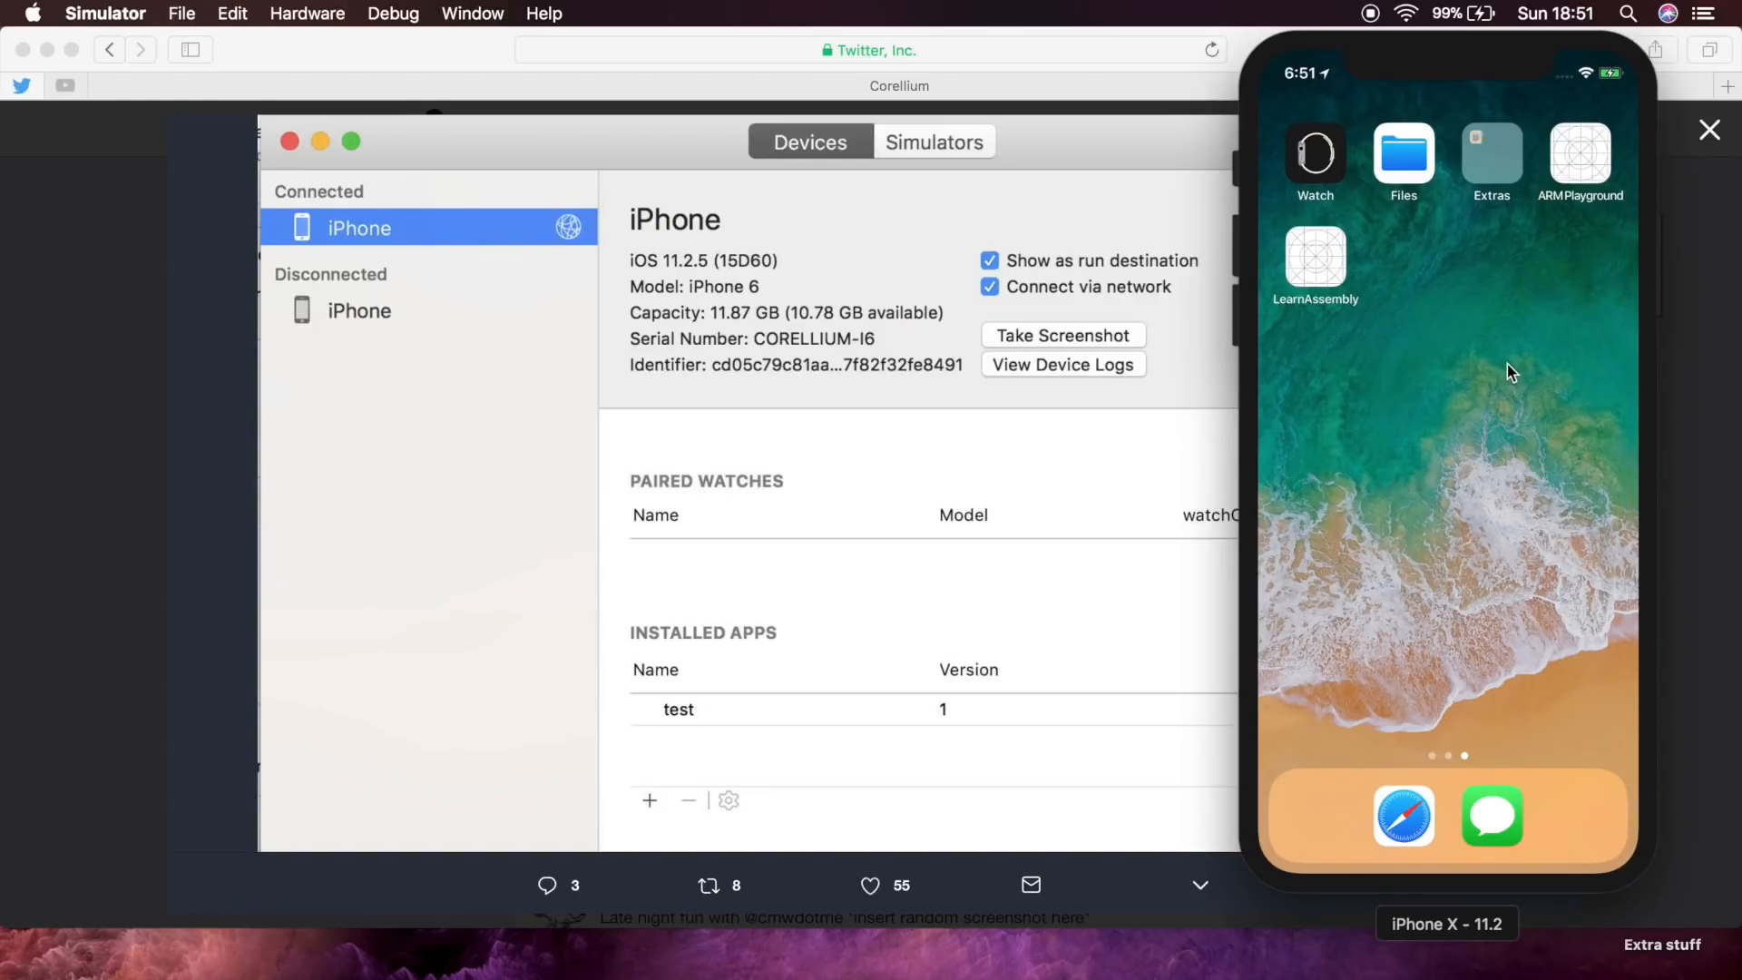
pyautogui.moveTo(1441, 203)
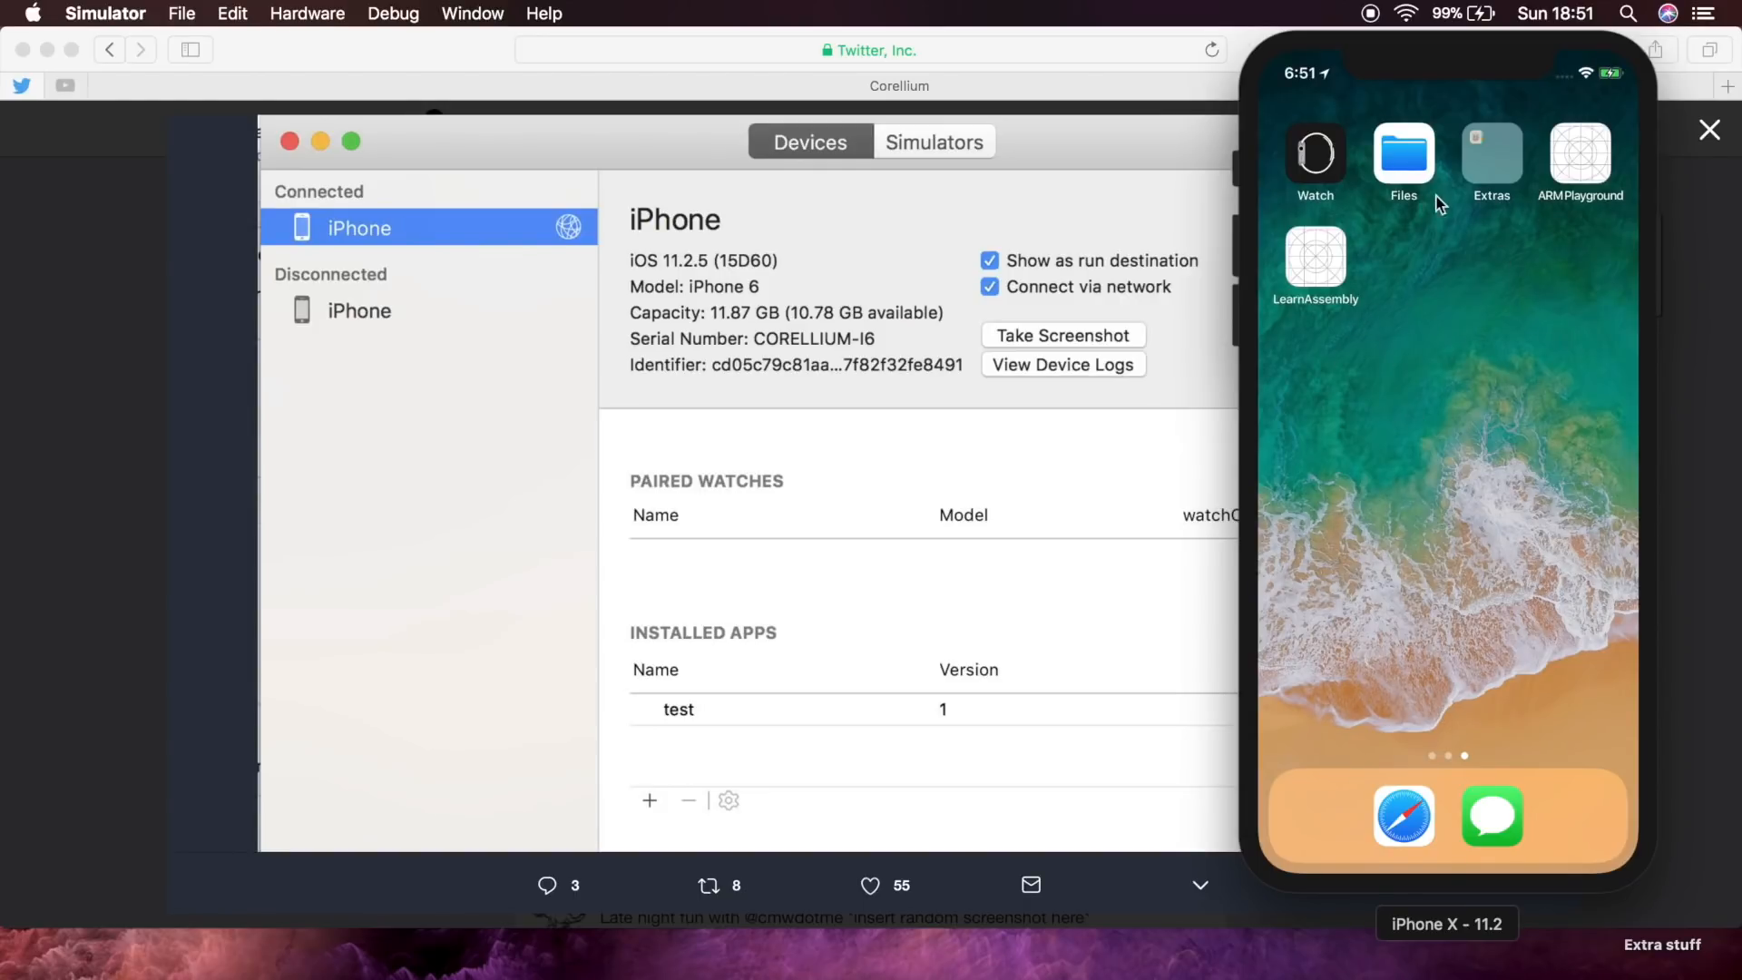
pyautogui.moveTo(1312, 368)
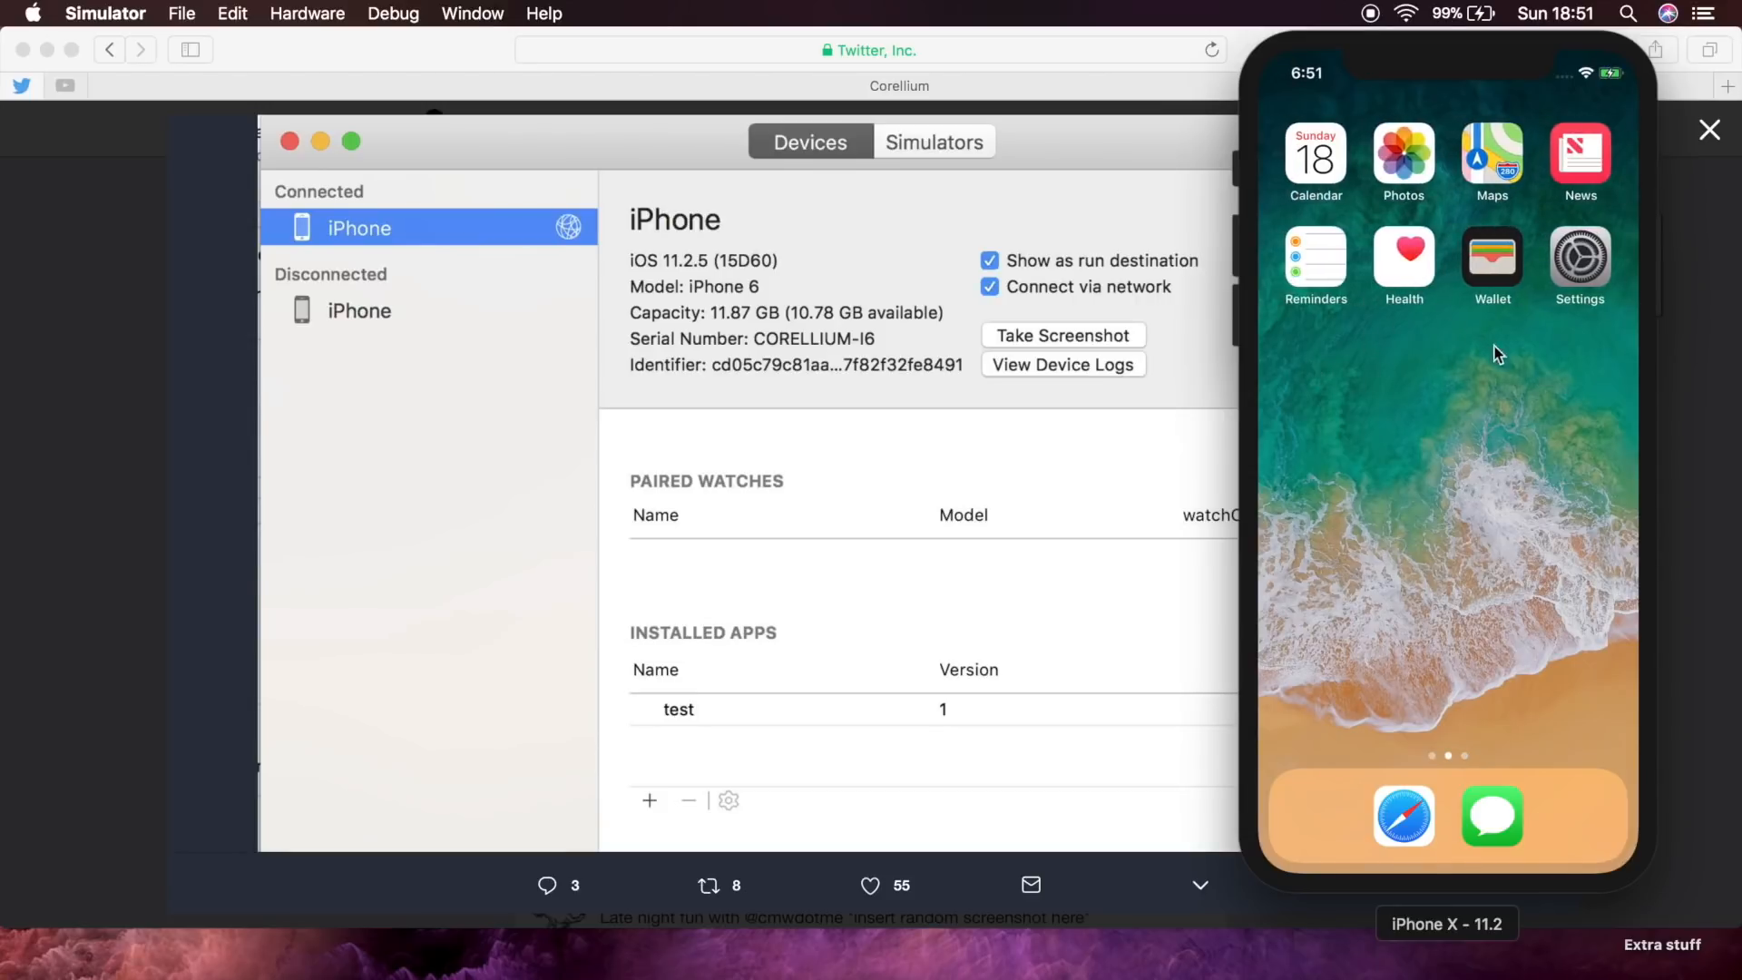
pyautogui.moveTo(481, 205)
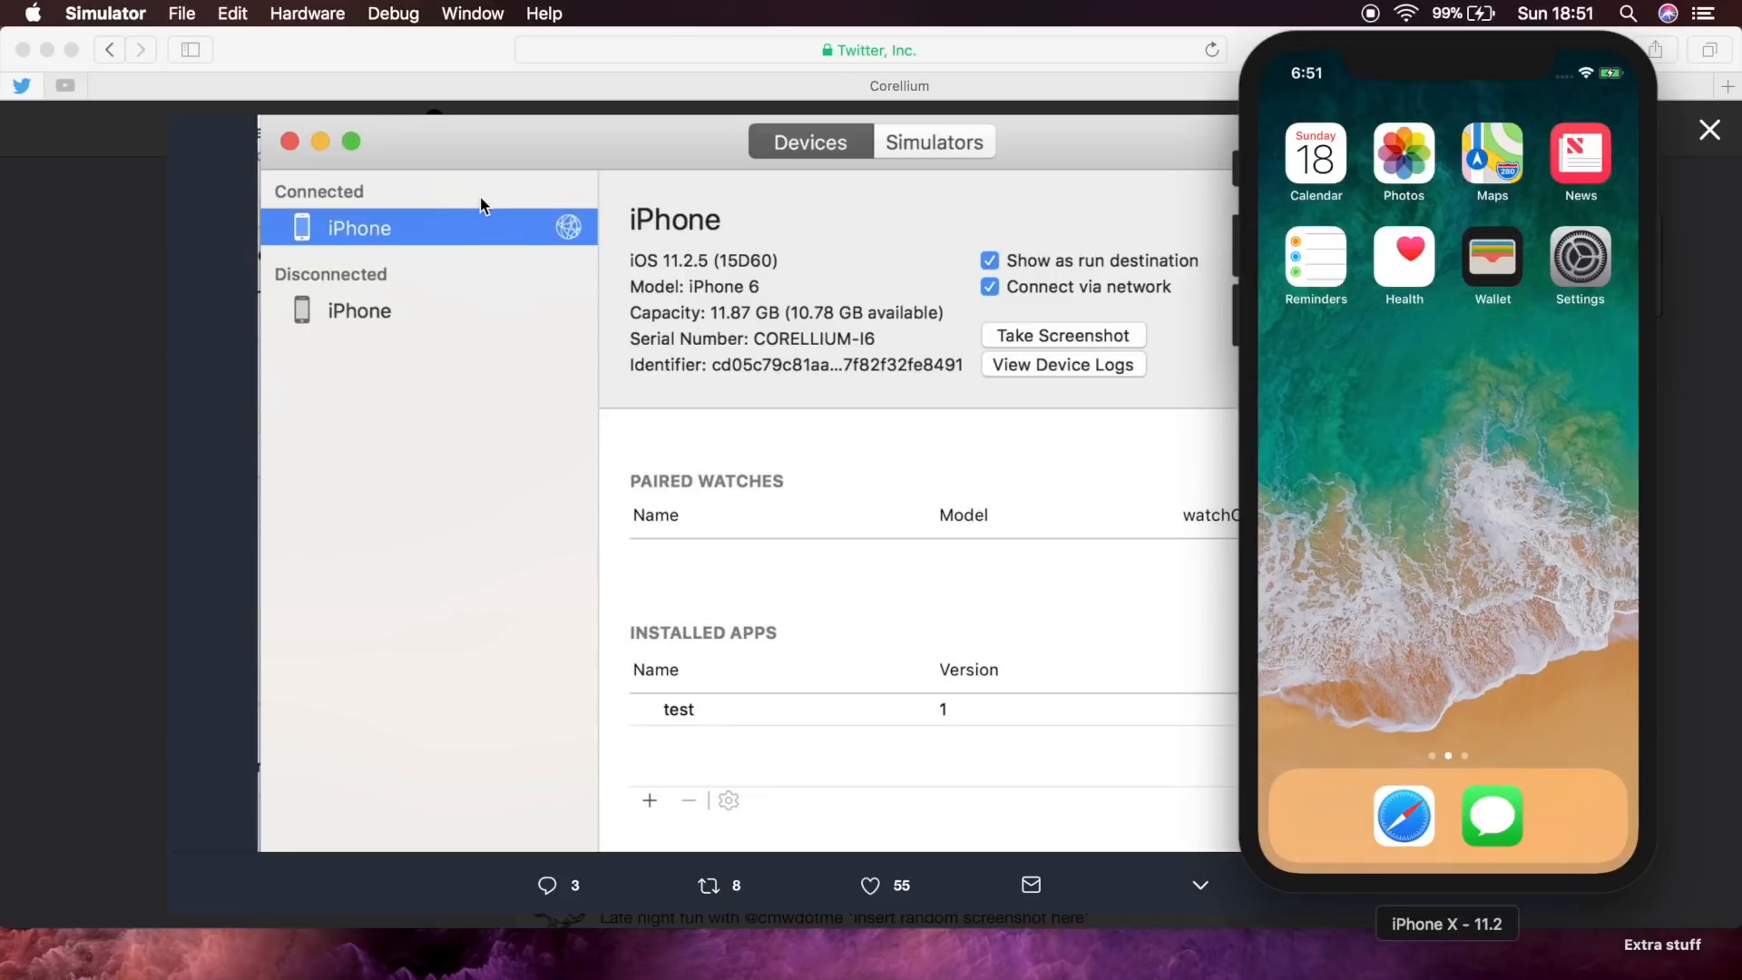
pyautogui.moveTo(484, 230)
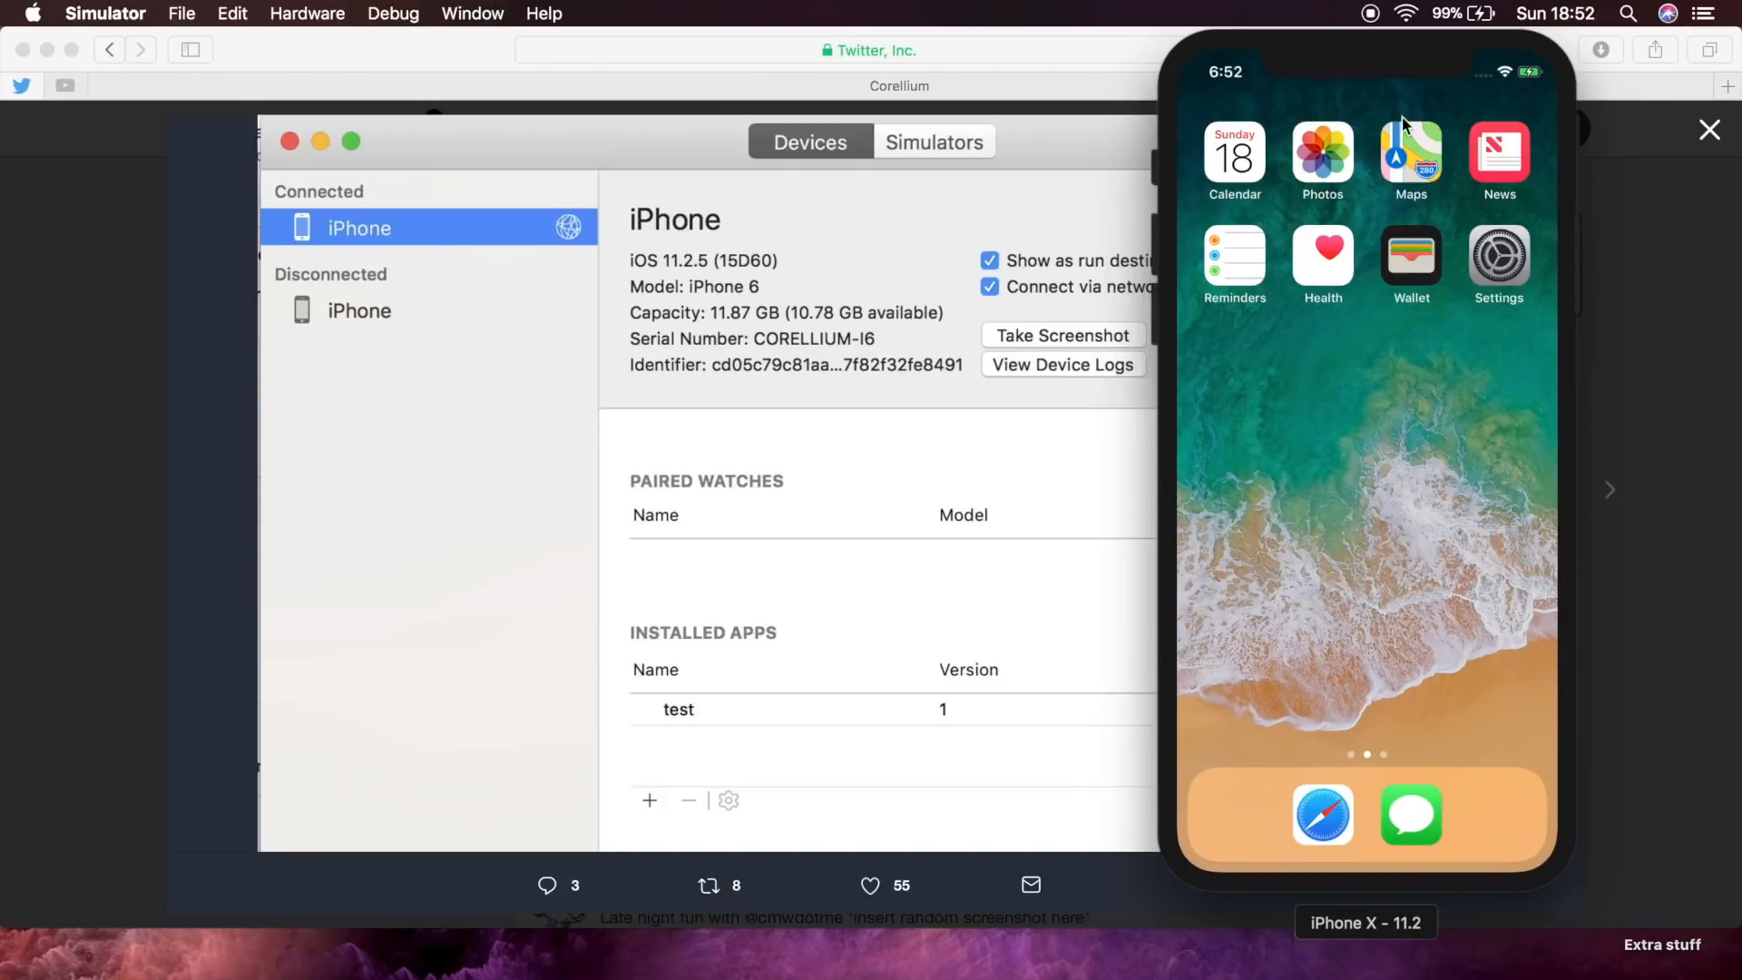
pyautogui.moveTo(1370, 93)
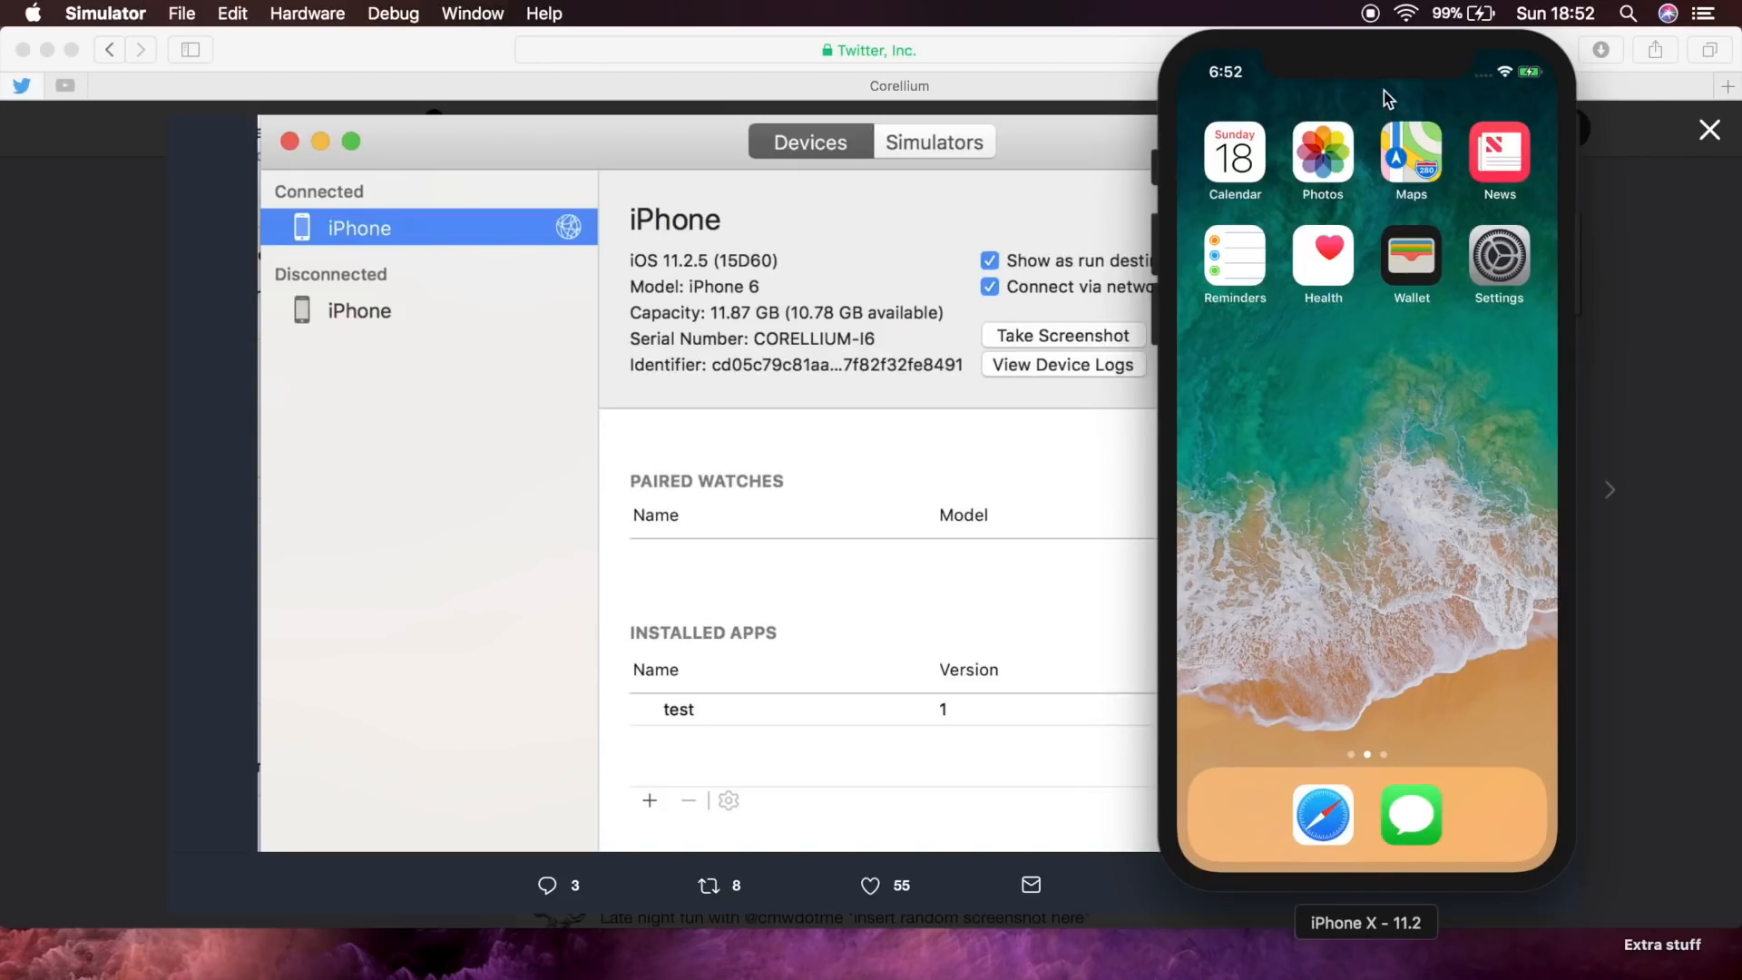
pyautogui.moveTo(1365, 89)
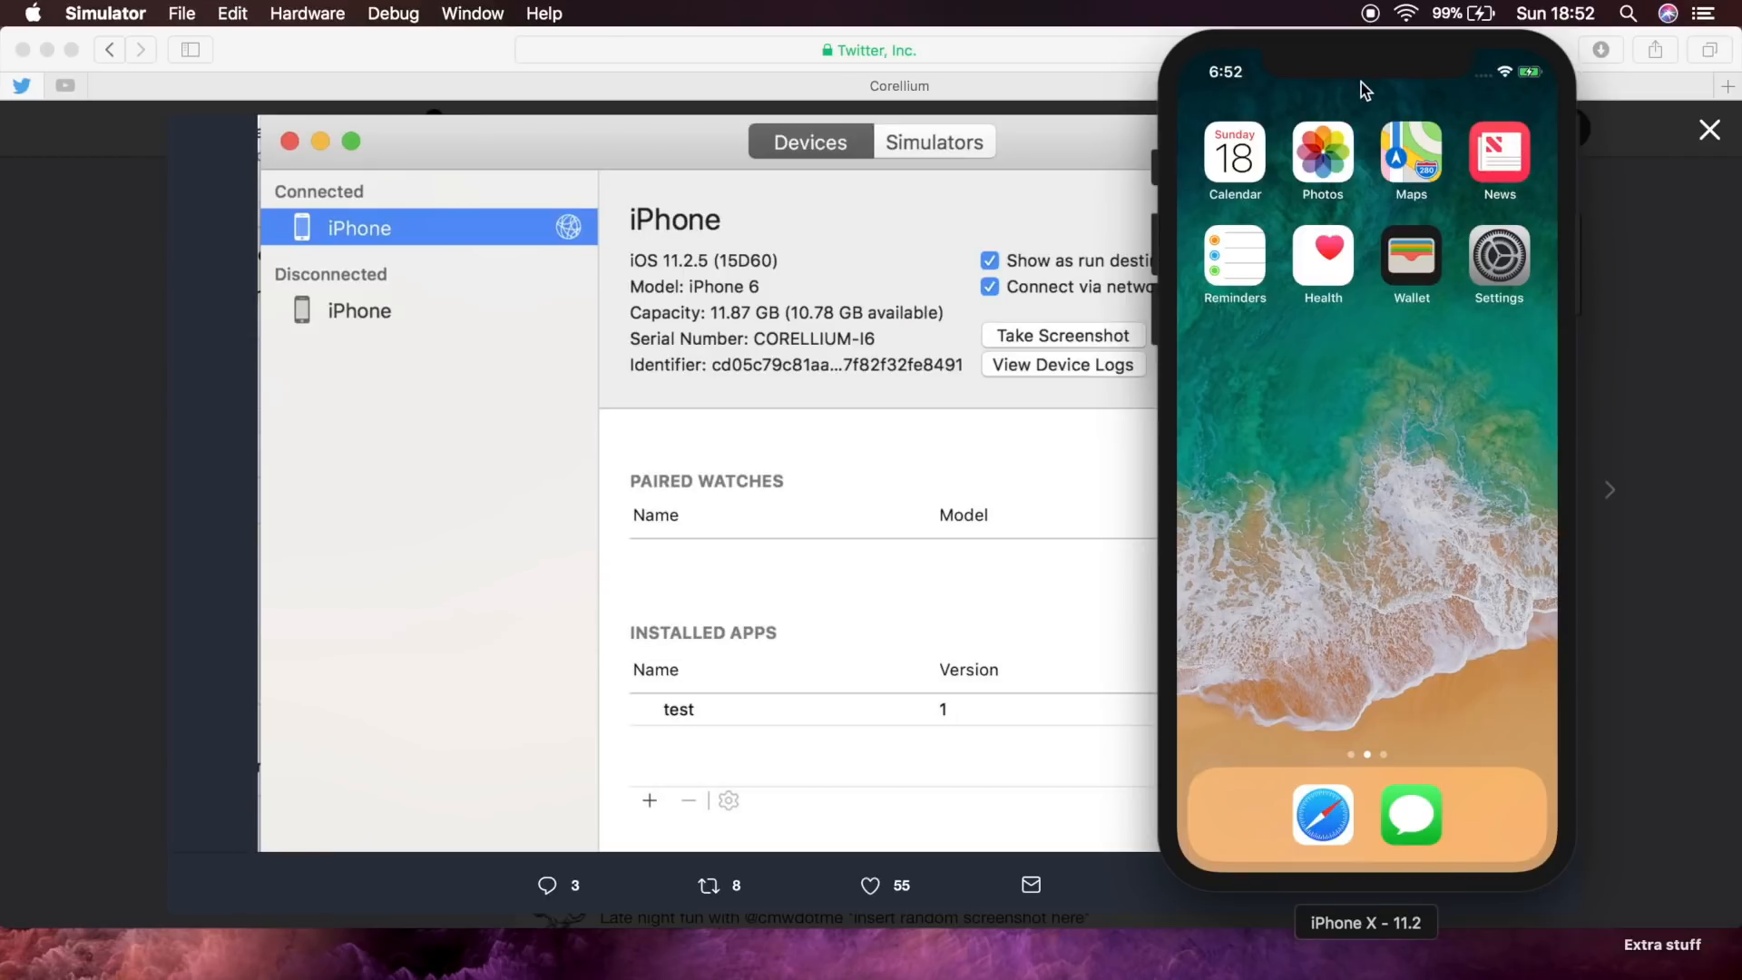
pyautogui.moveTo(518, 289)
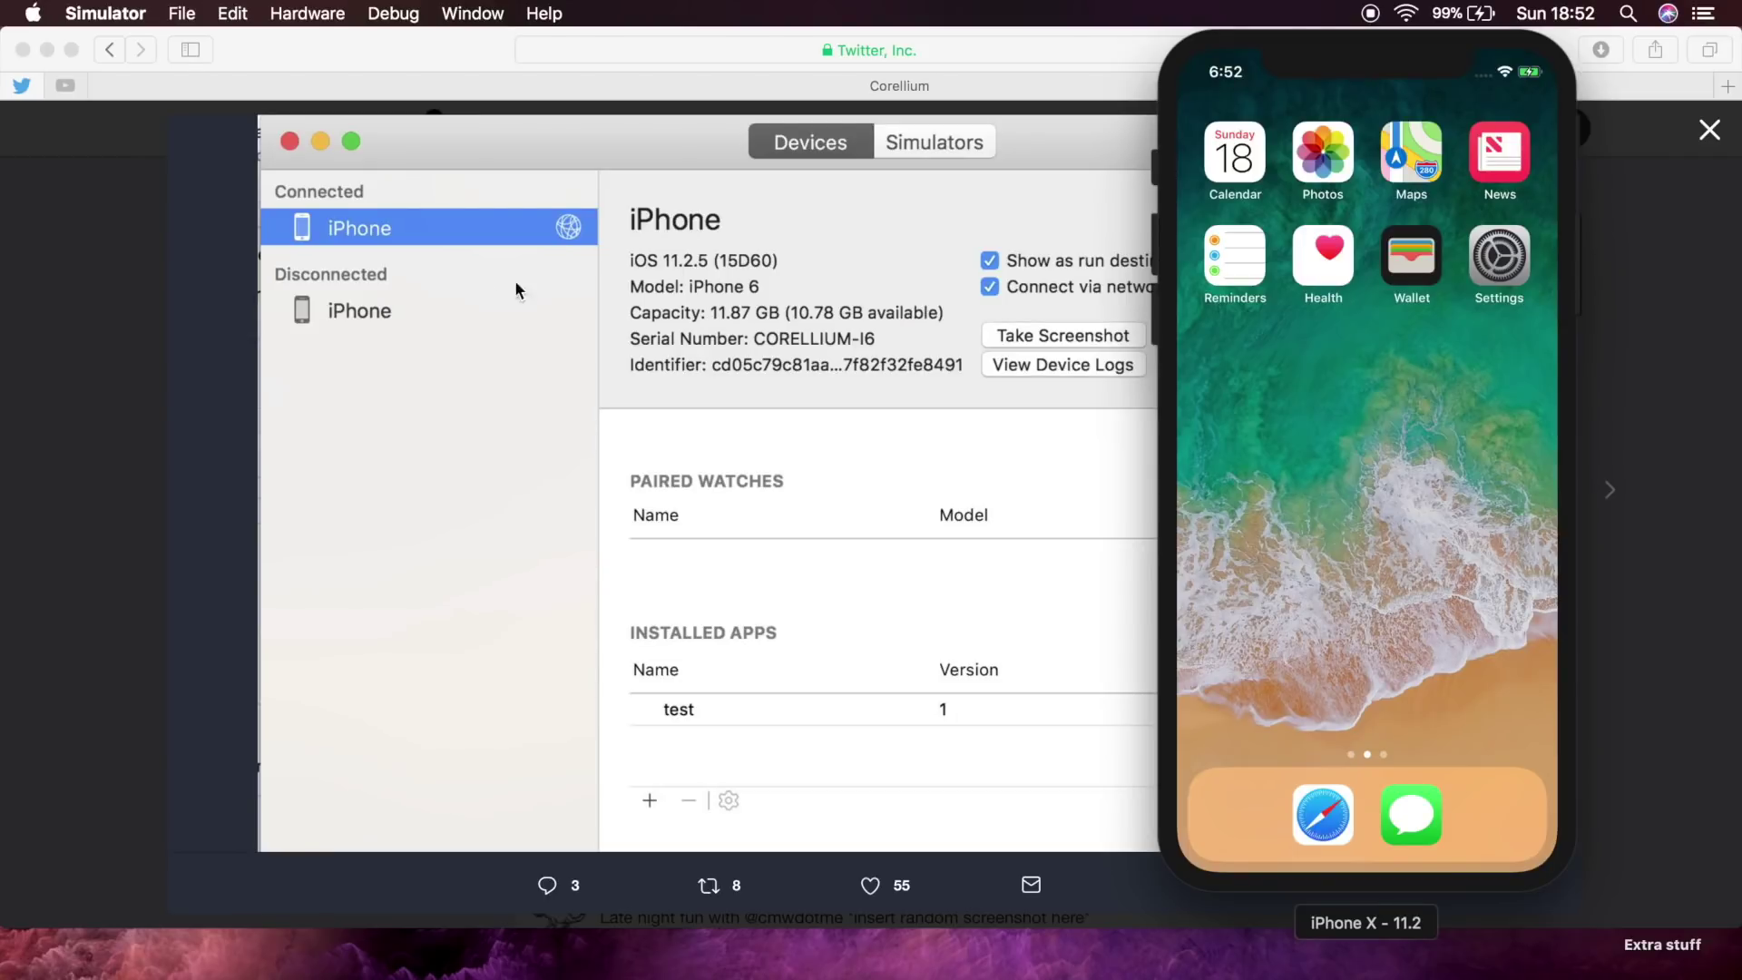
pyautogui.moveTo(854, 270)
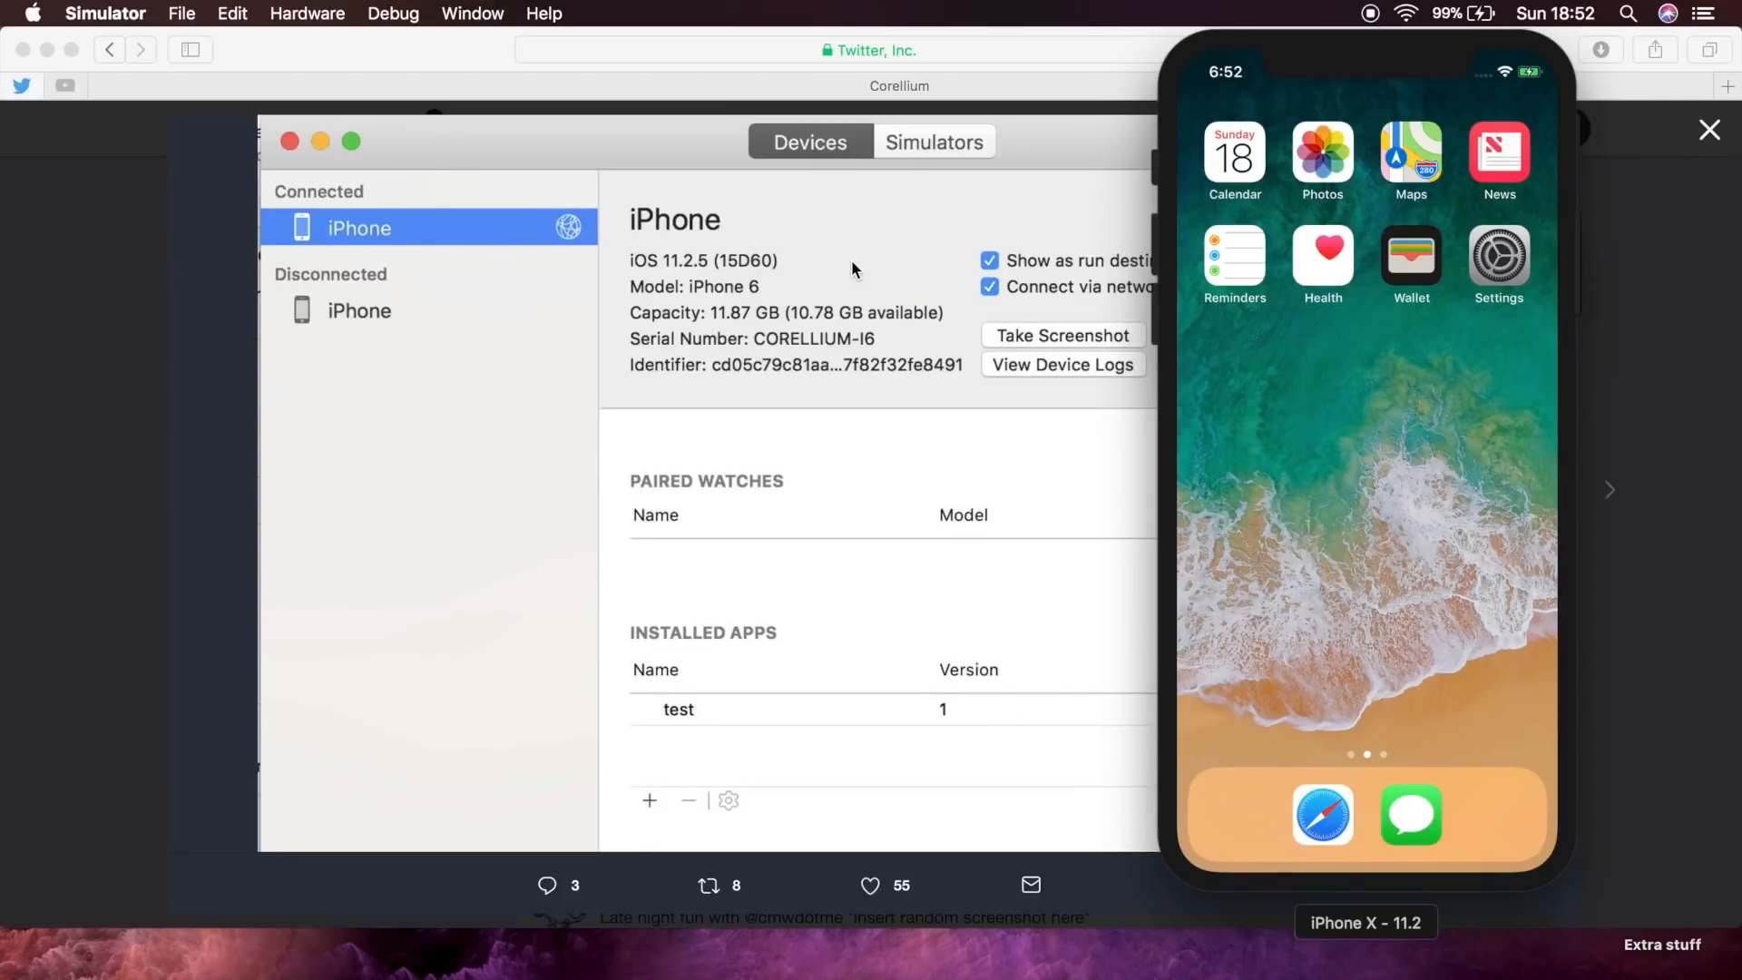
pyautogui.moveTo(859, 241)
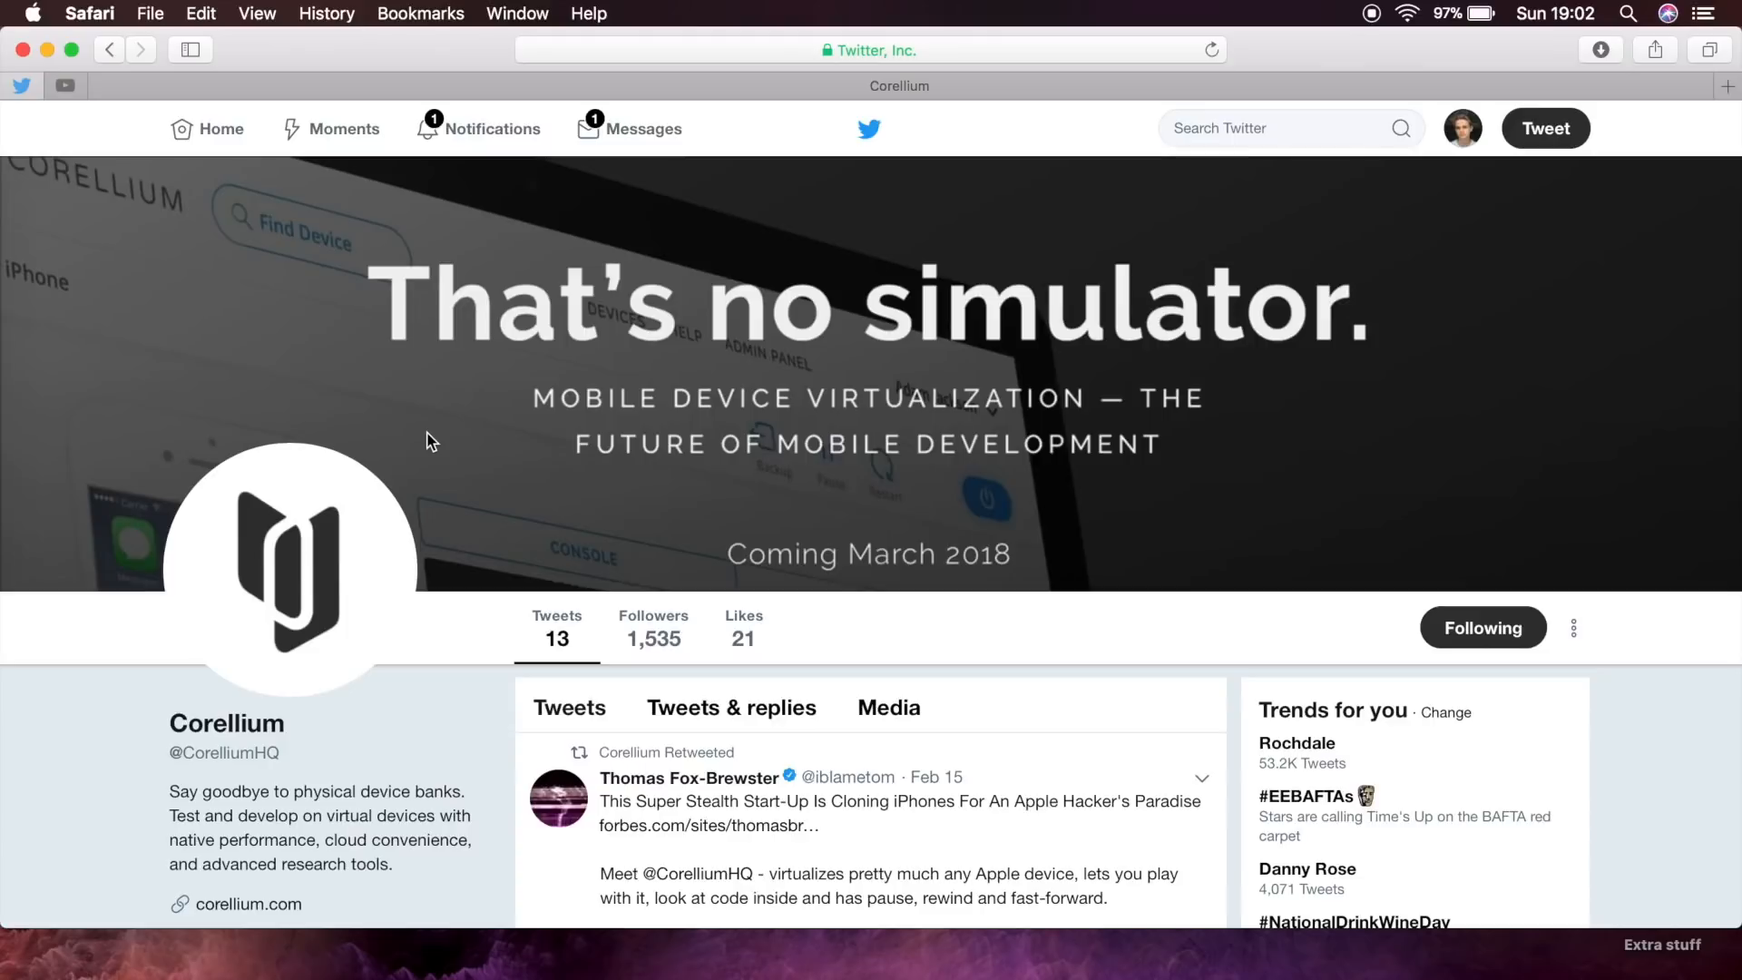
# Enlarge mdowd's kernel debugging tweet photo and advance to the second CyCript console photo.
pyautogui.scroll(-3)
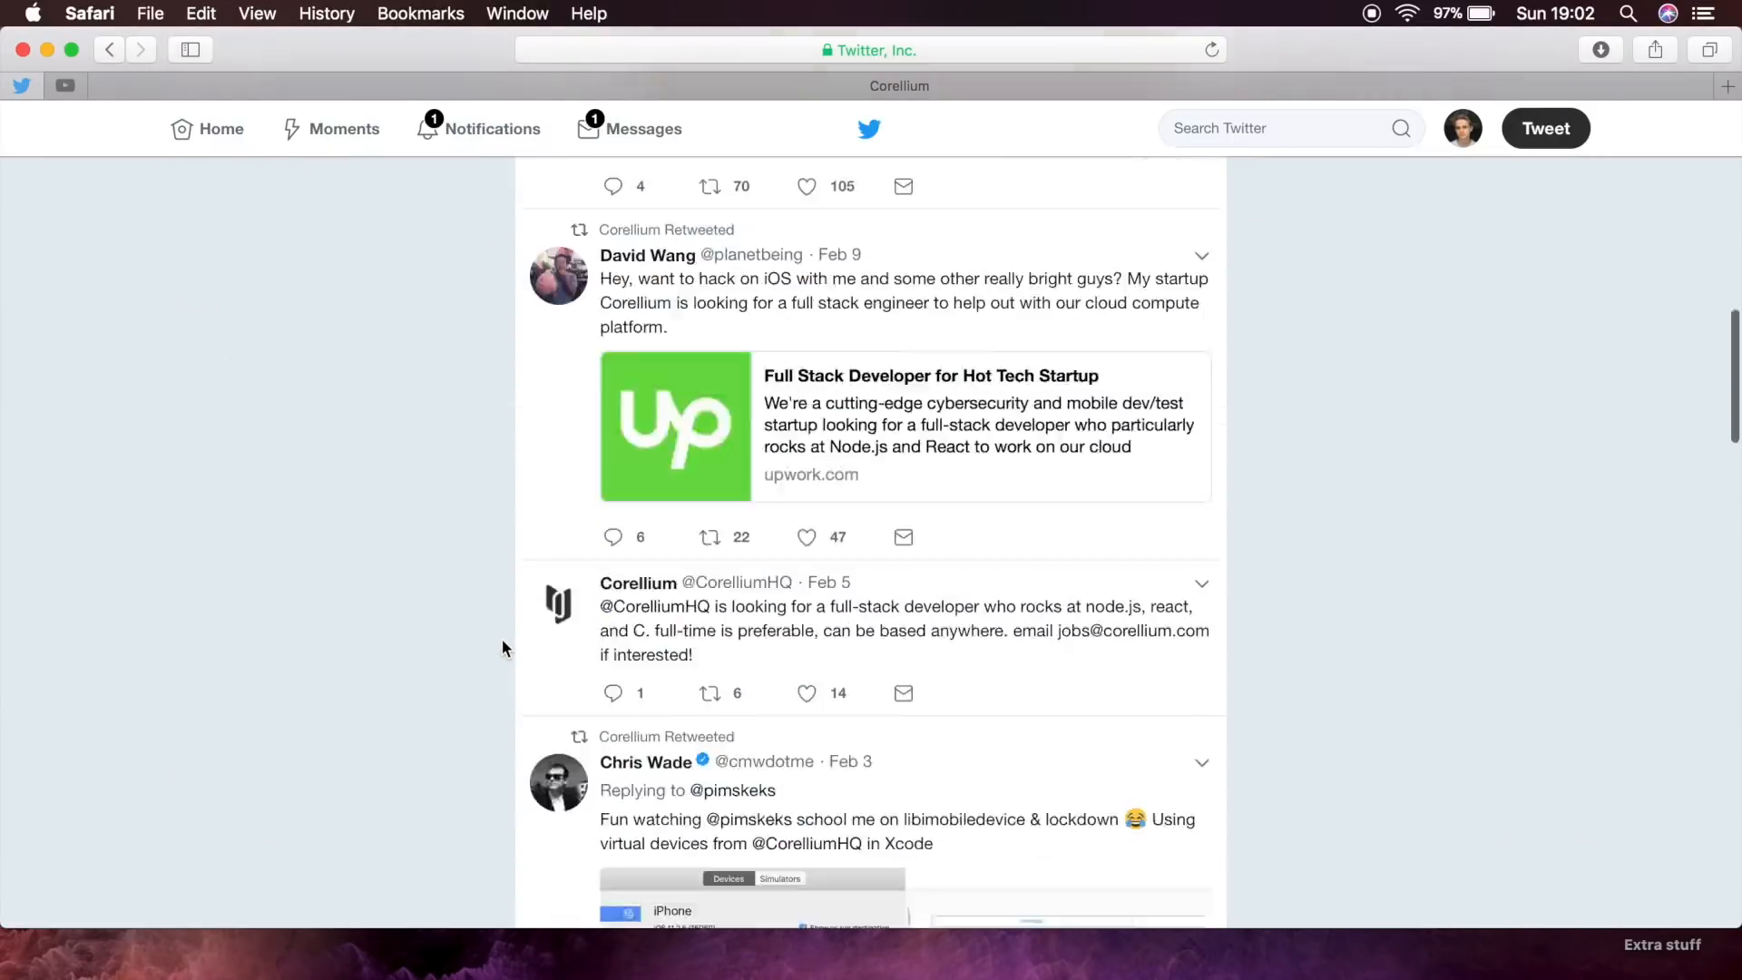
pyautogui.scroll(-3)
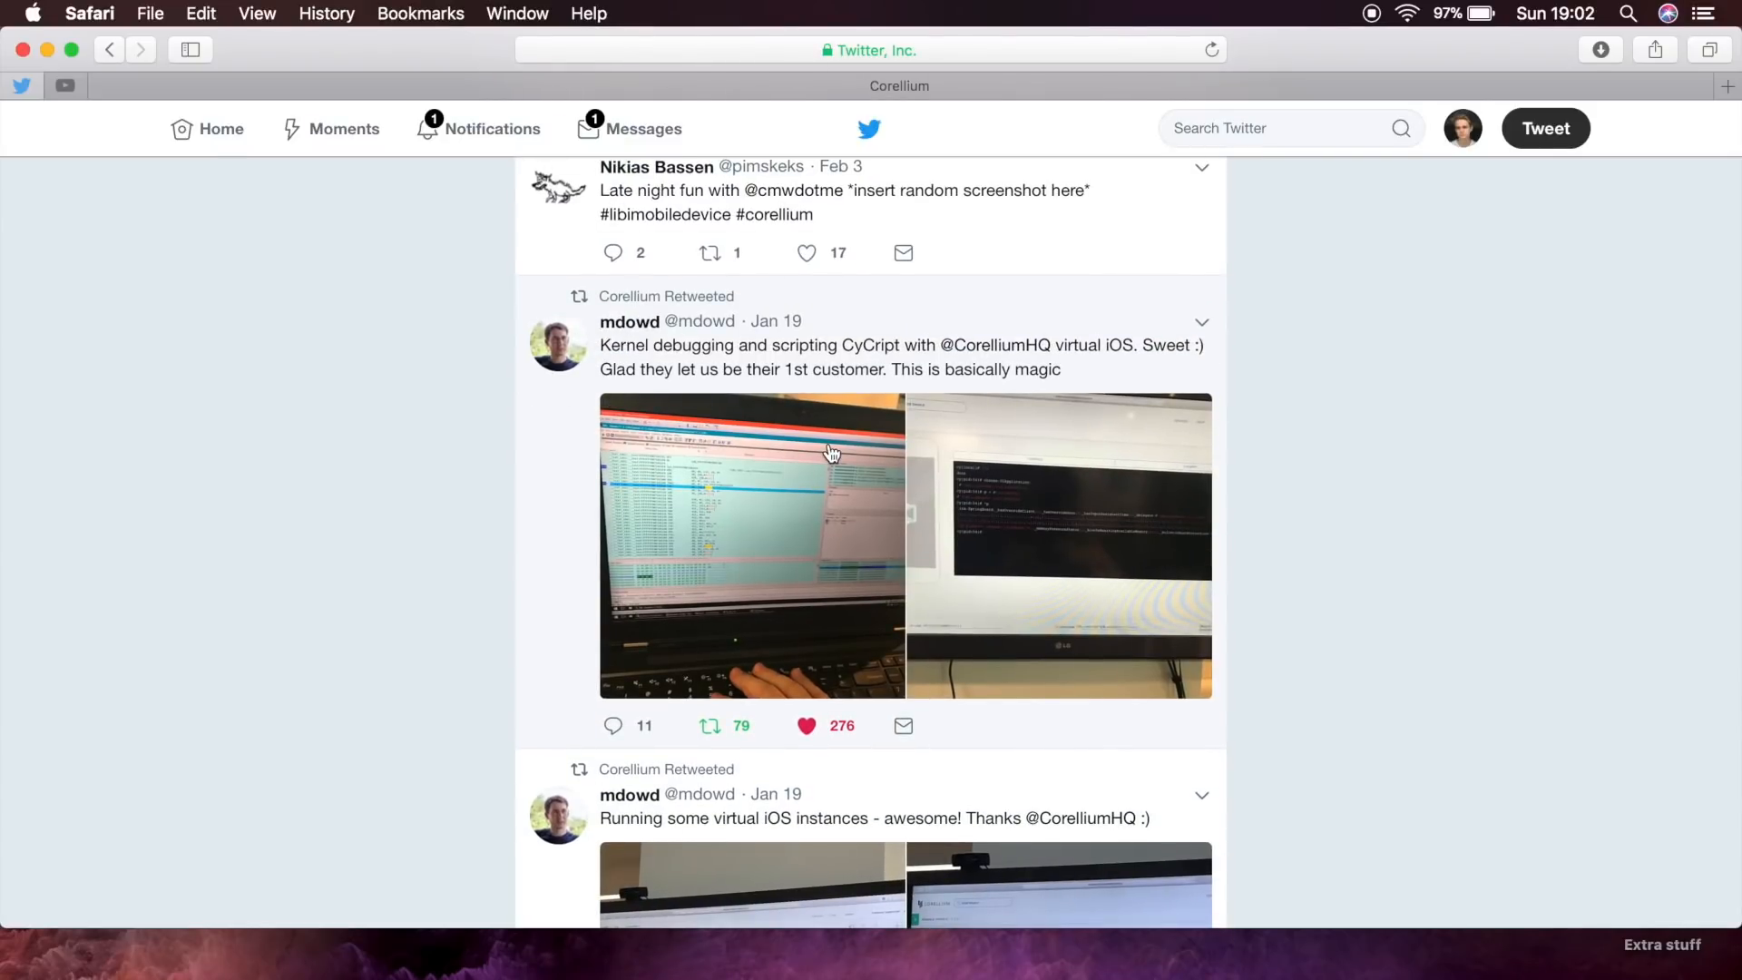
pyautogui.moveTo(566, 540)
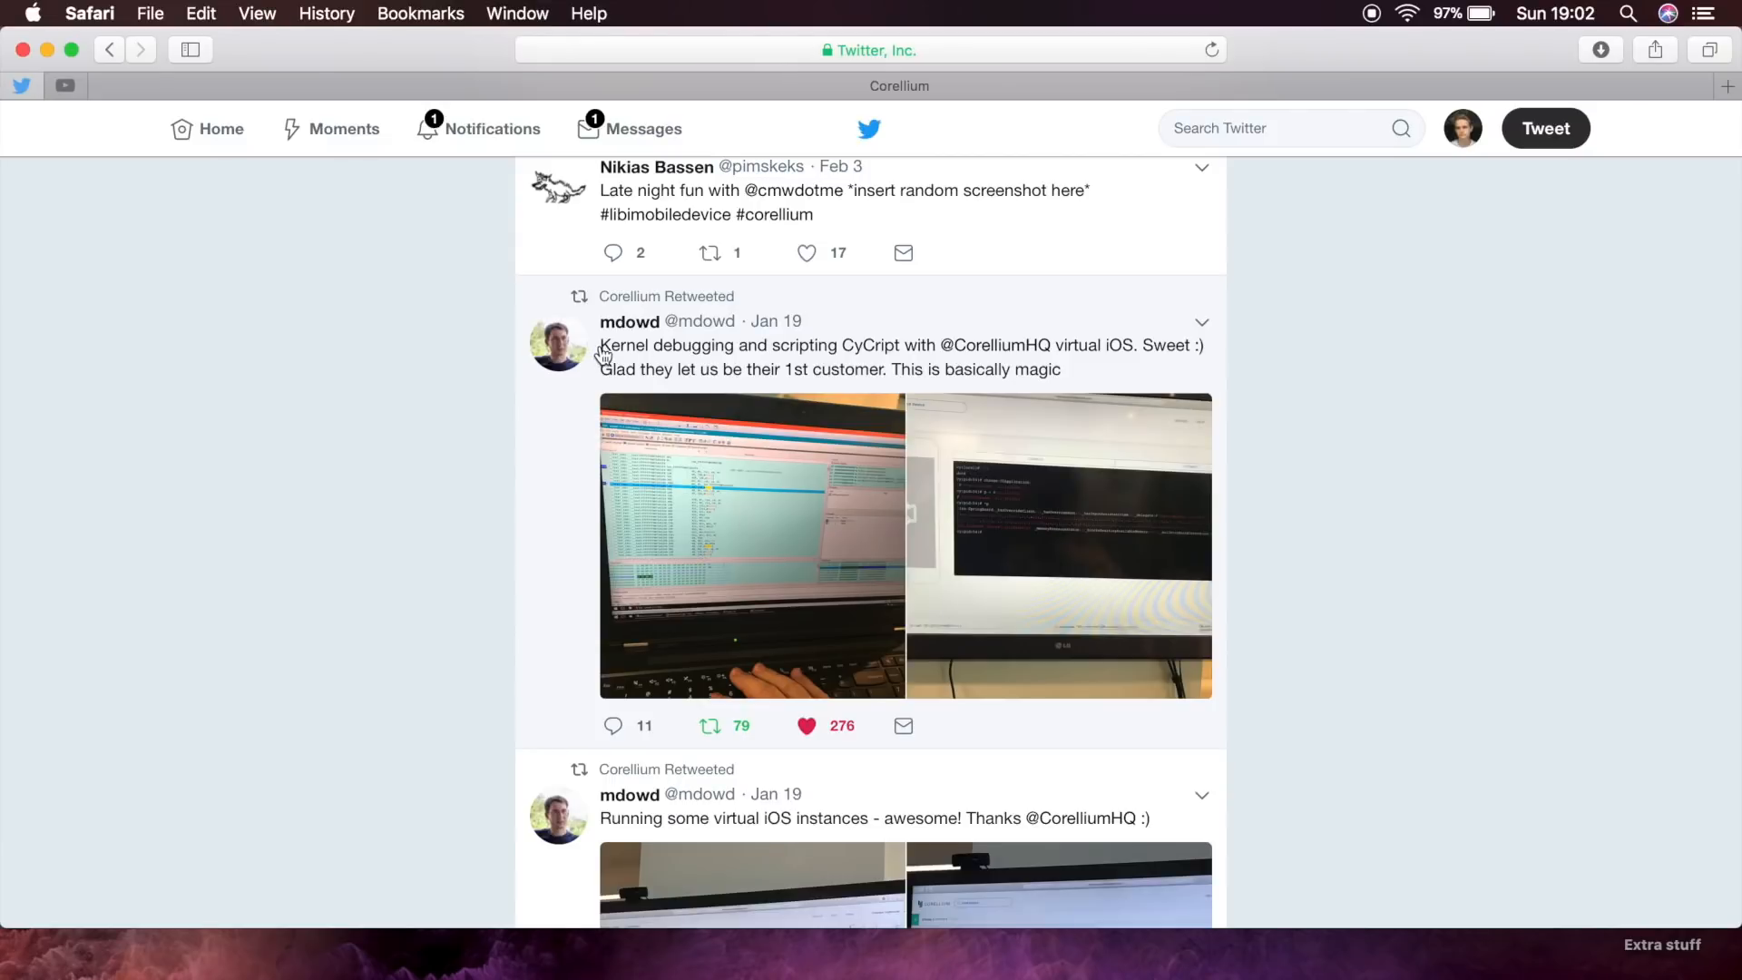
pyautogui.moveTo(1040, 335)
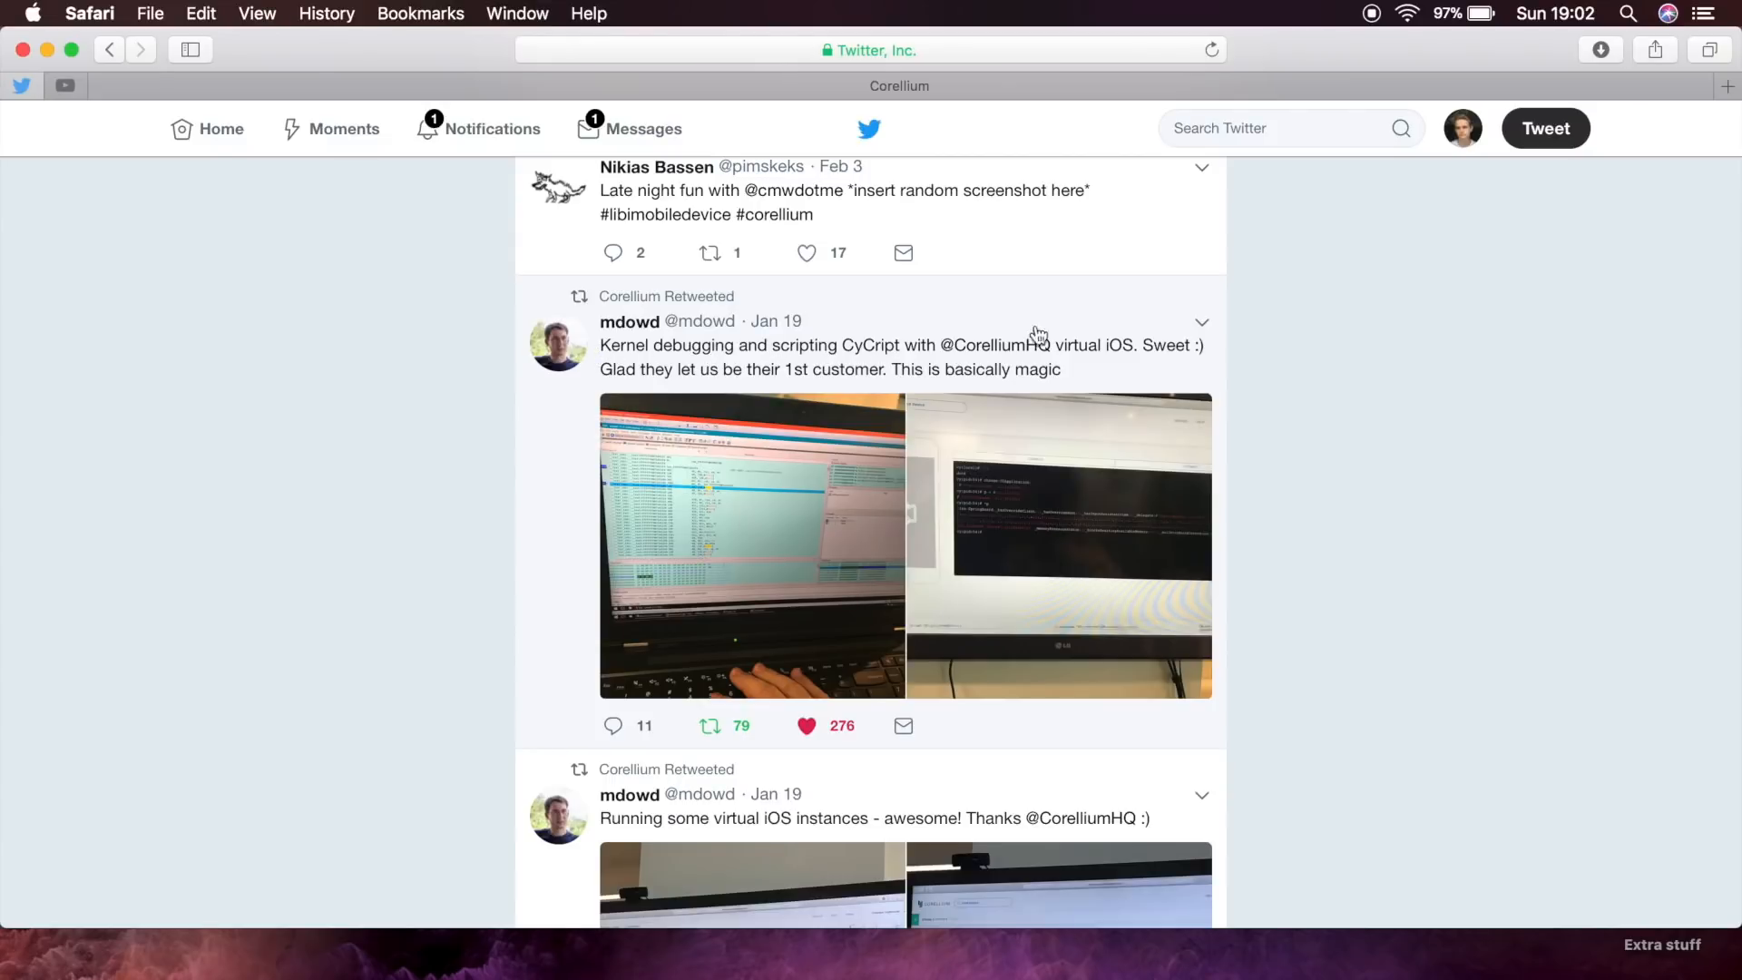
pyautogui.click(752, 544)
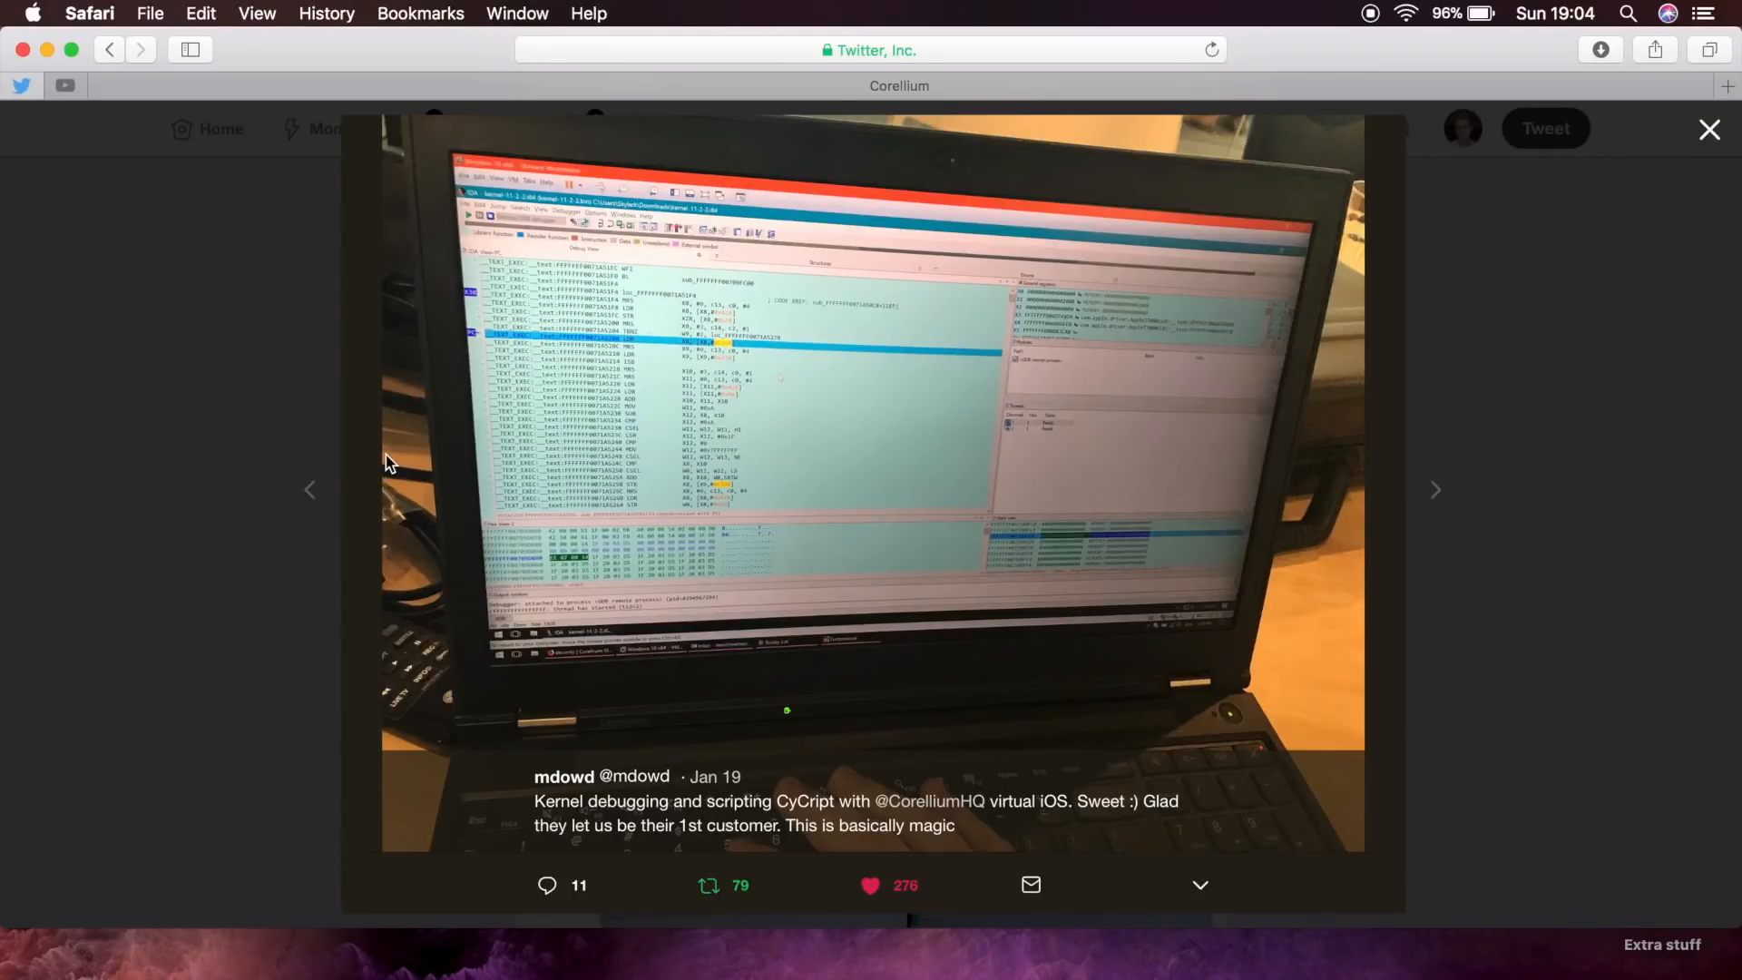
pyautogui.moveTo(1418, 565)
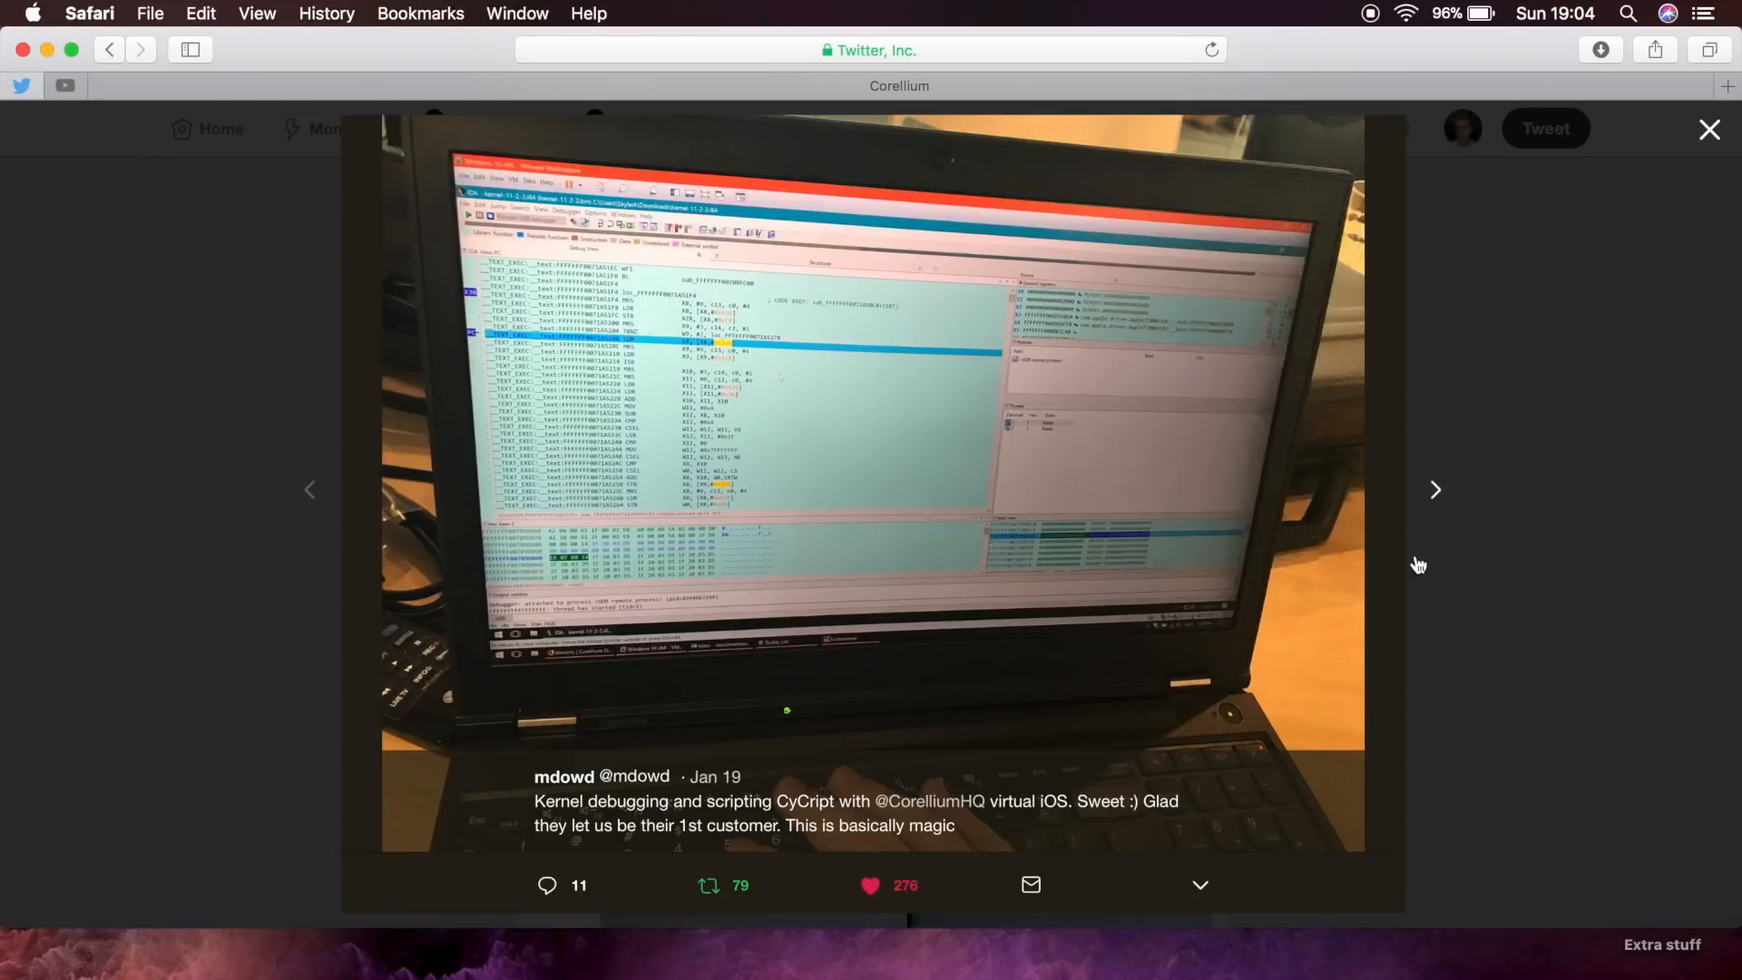
pyautogui.click(1434, 491)
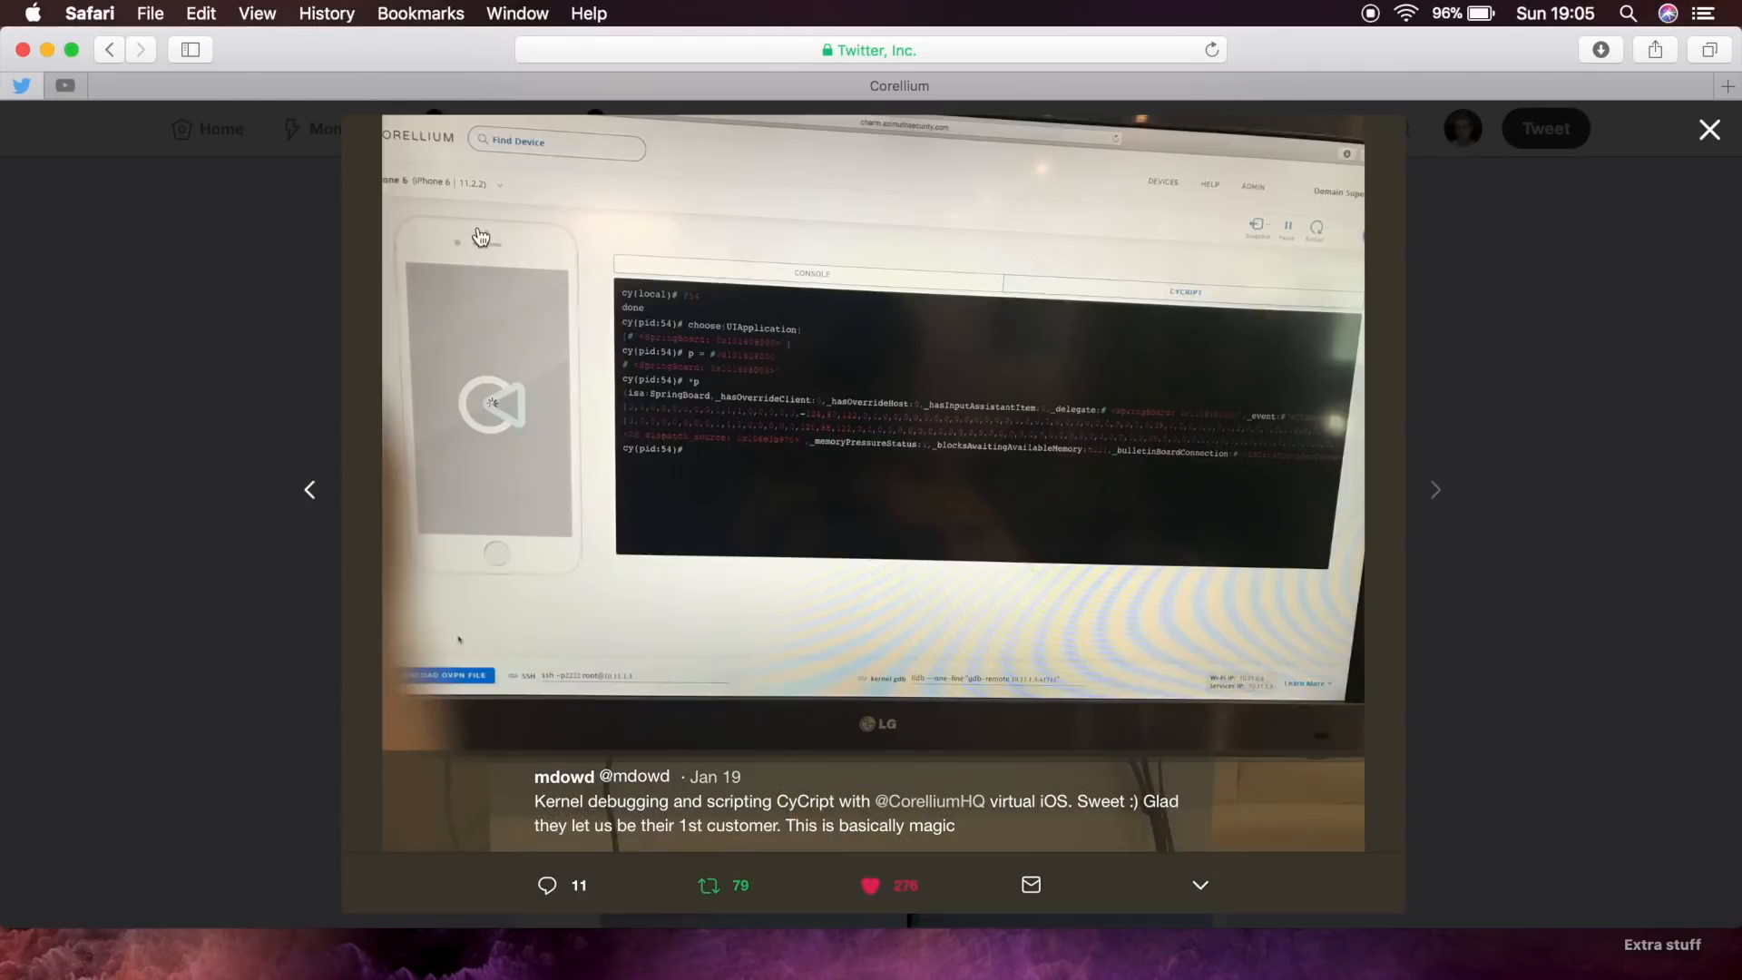
pyautogui.moveTo(929, 339)
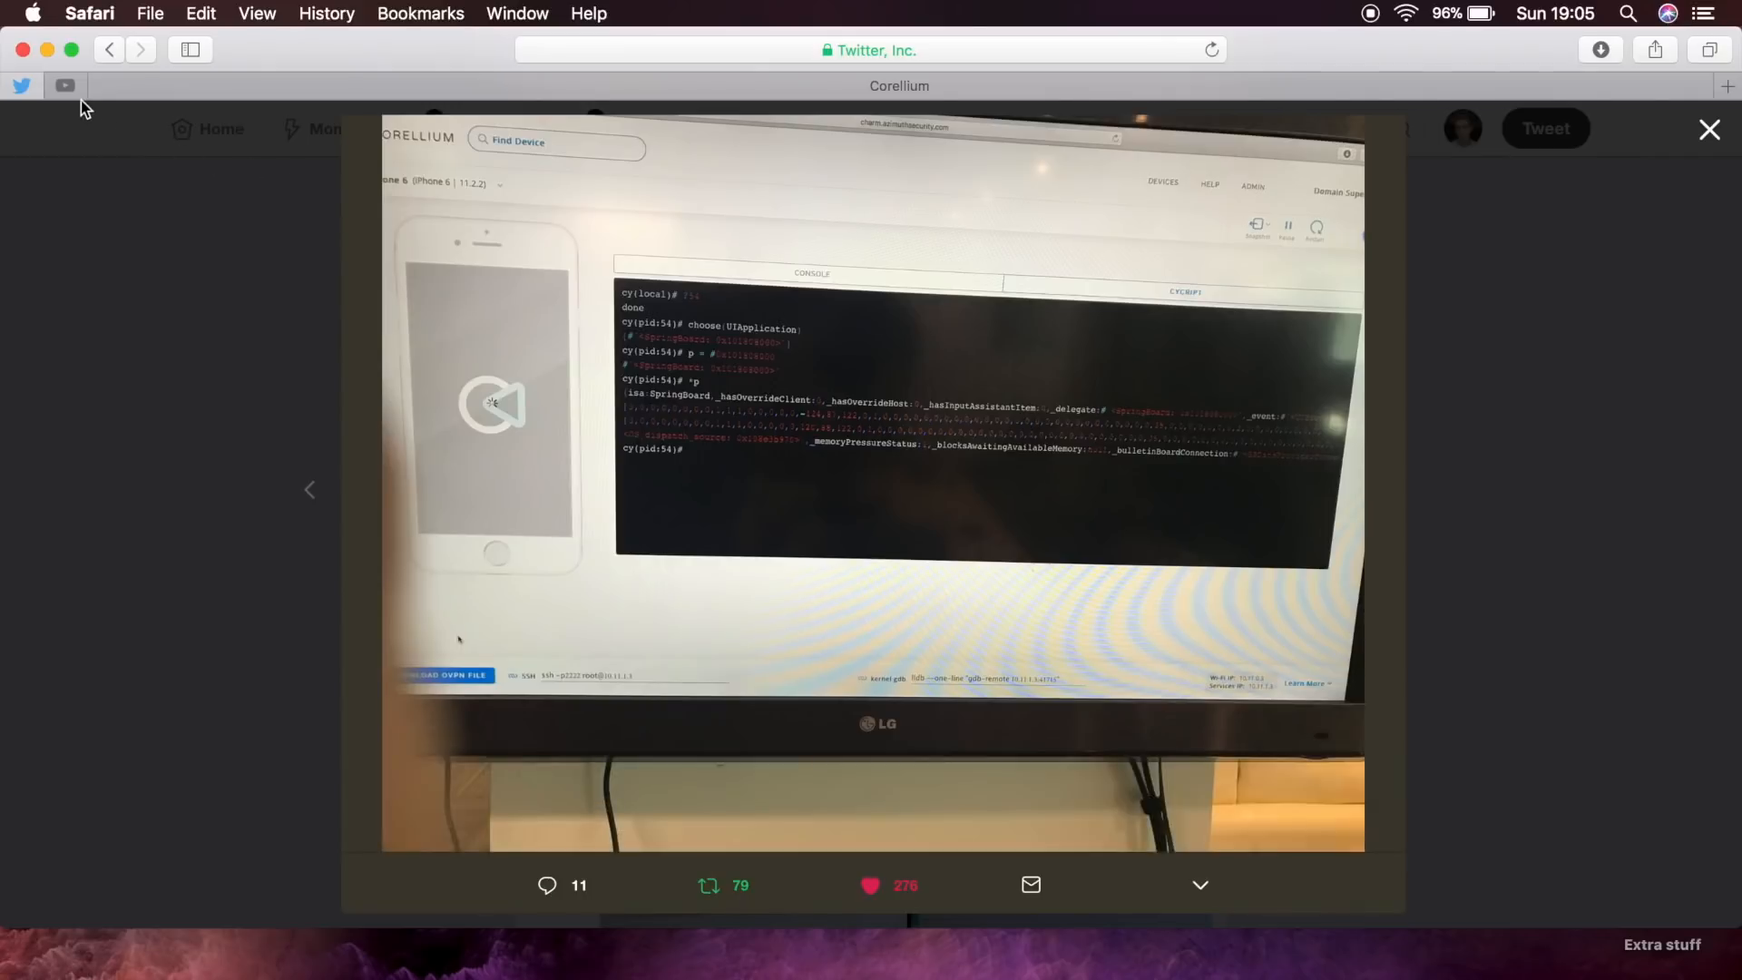
# Return to the previous photo of the kernel debugging tweet.
pyautogui.click(64, 84)
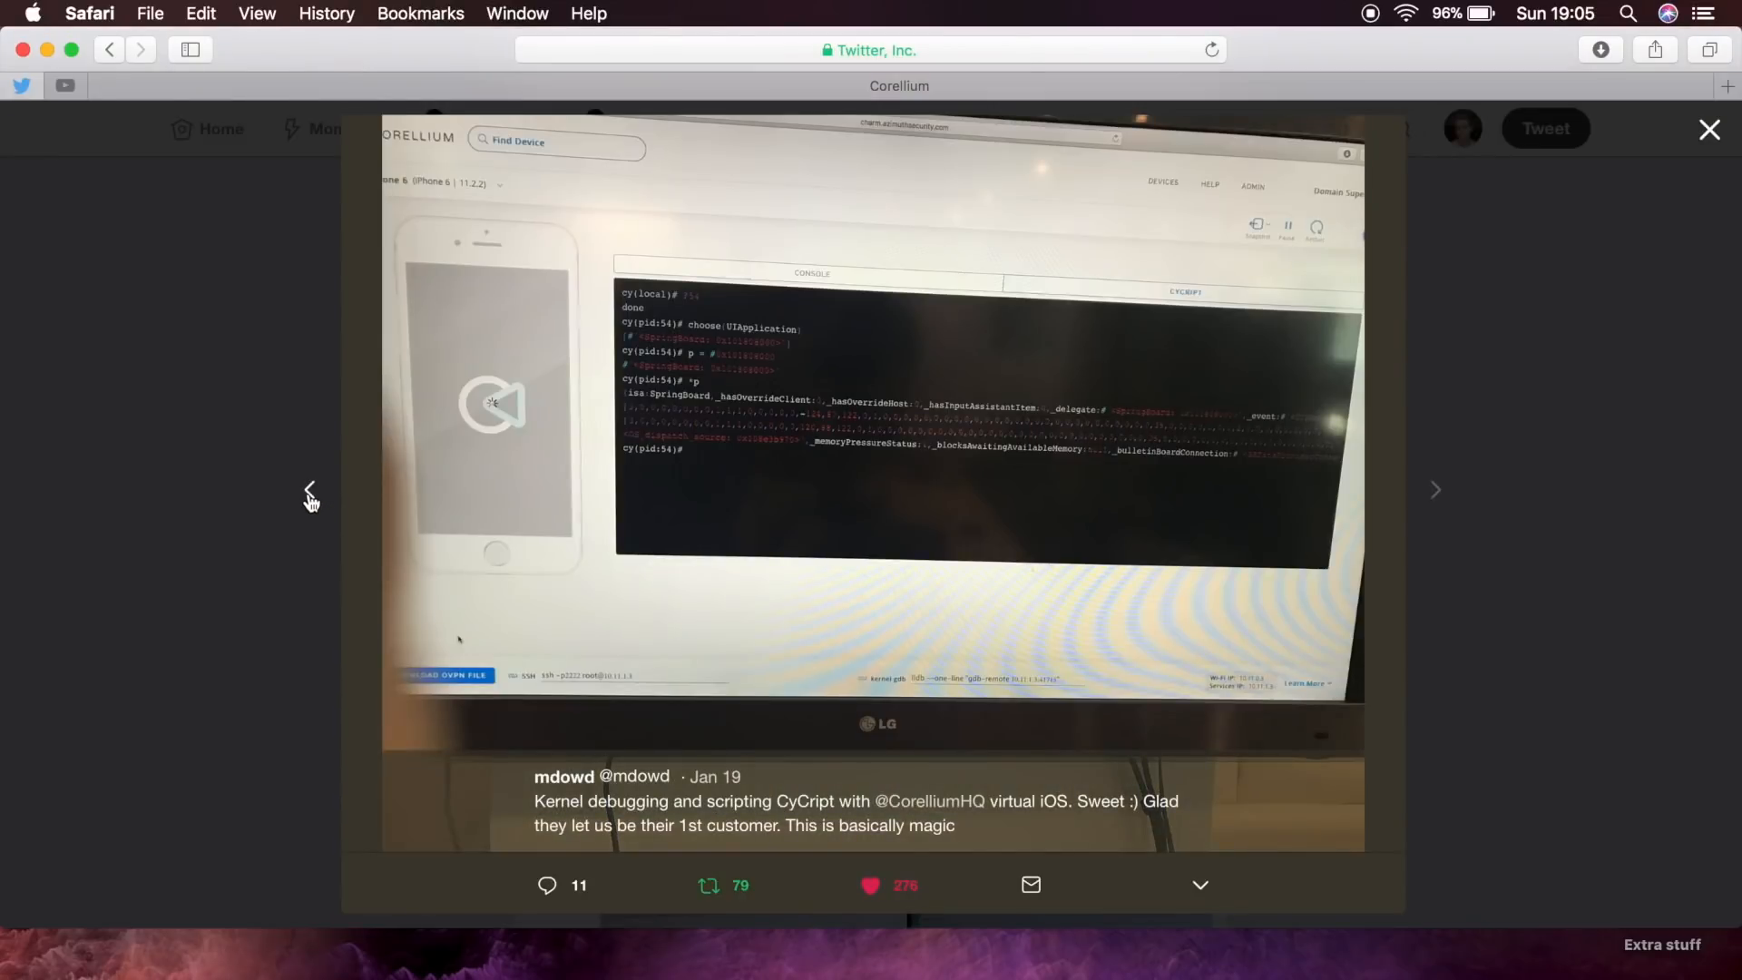
pyautogui.click(1434, 490)
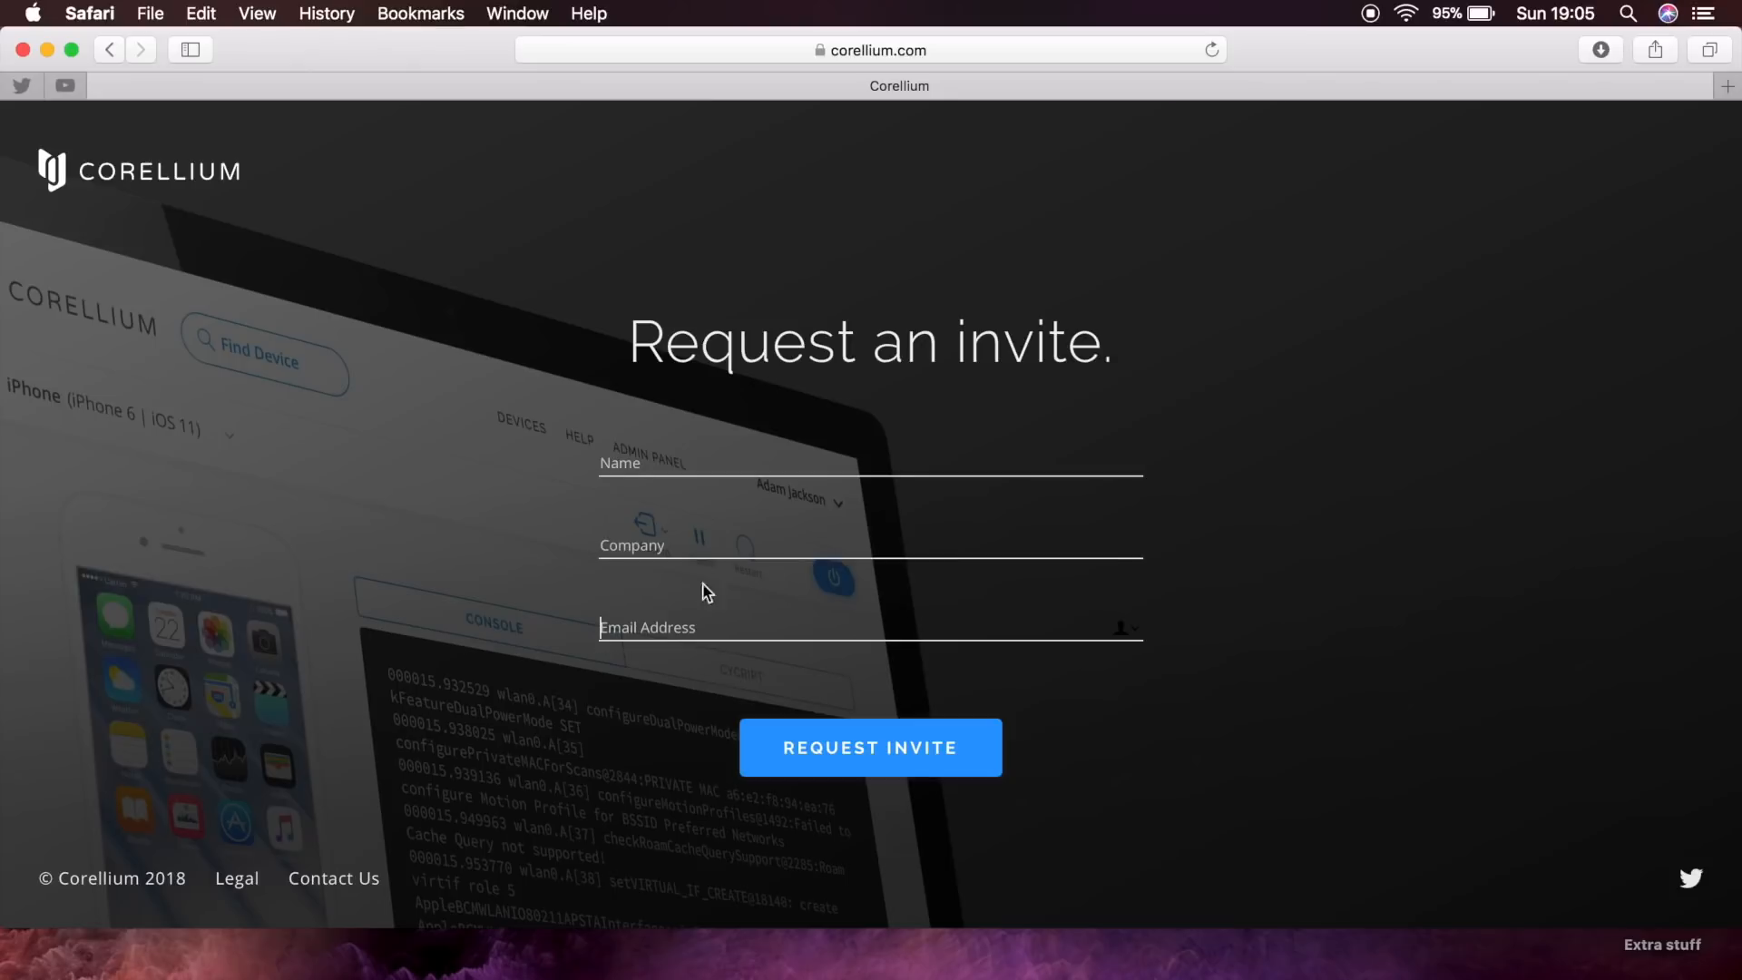
pyautogui.moveTo(532, 427)
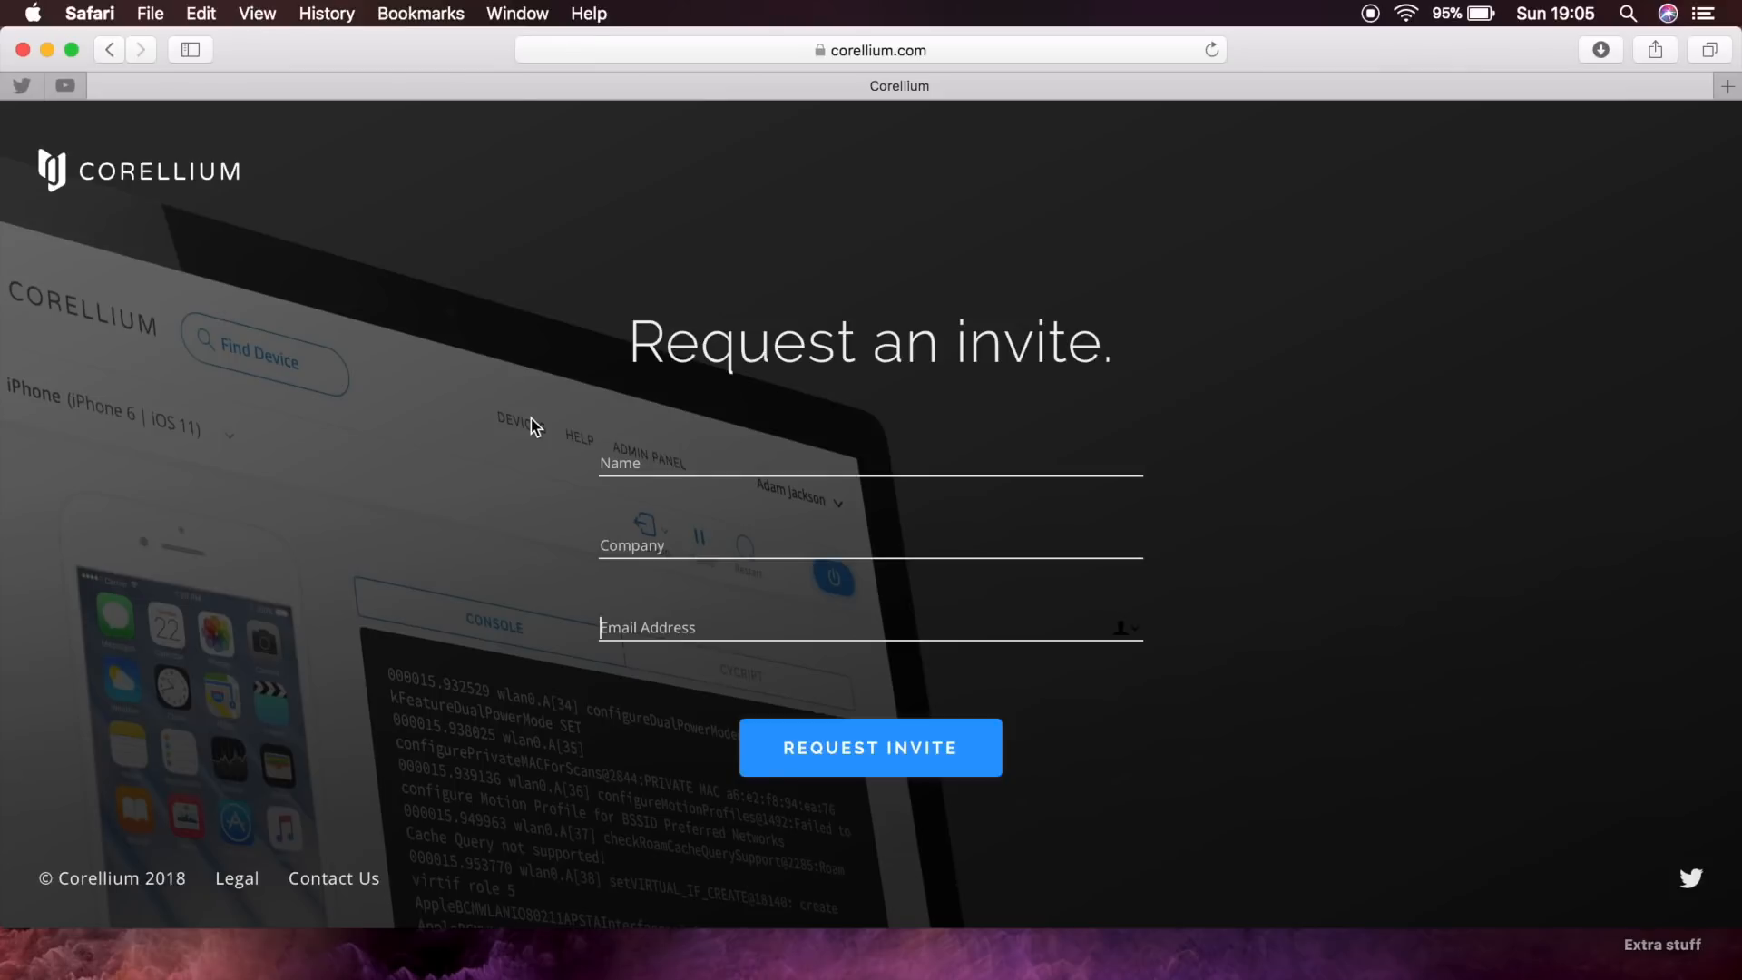
# Start a new tab for a Google search on 'corellium iphone'.
pyautogui.click(1727, 87)
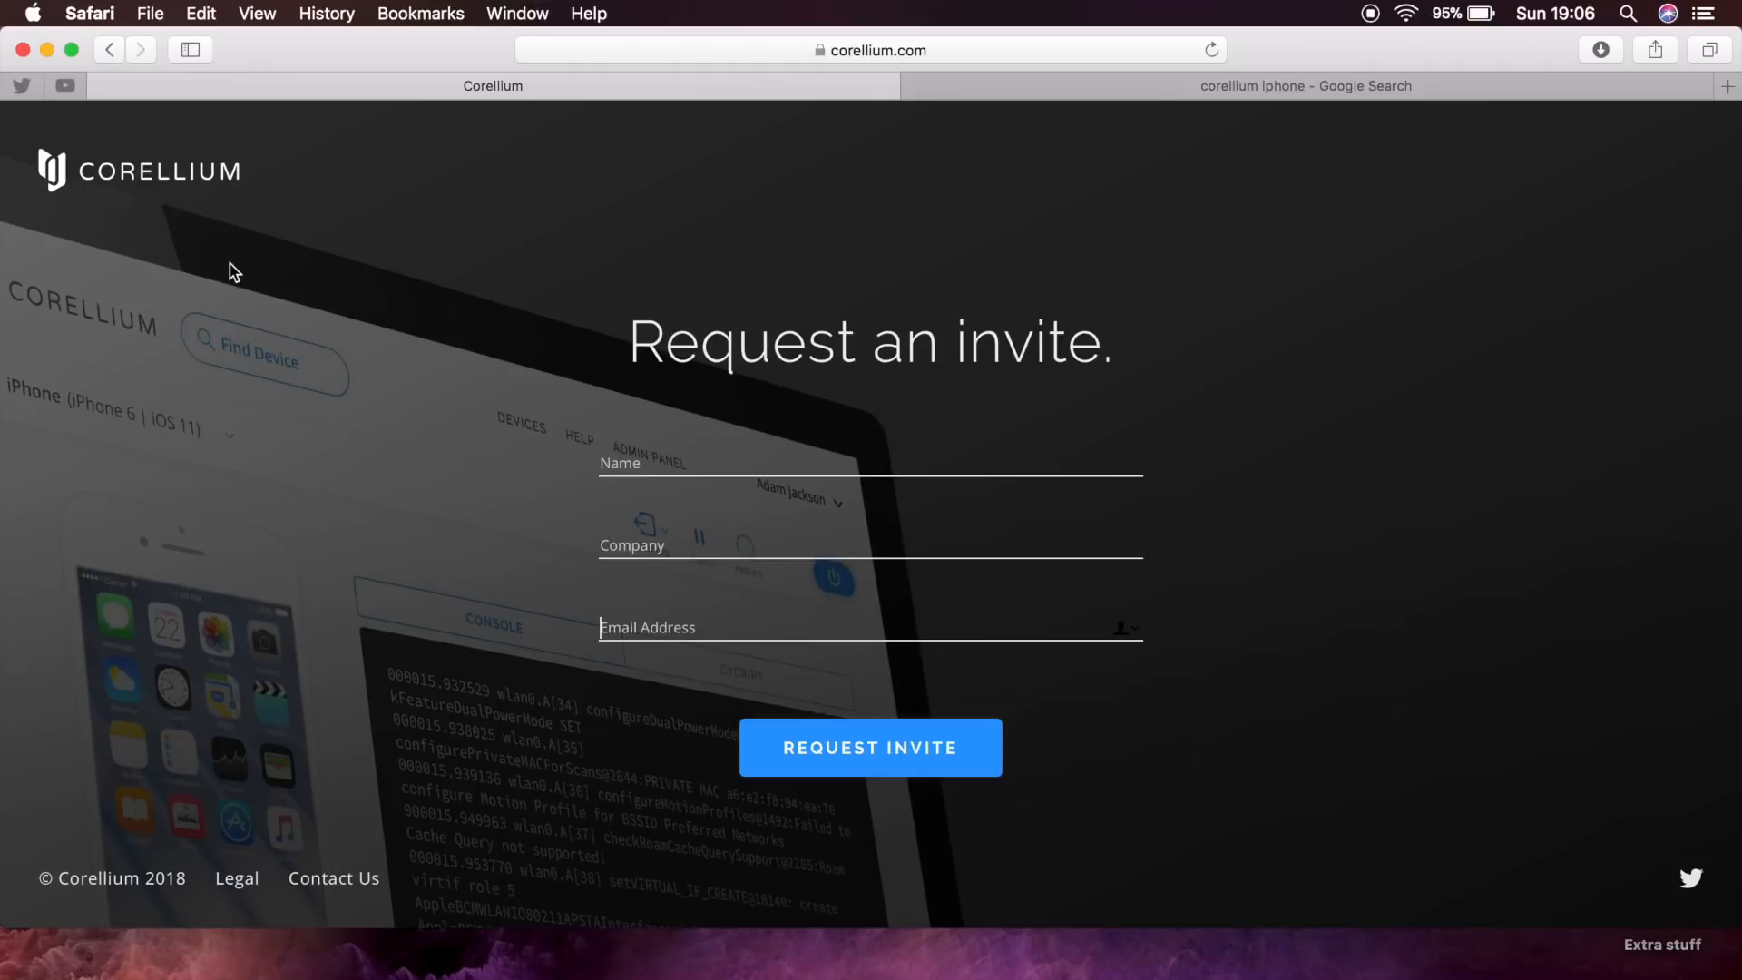
pyautogui.moveTo(68, 364)
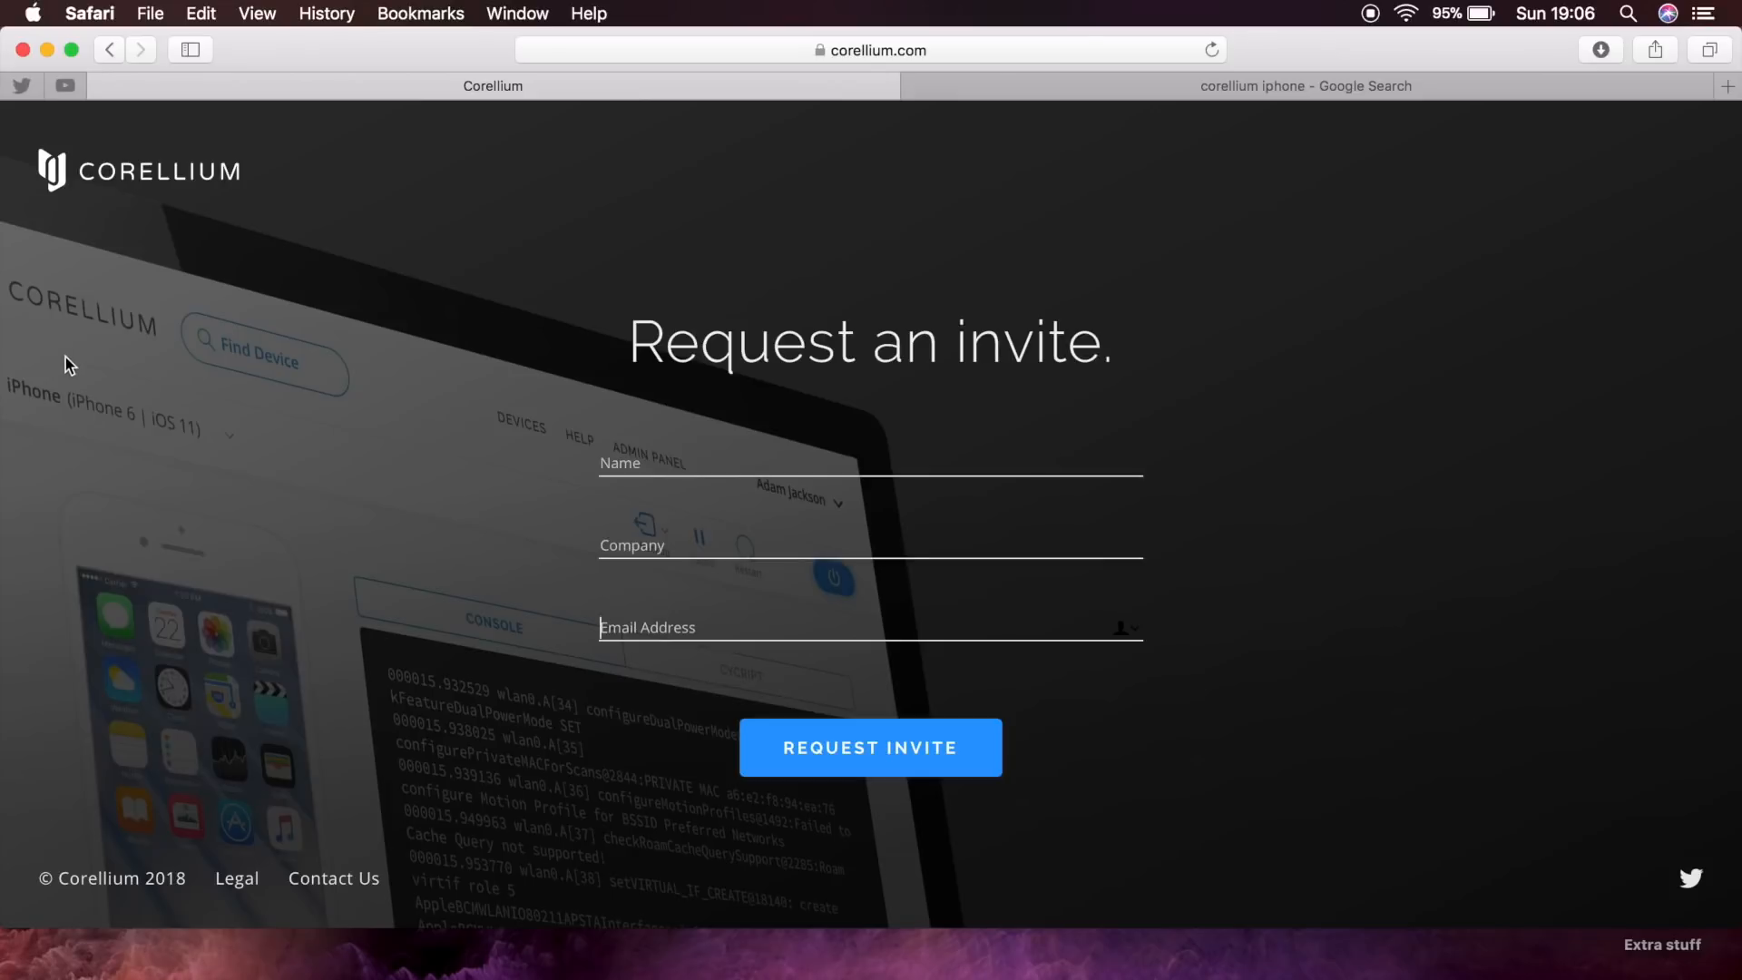
pyautogui.moveTo(1452, 116)
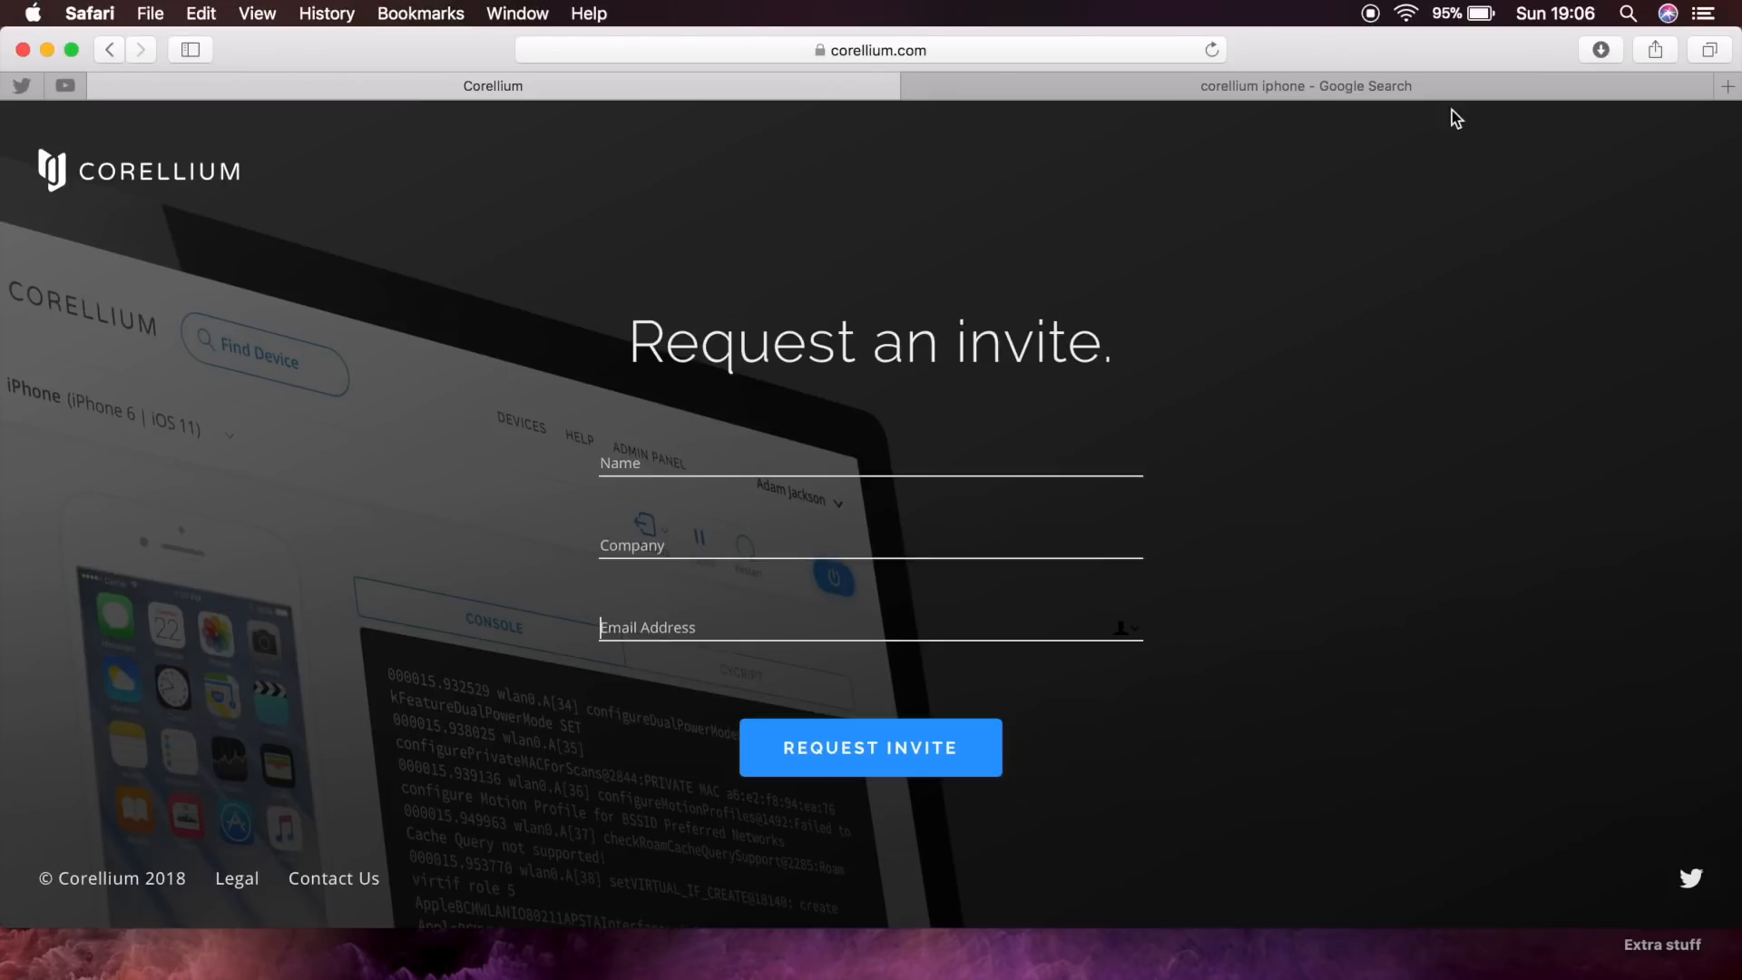
# Browse the 'corellium iphone' Google results, including the Forbes article, then return to the invite page.
pyautogui.click(1305, 86)
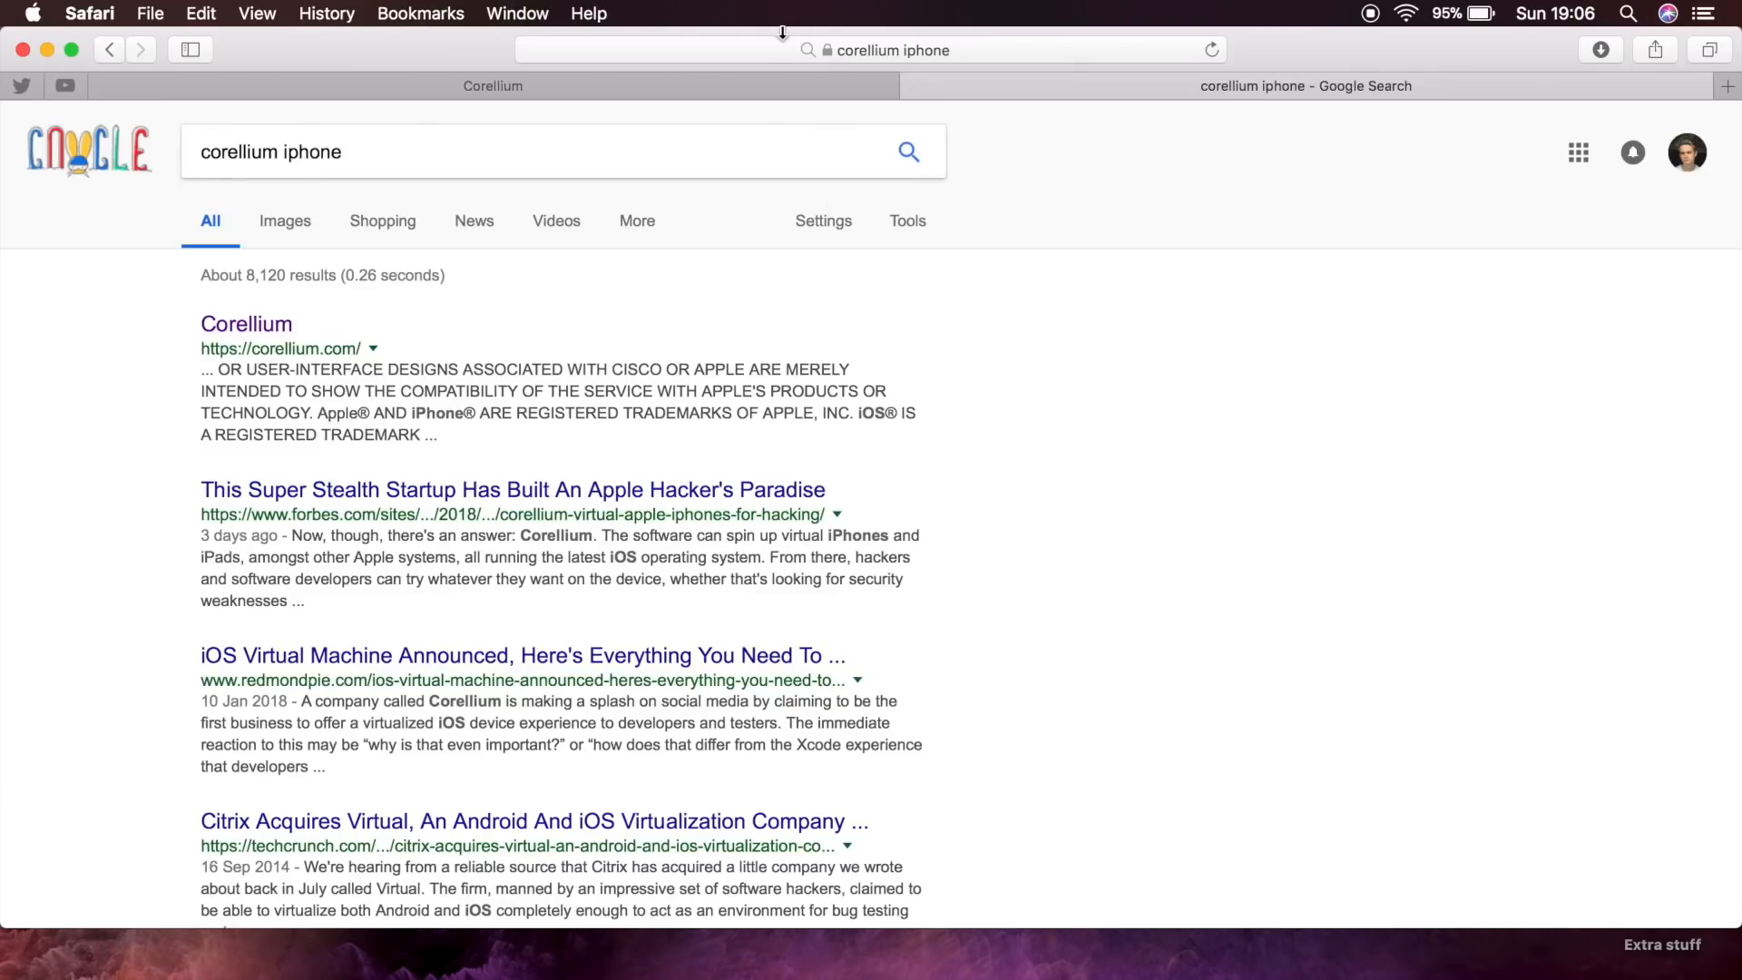
pyautogui.scroll(-3)
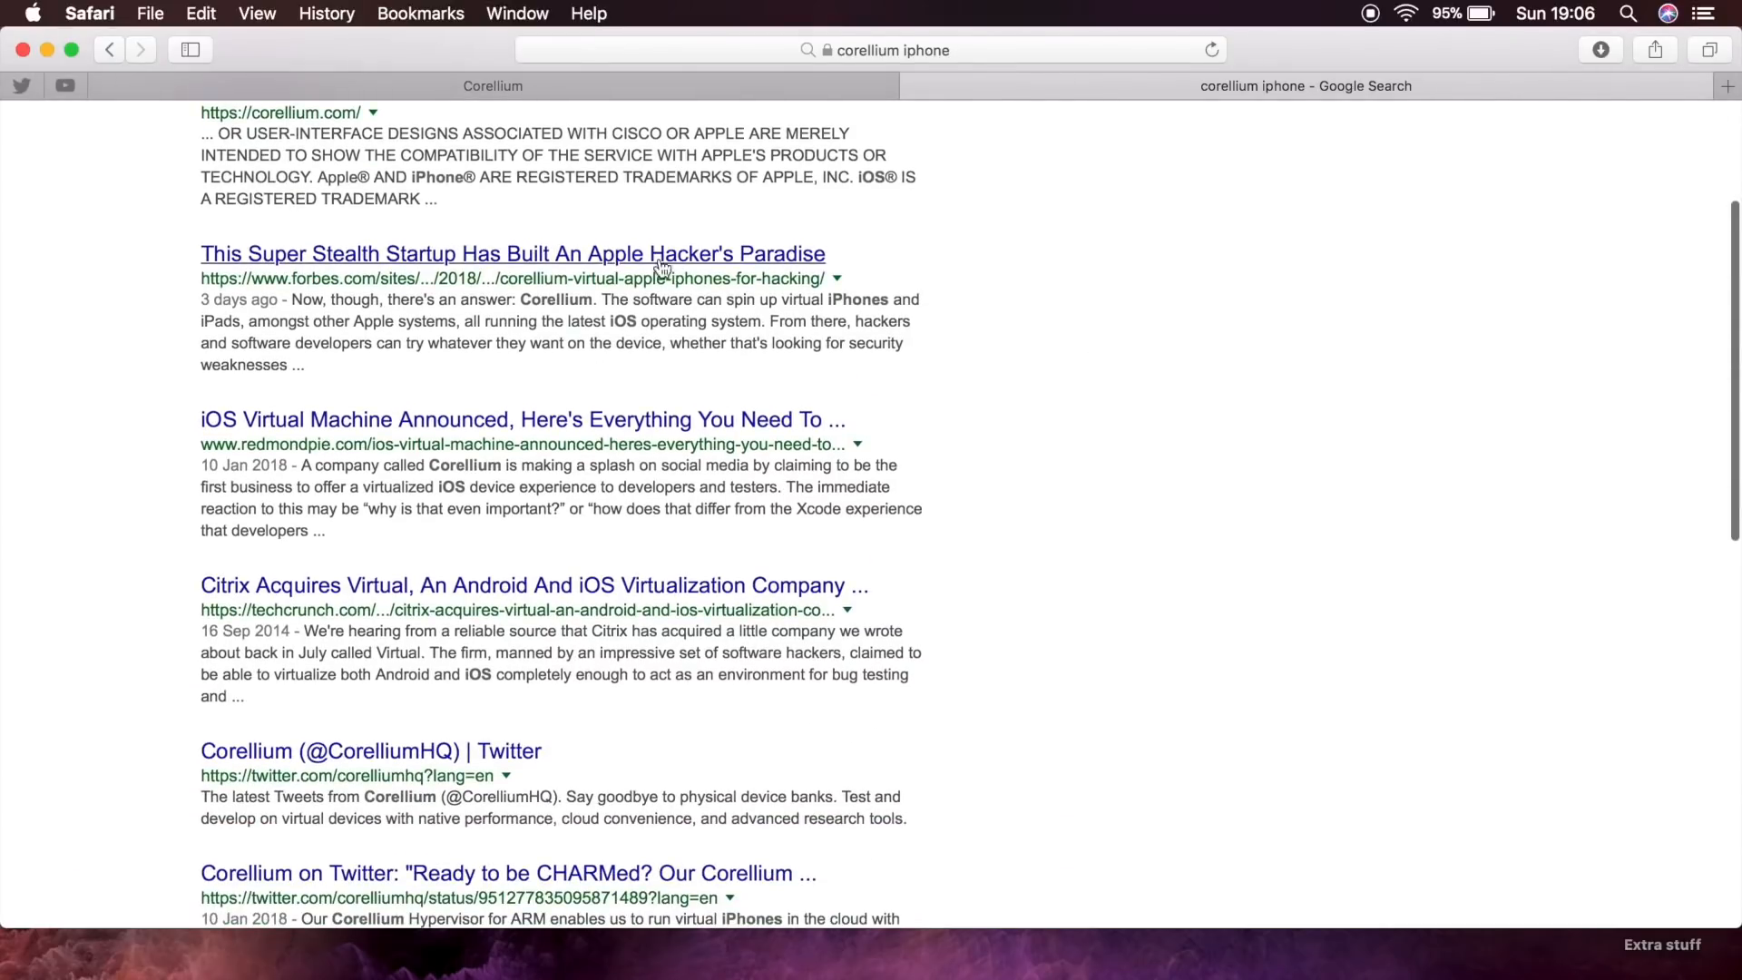
pyautogui.moveTo(842, 403)
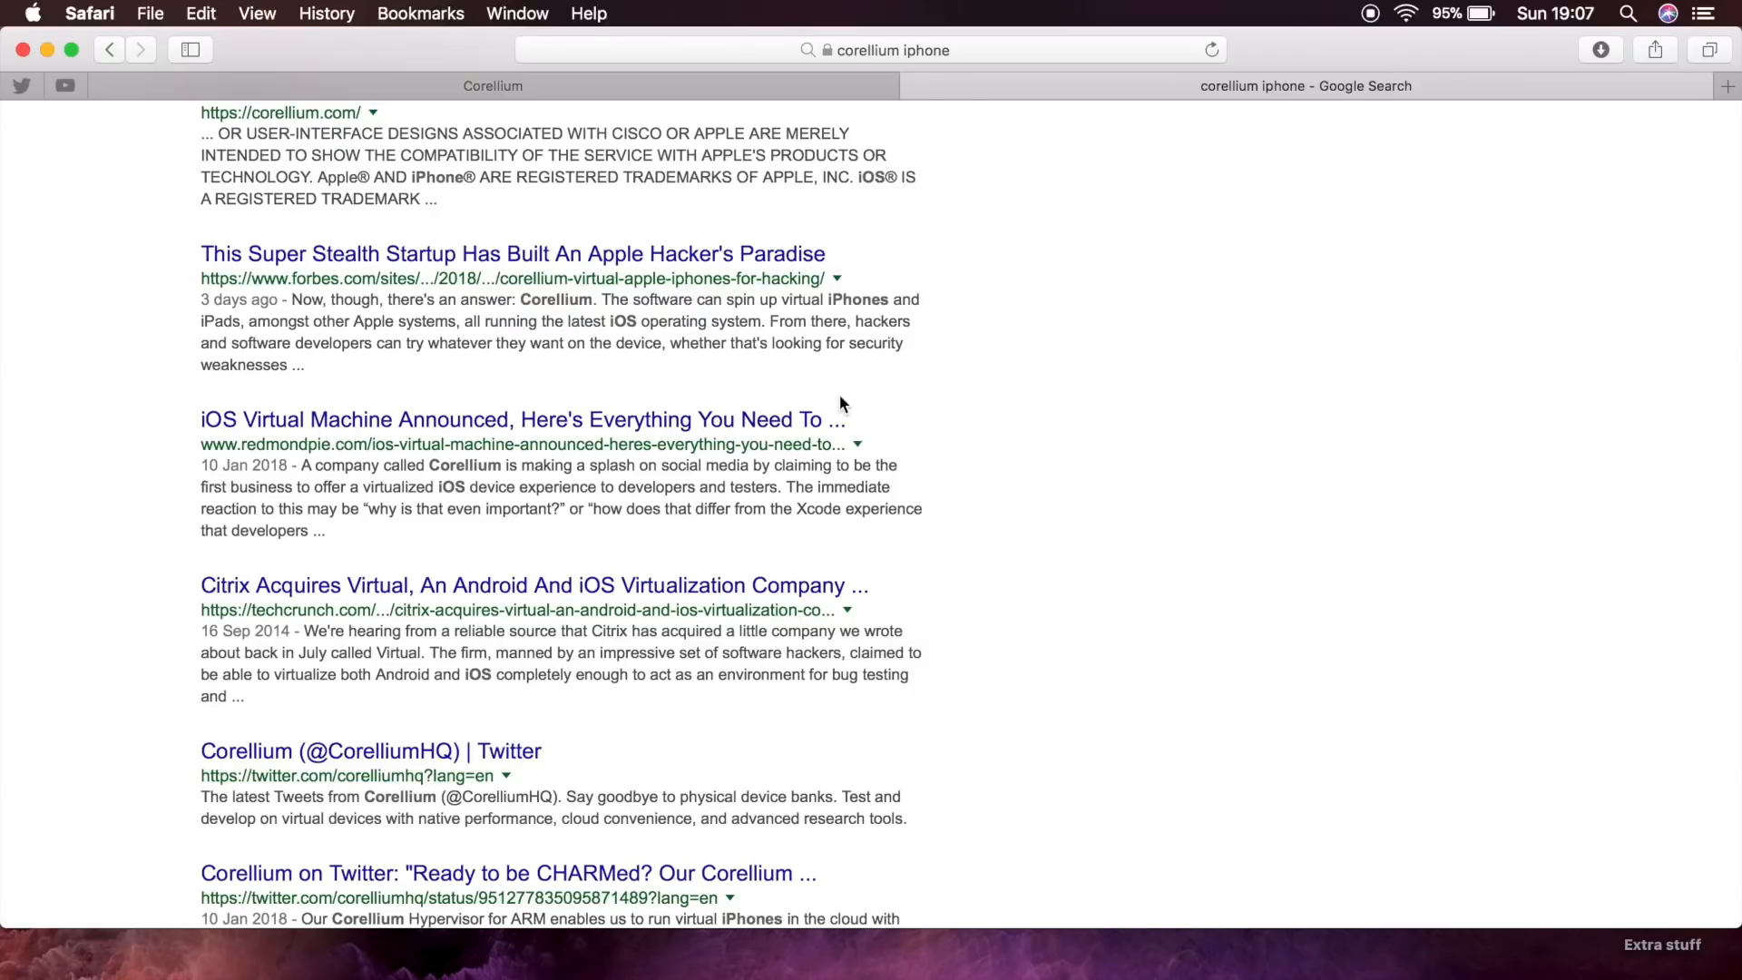
pyautogui.moveTo(1099, 505)
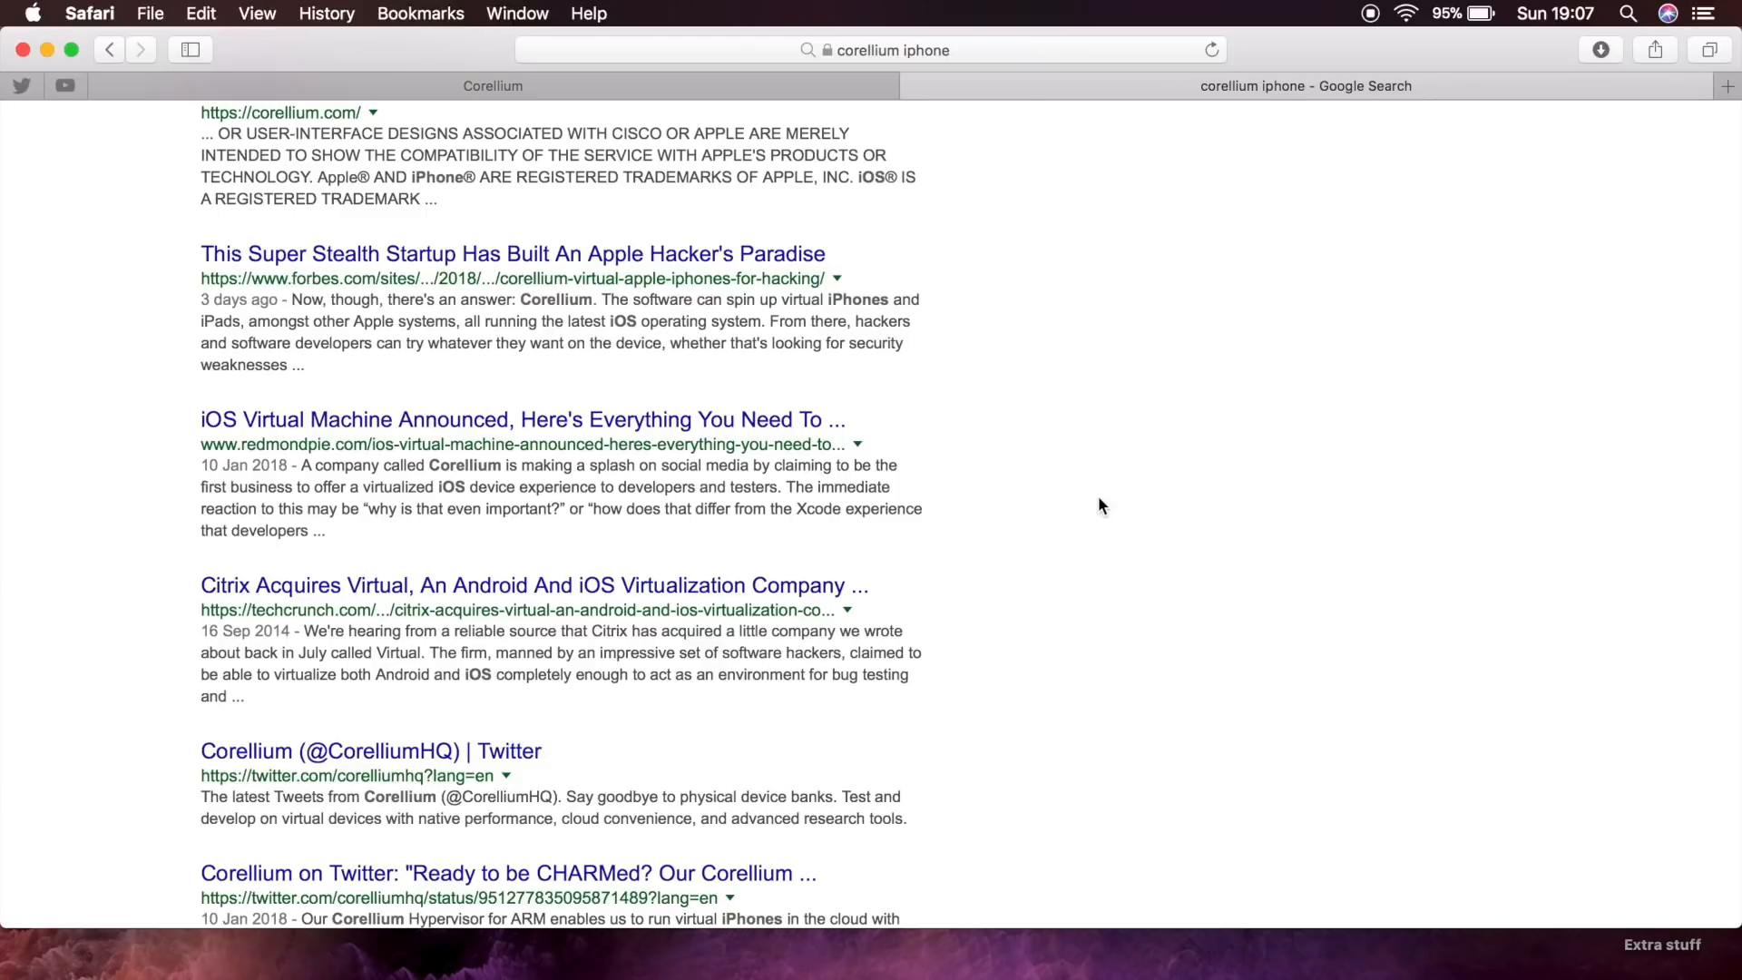
pyautogui.moveTo(1019, 644)
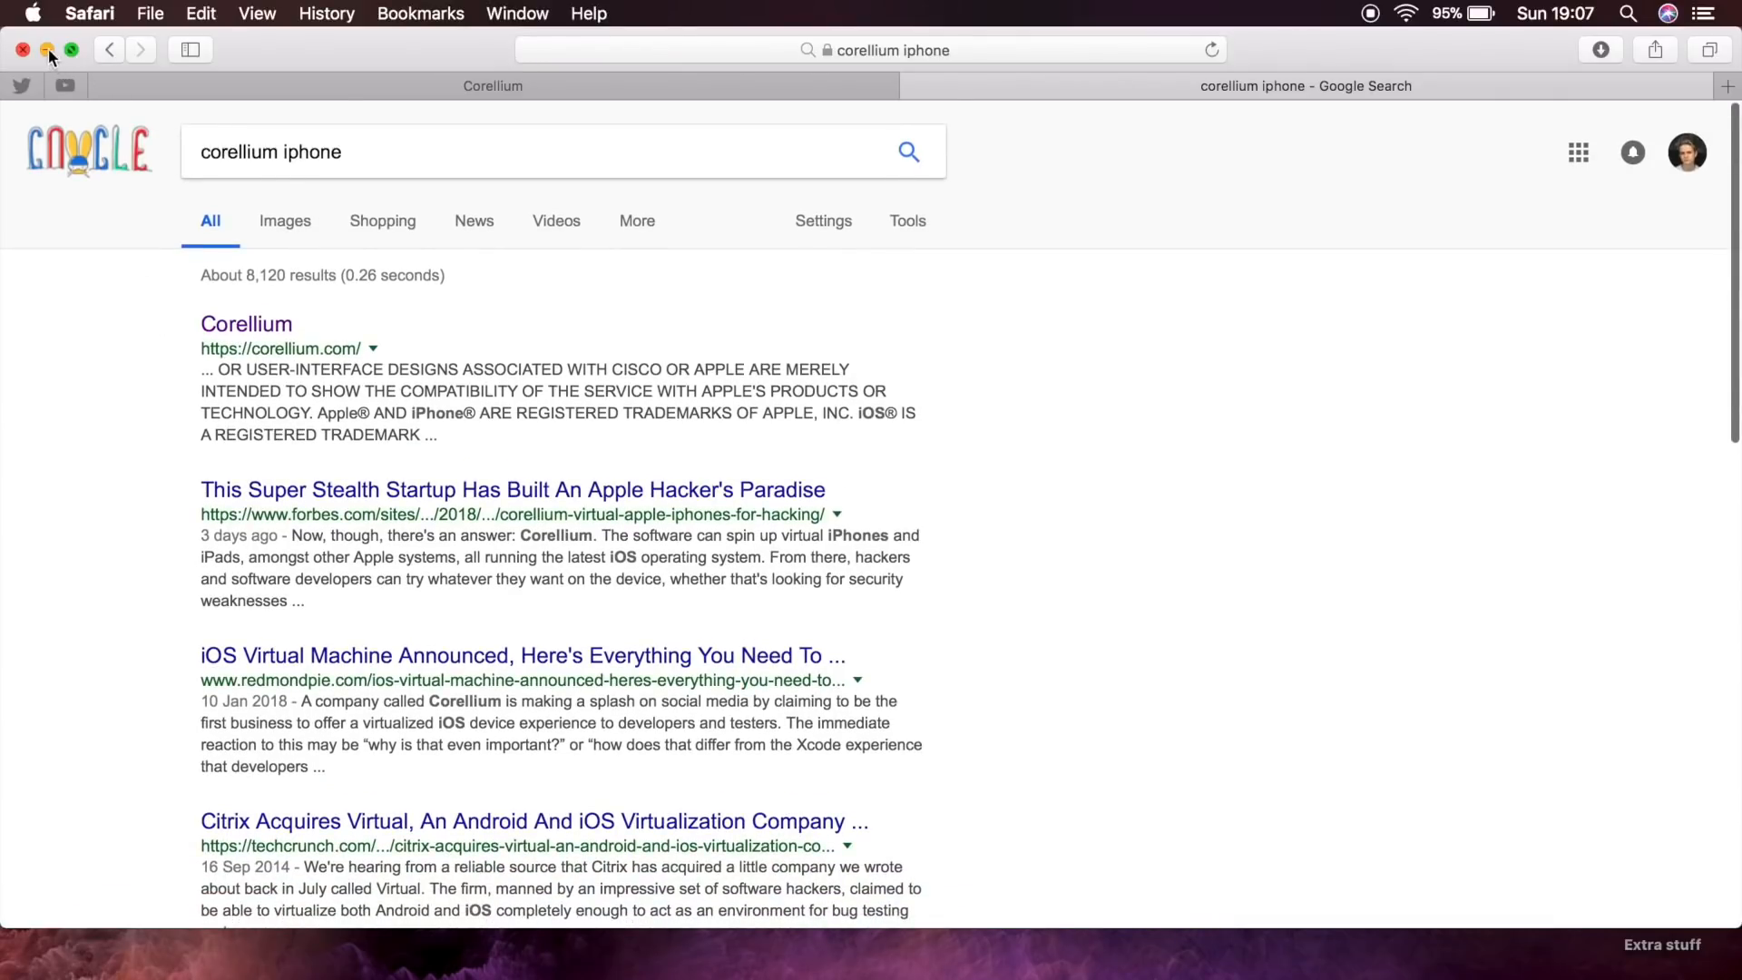
pyautogui.click(246, 323)
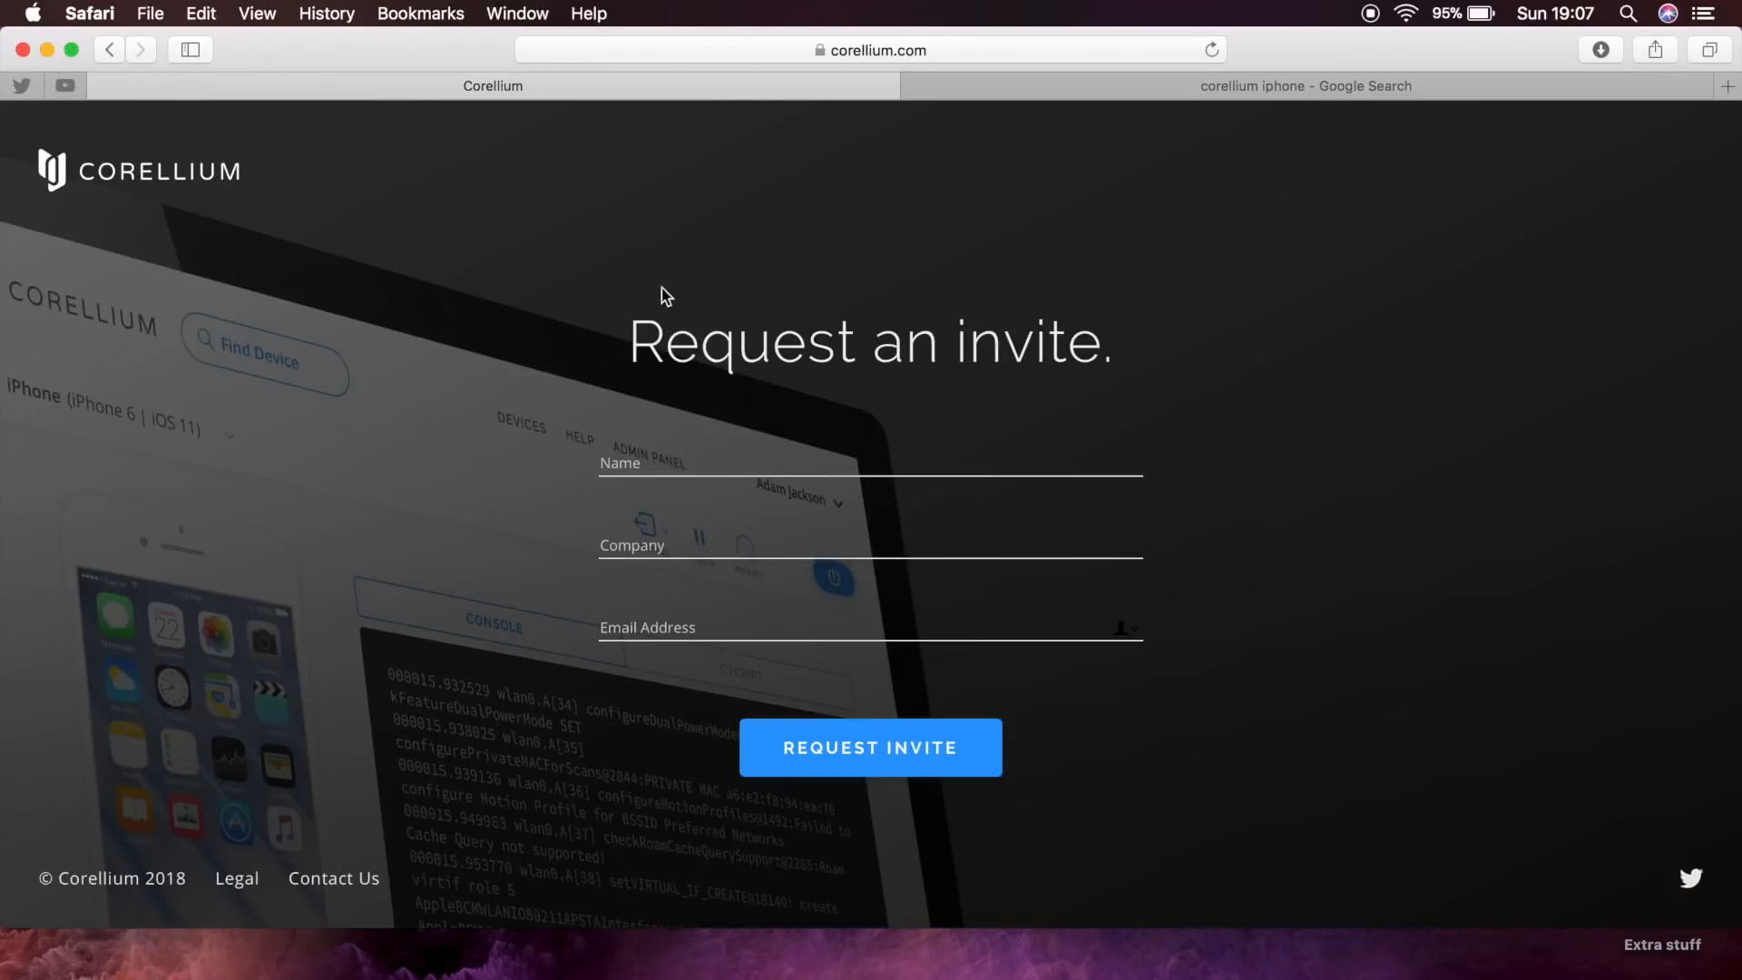
pyautogui.moveTo(227, 232)
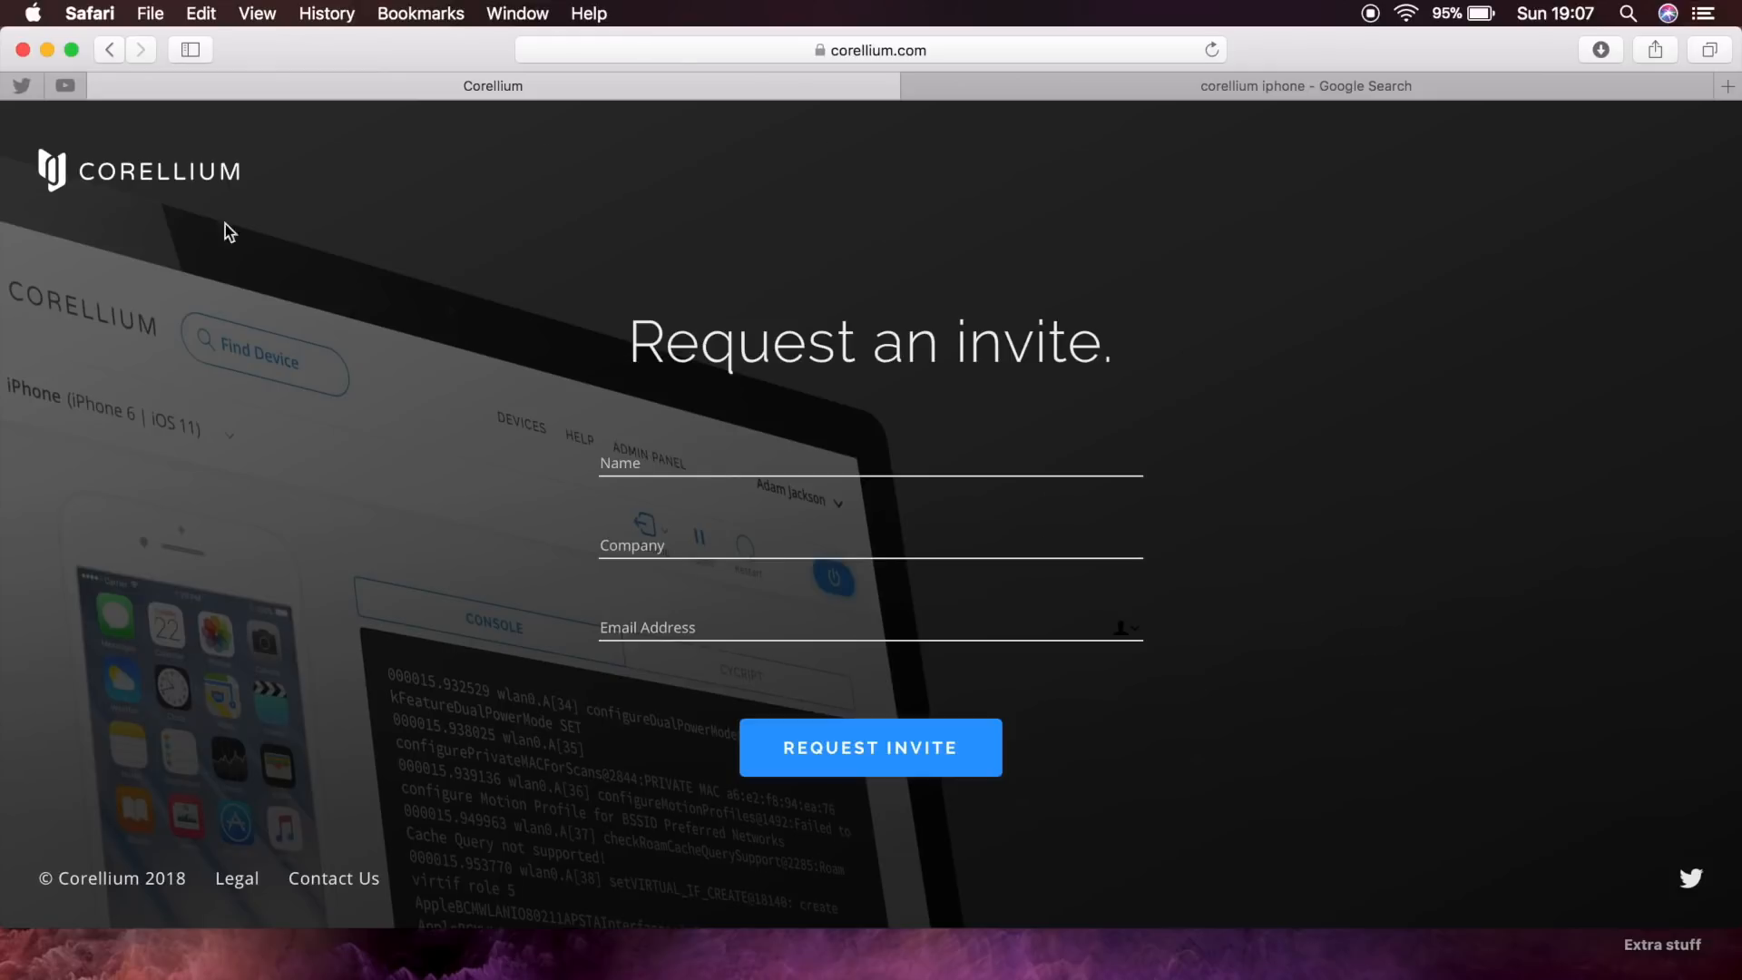